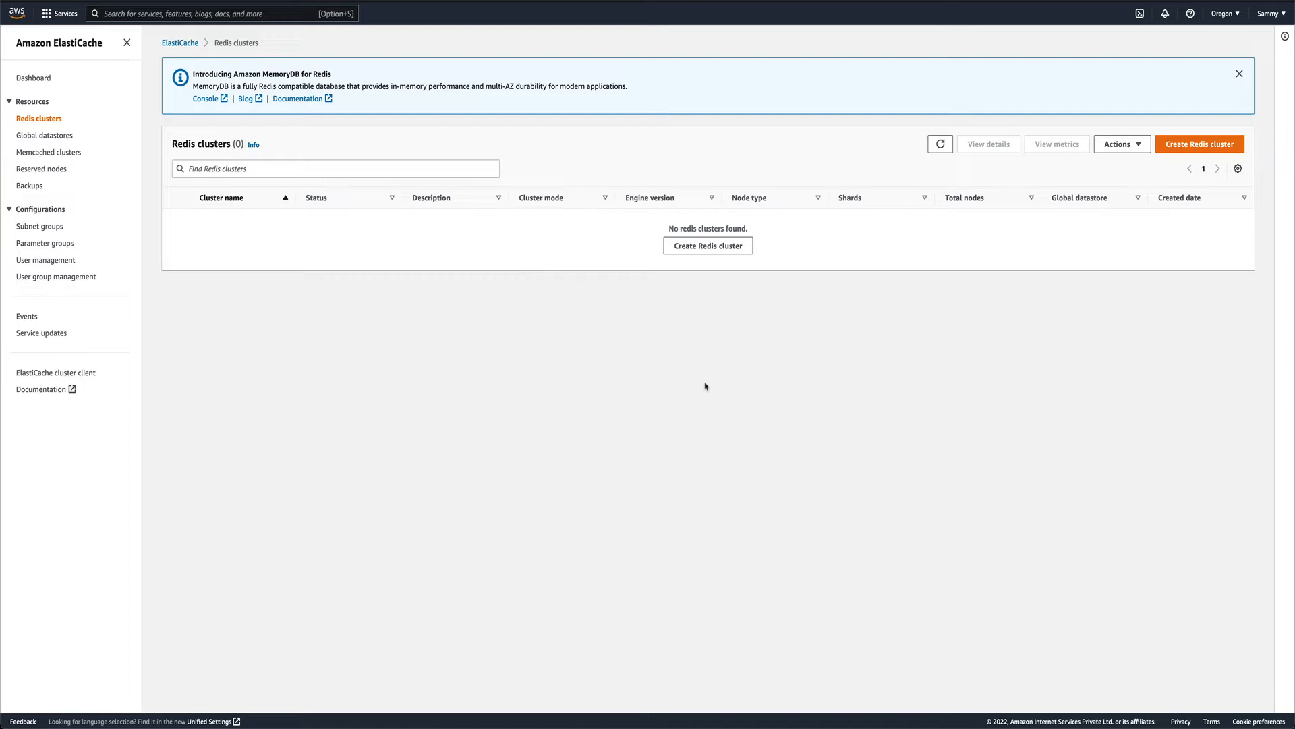
mouse_move(142, 187)
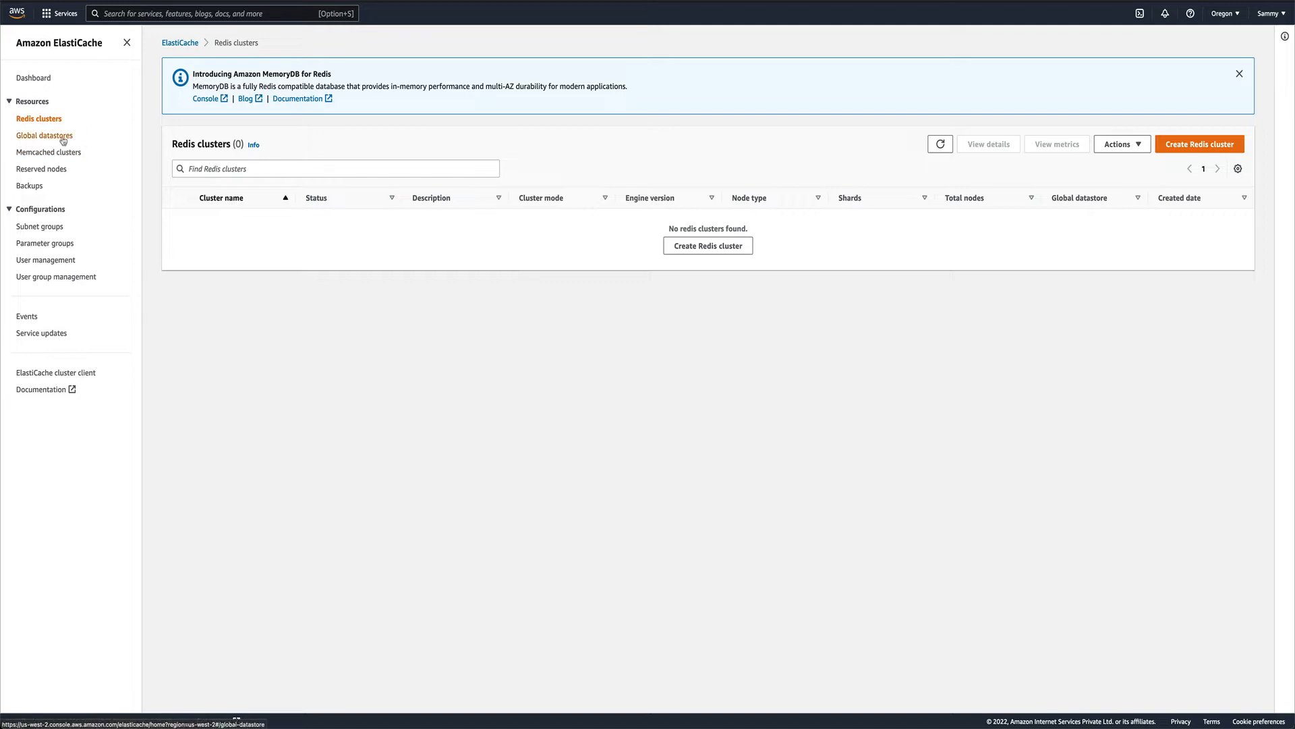
Step: Show the empty Global datastores page, after a brief detour to Redis clusters
left_click(44, 136)
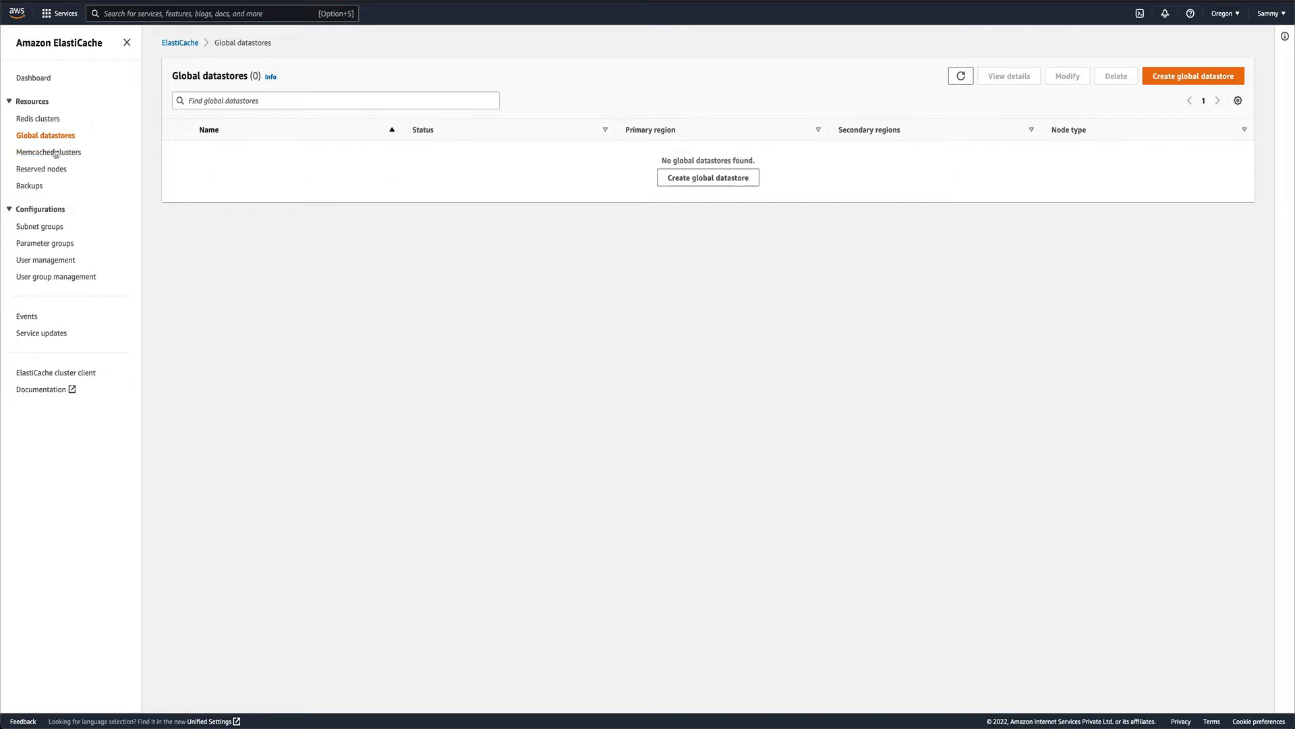
mouse_move(48, 154)
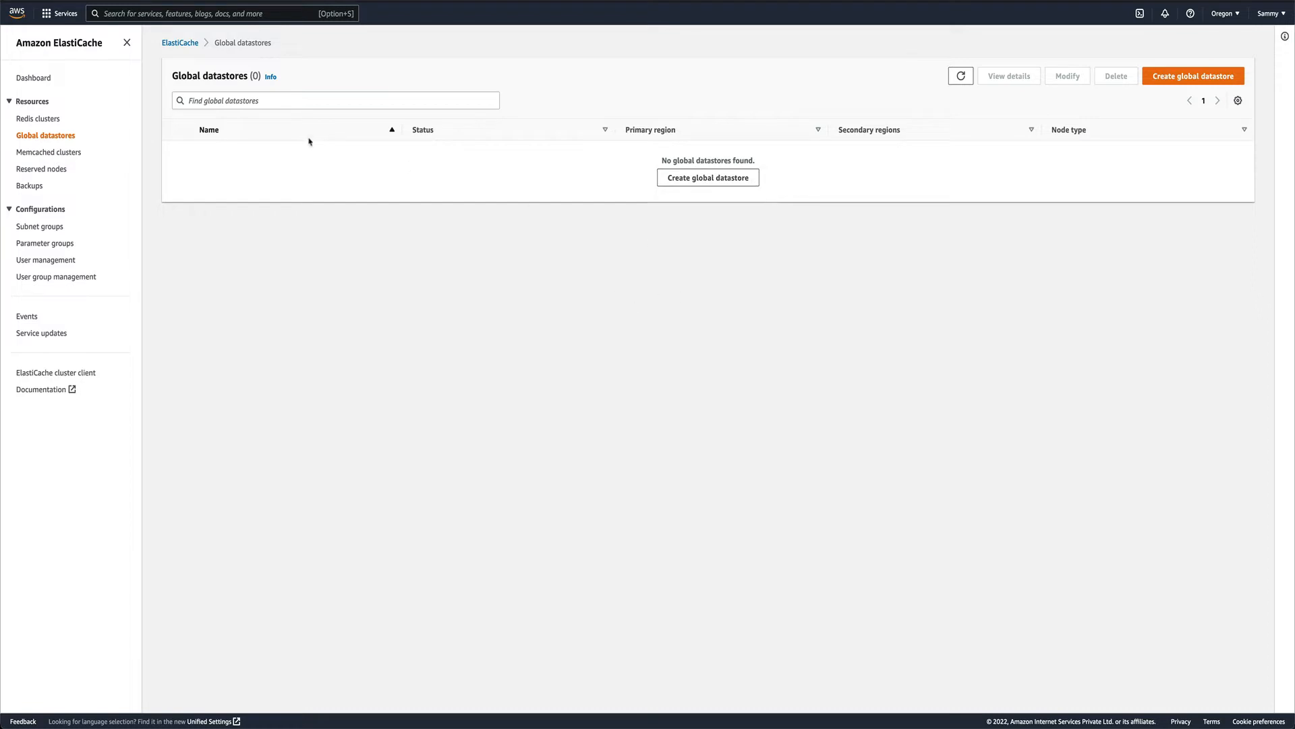
left_click(38, 118)
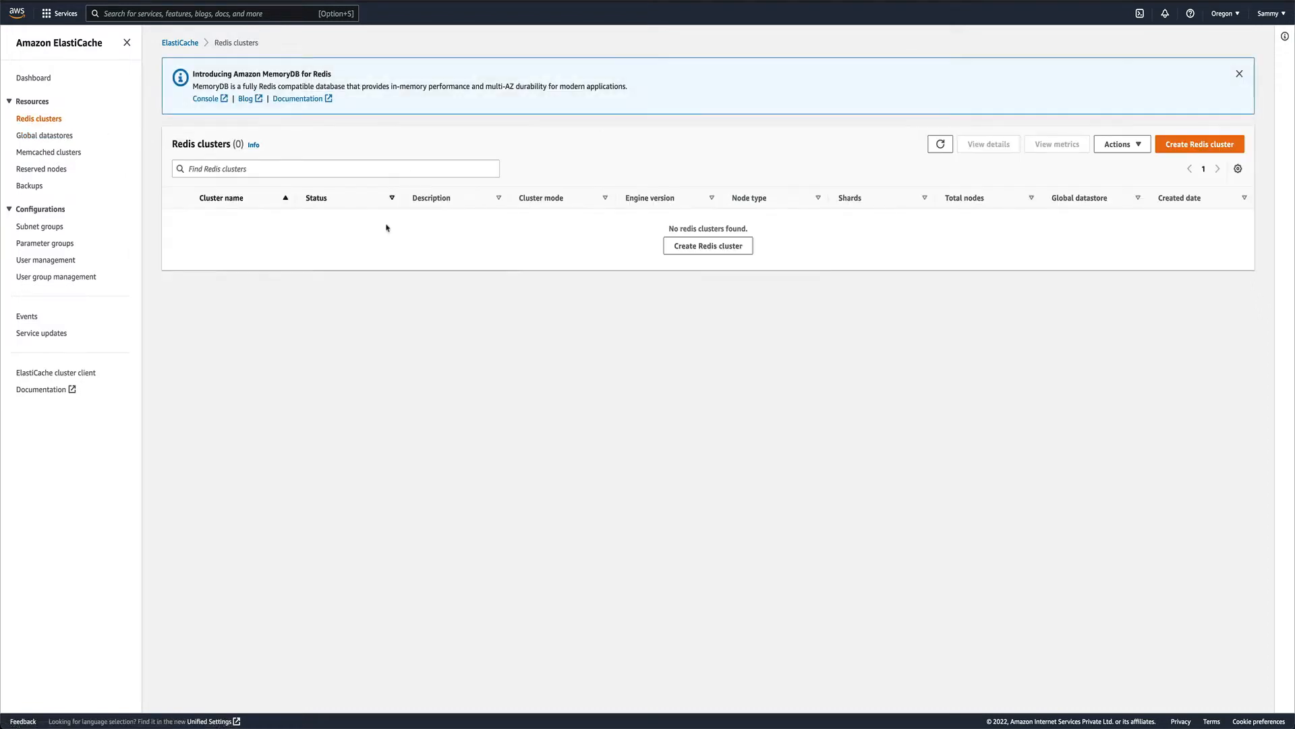
mouse_move(44, 135)
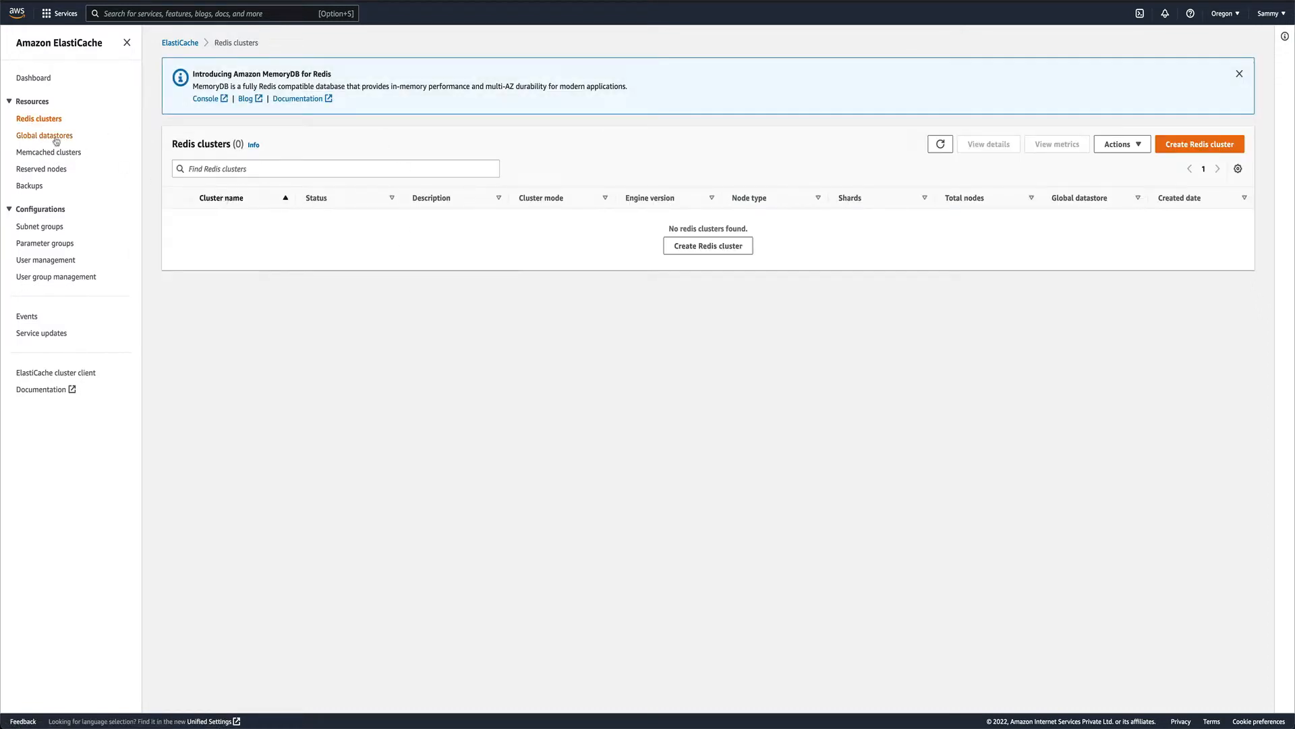
left_click(44, 135)
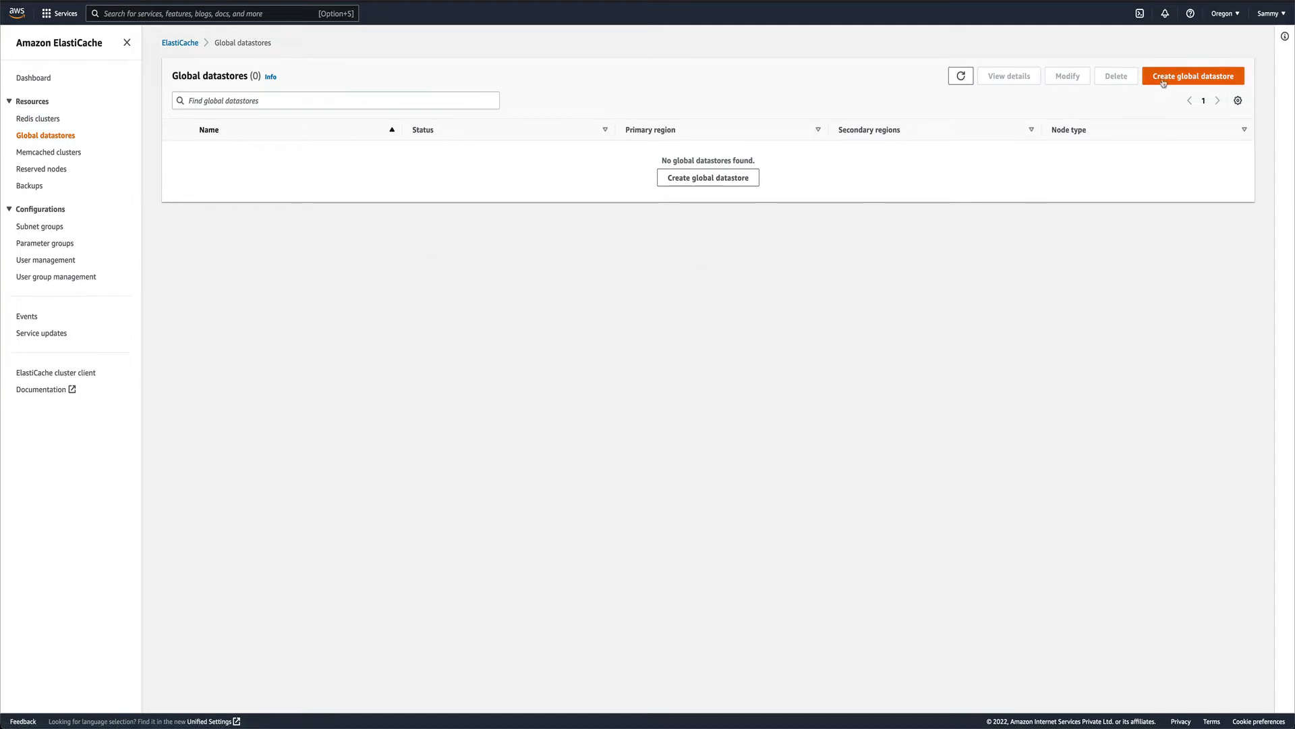
Step: Start a new global datastore named primary-data with cluster mode enabled
left_click(1192, 75)
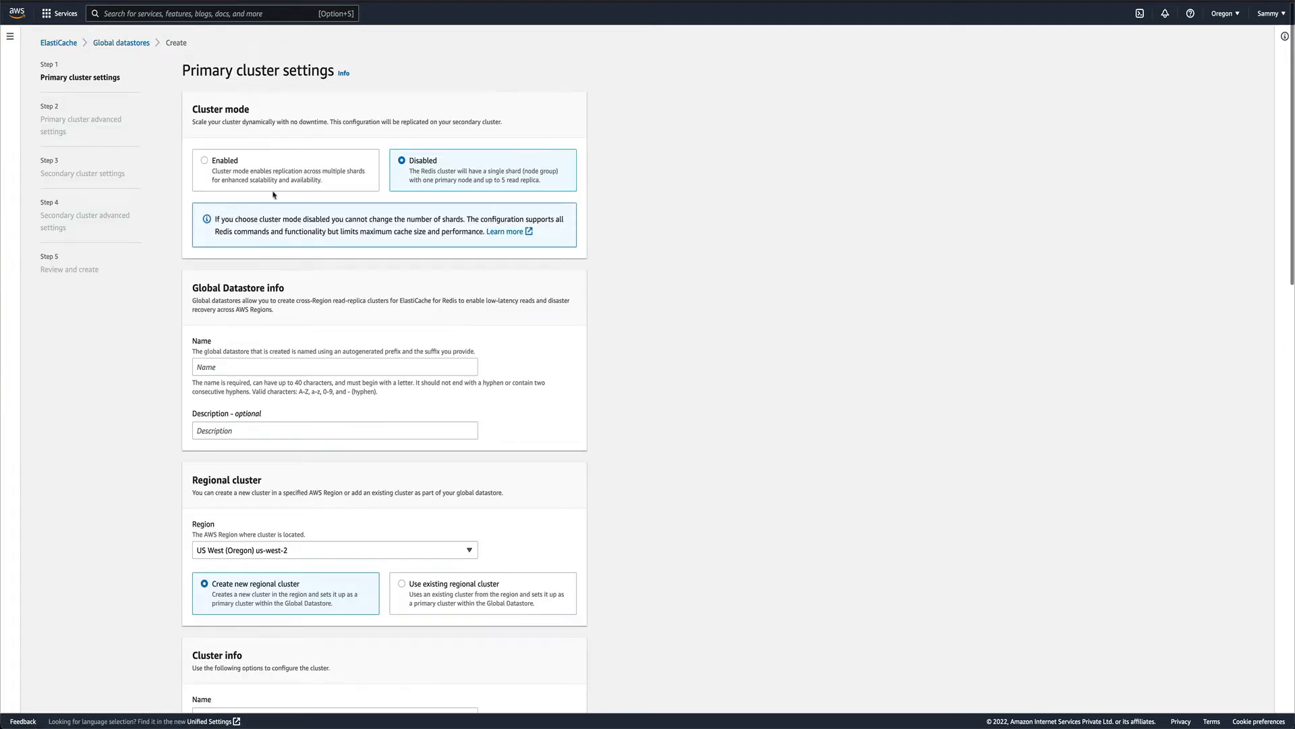
left_click(204, 161)
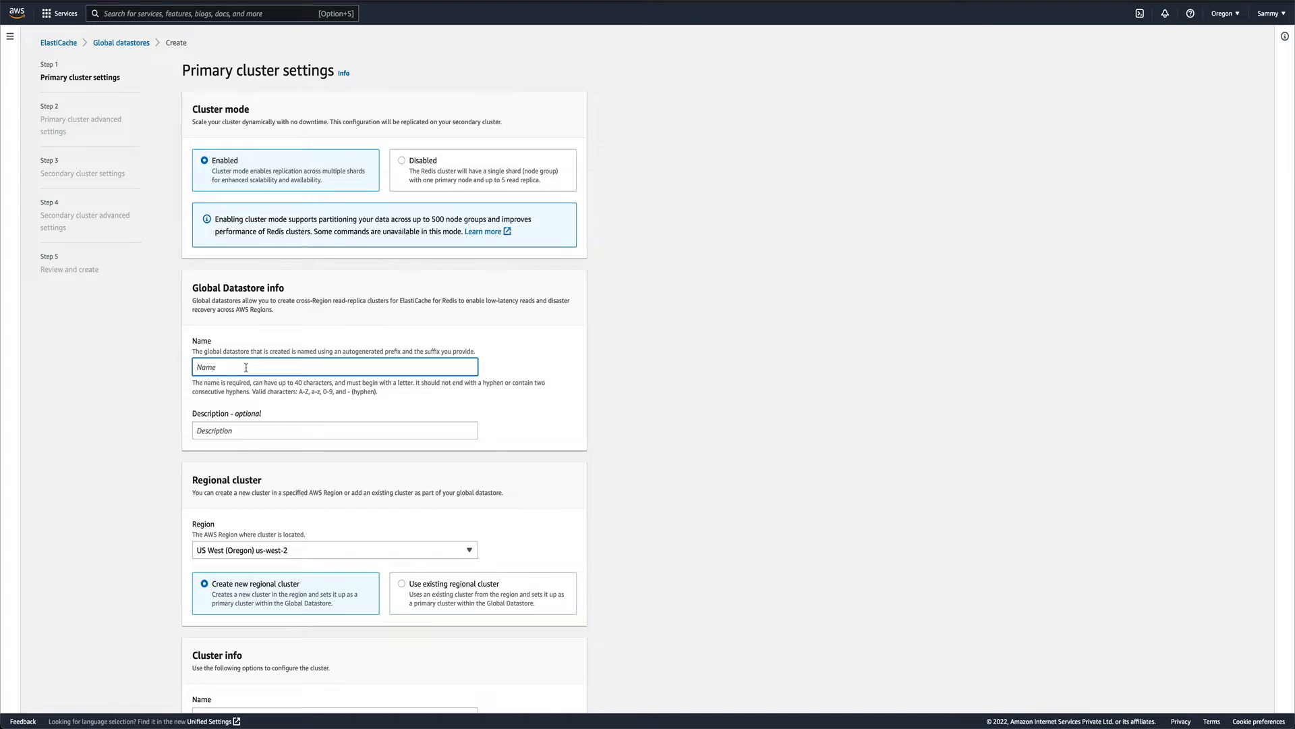
type("primary-data")
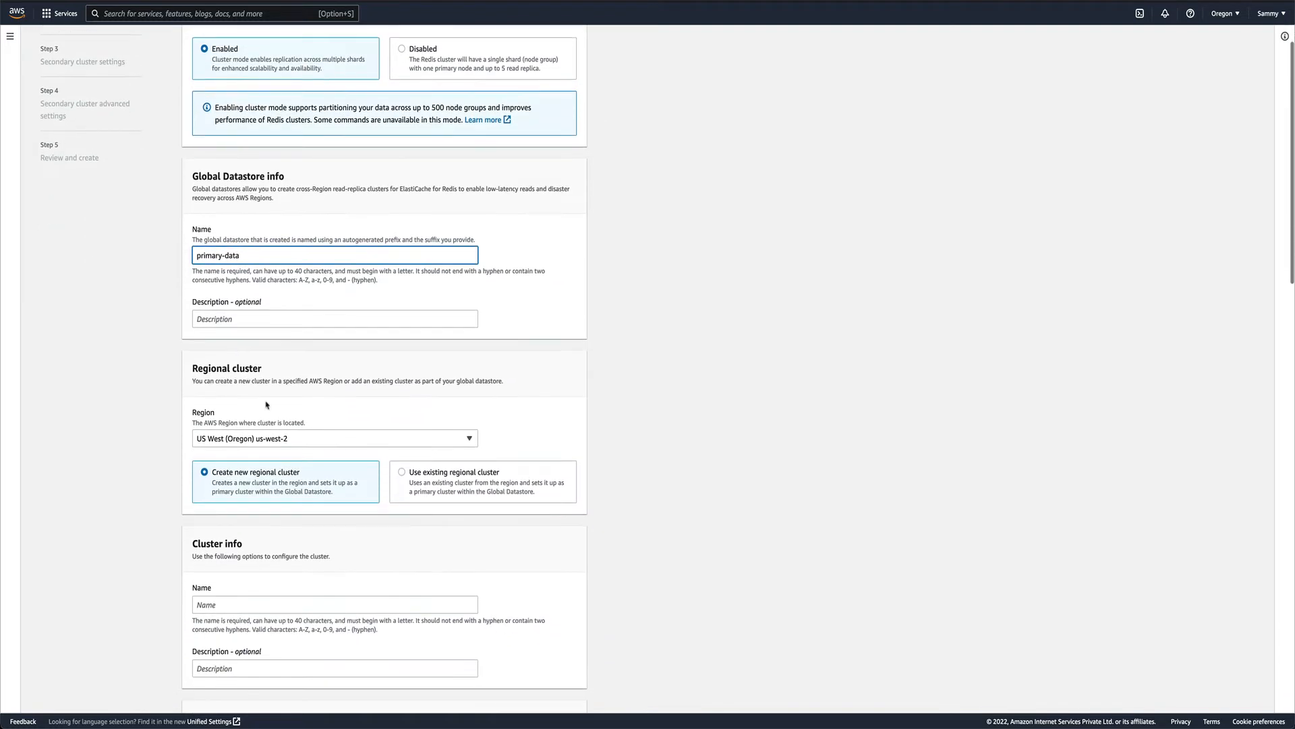
Step: Name the primary cluster primary-cluster under Cluster info
scroll("down", 3)
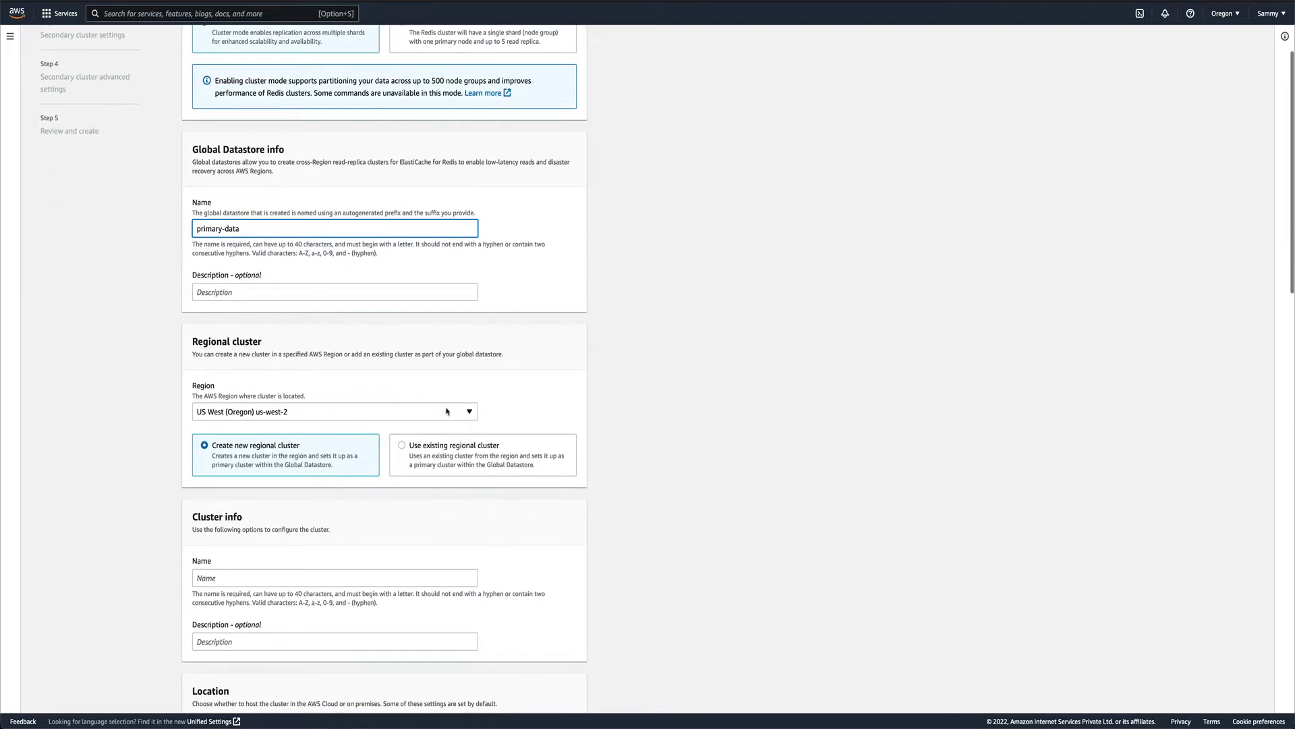
scroll("down", 3)
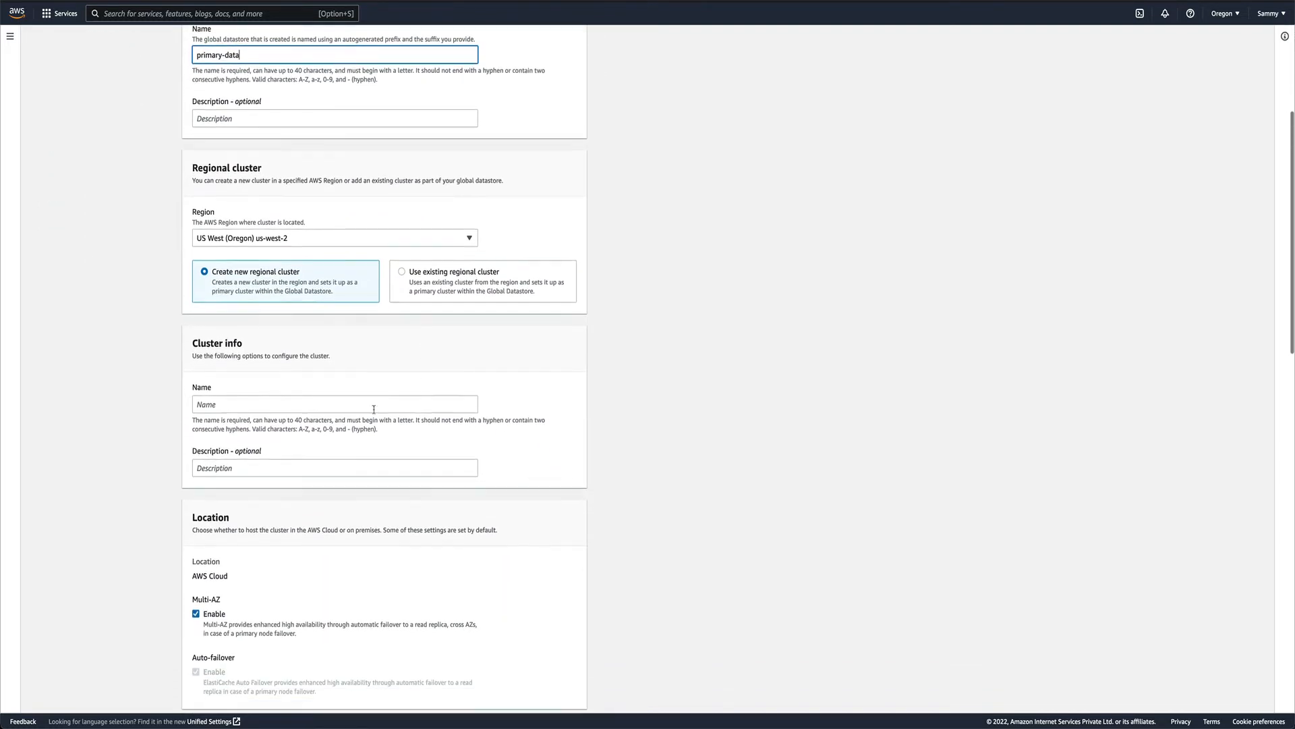
left_click(334, 404)
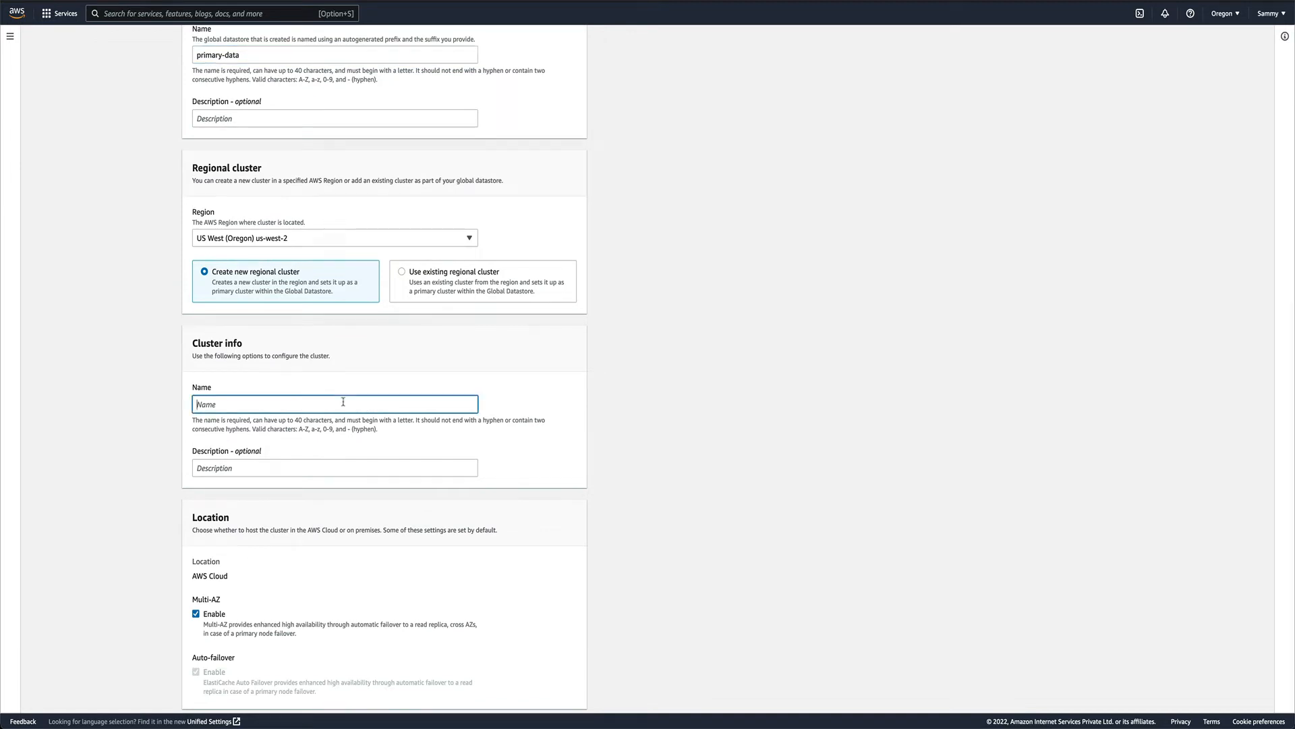
type("primary-cluster")
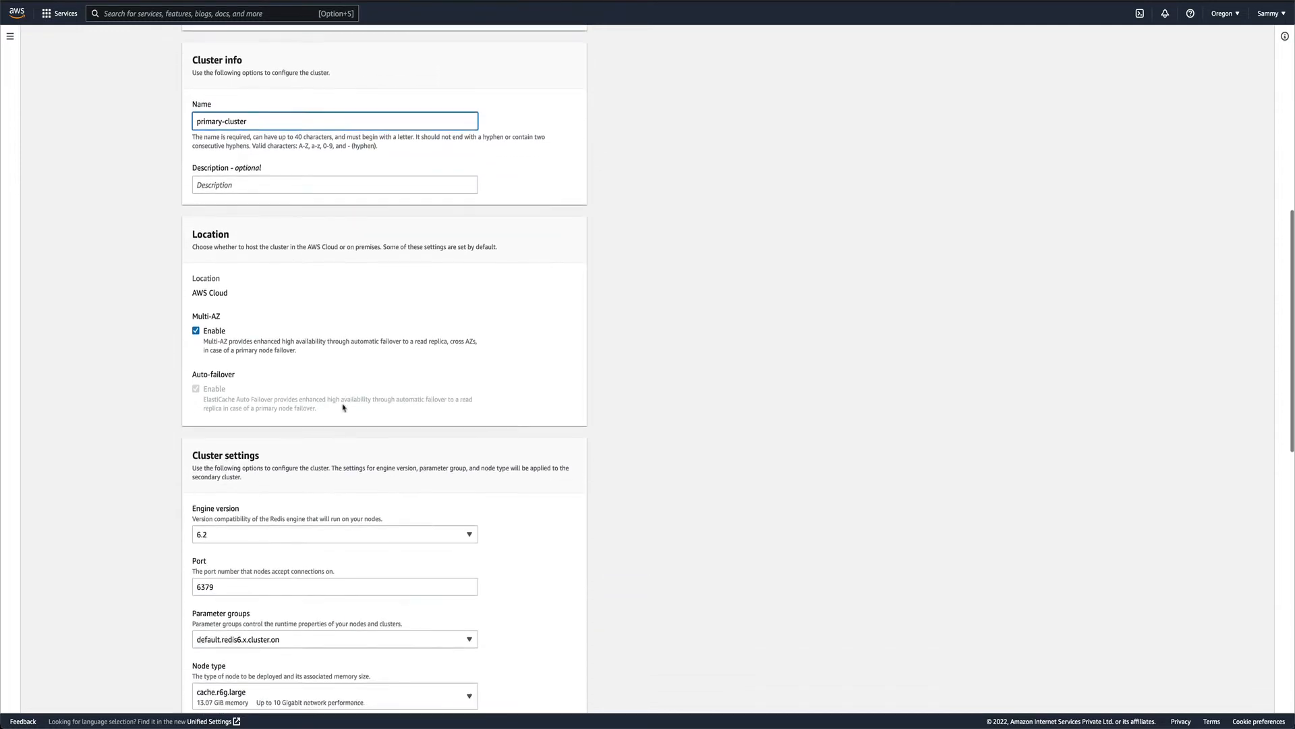
scroll("down", 3)
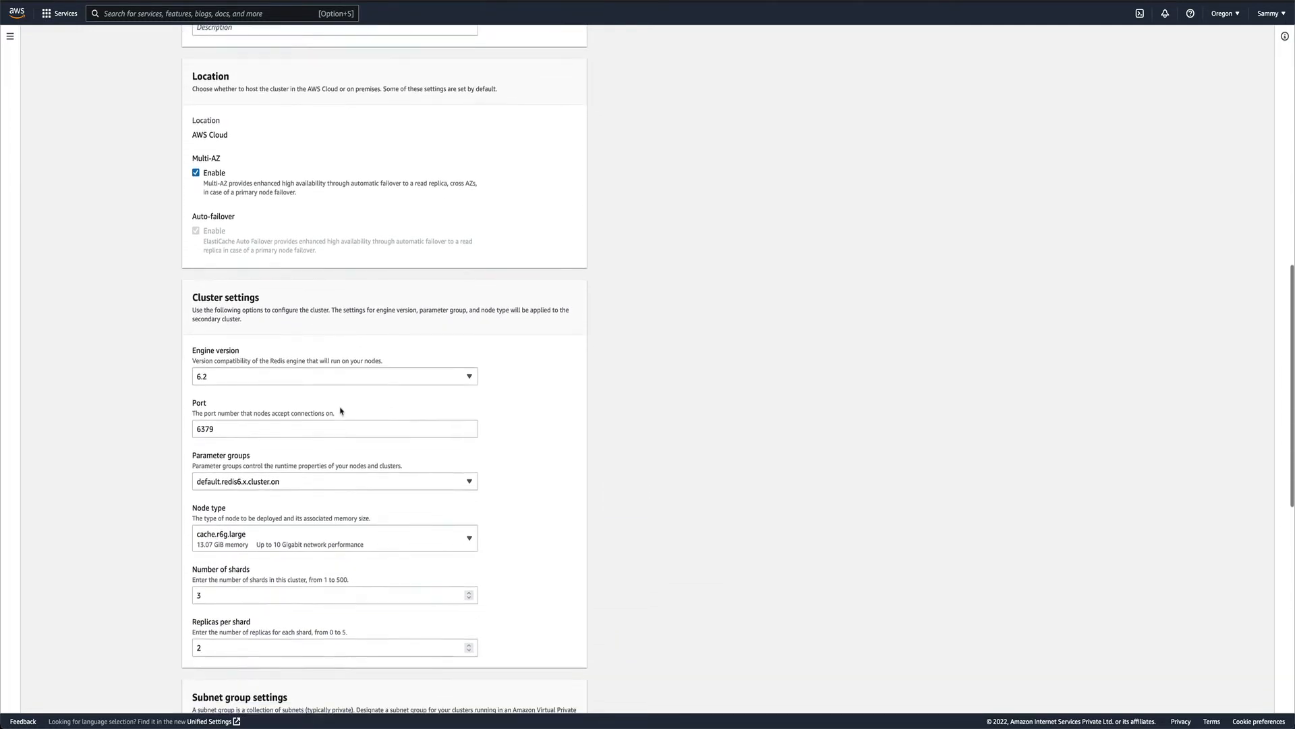
scroll("down", 3)
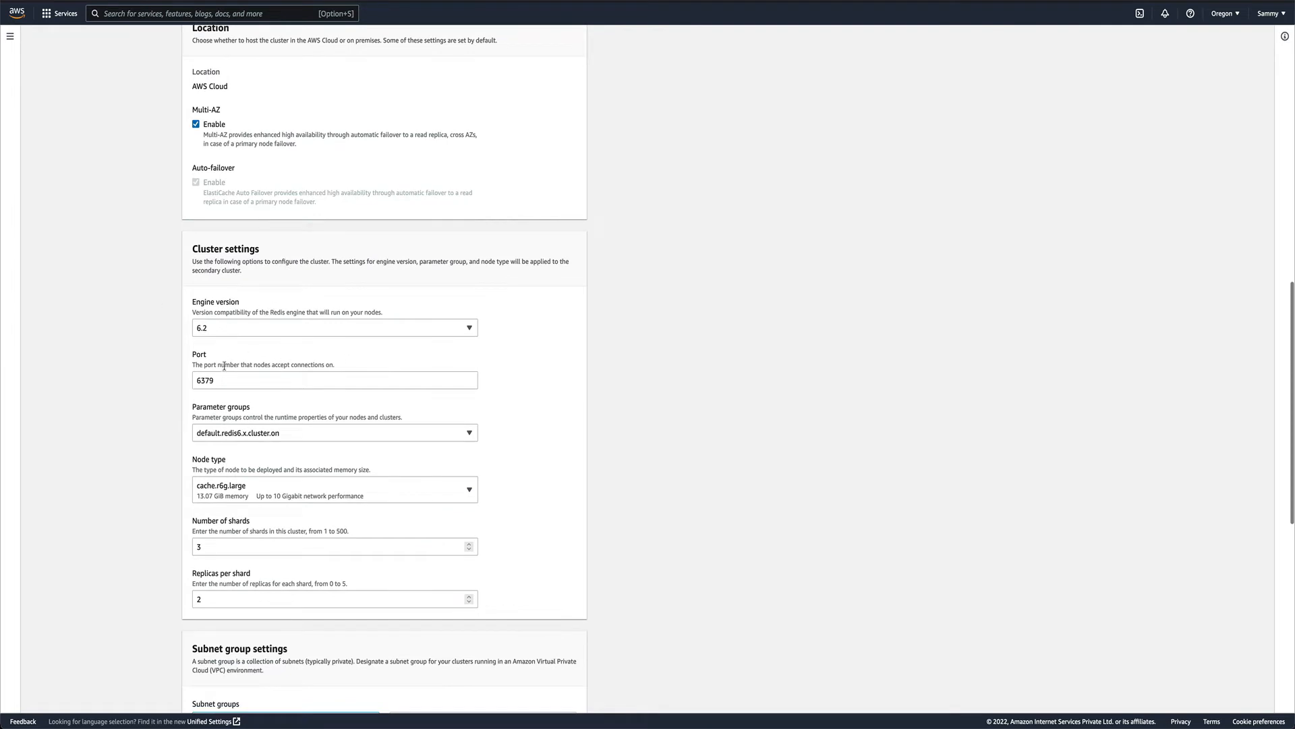
scroll("down", 3)
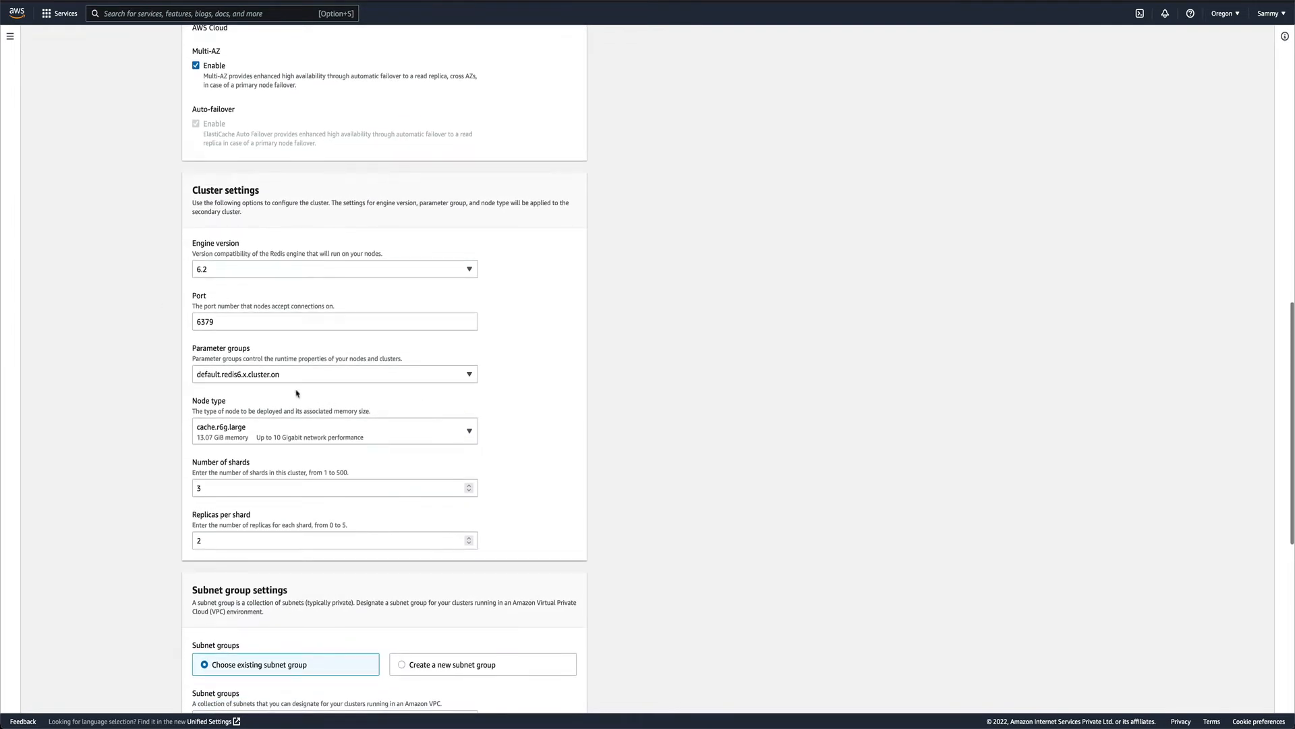
scroll("down", 3)
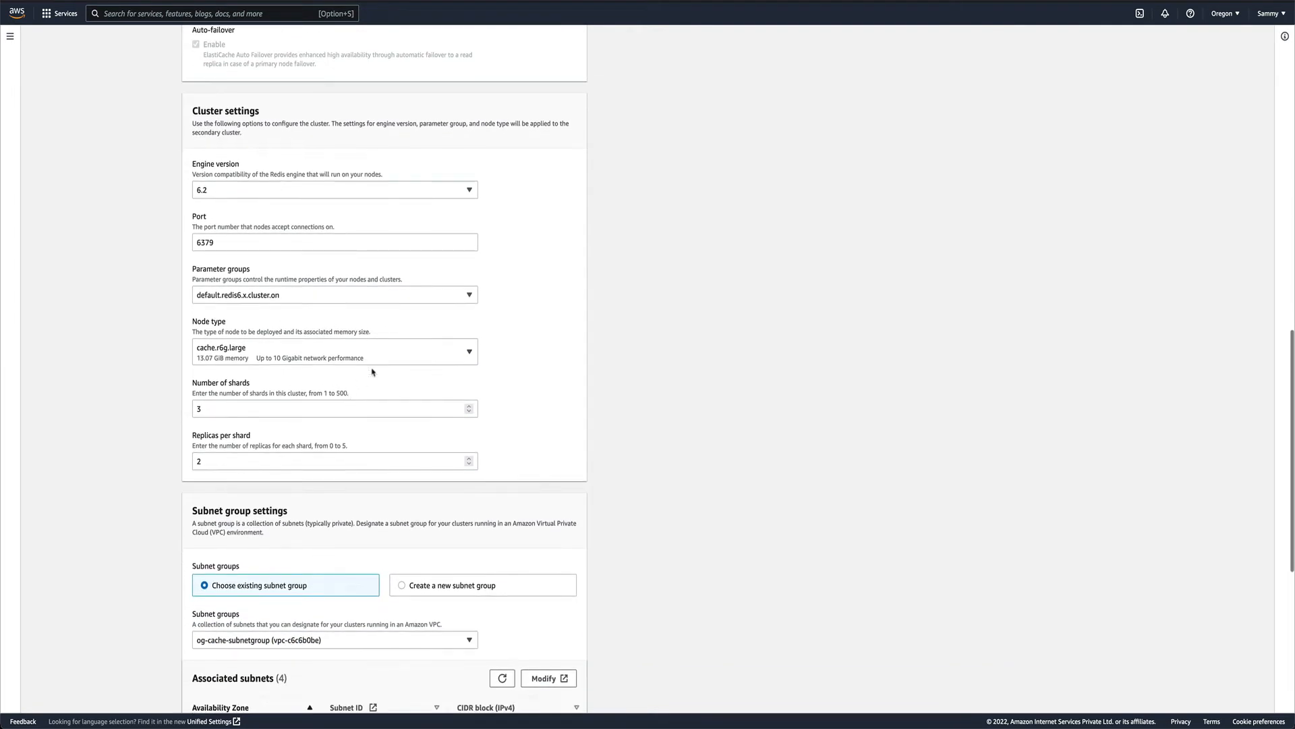
mouse_move(367, 380)
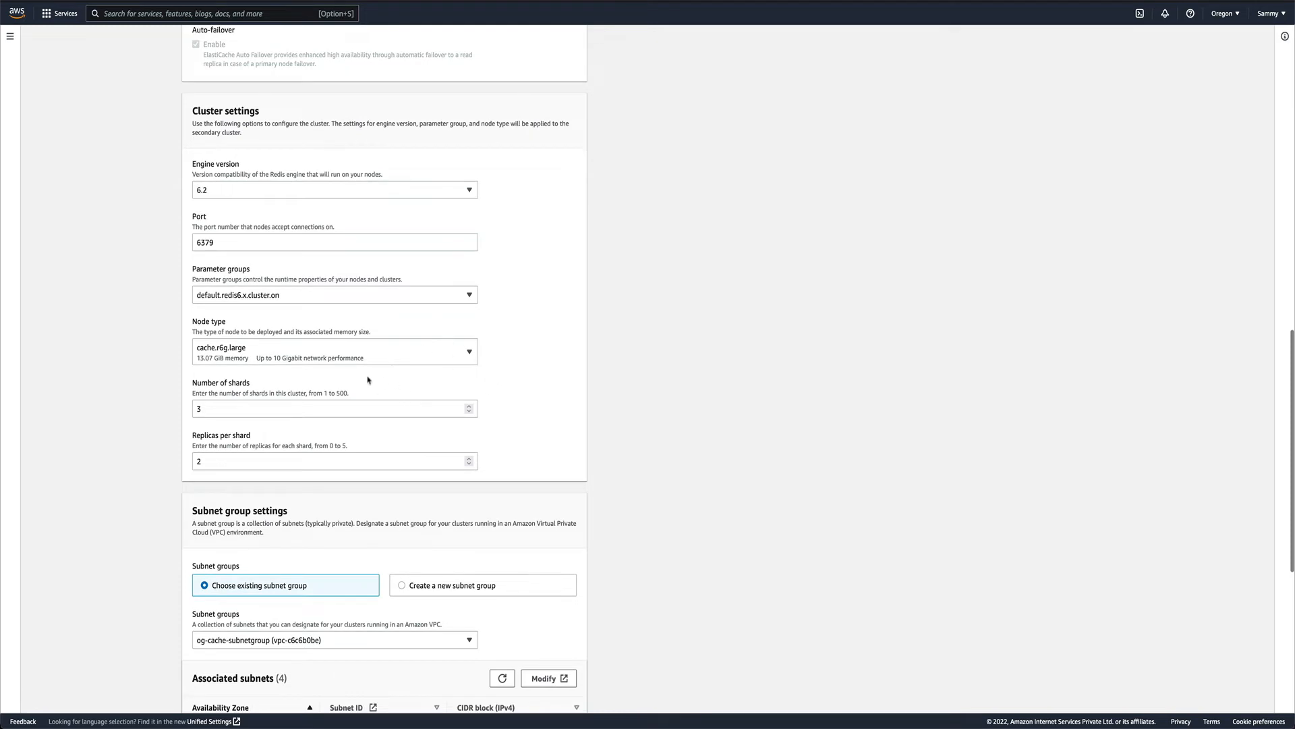
left_click(334, 351)
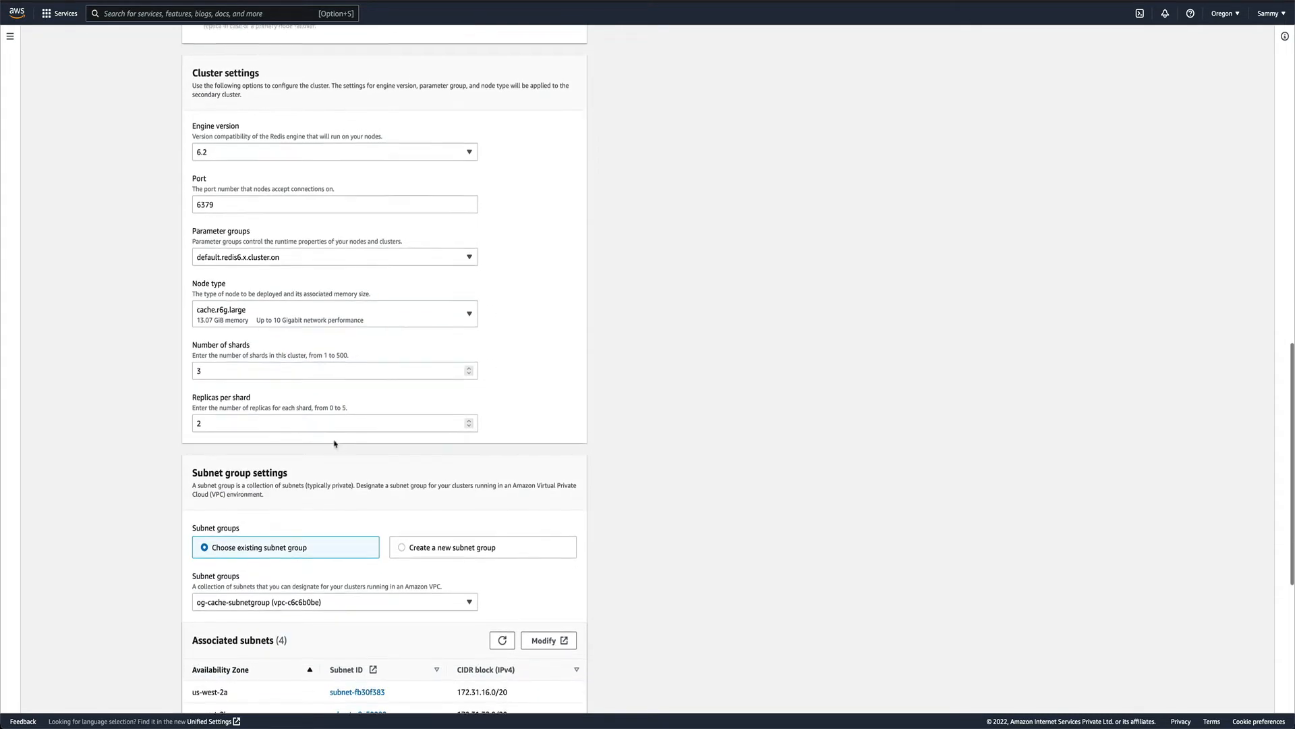
scroll("down", 3)
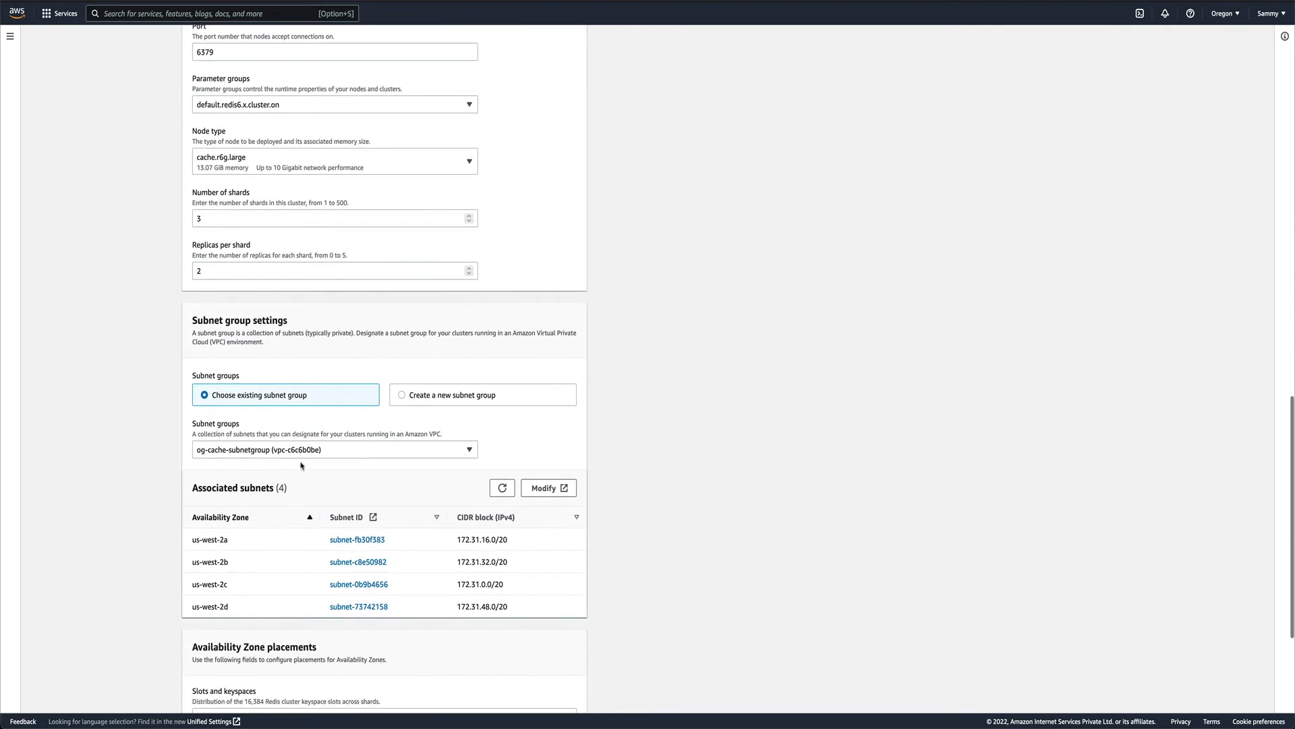
scroll("down", 3)
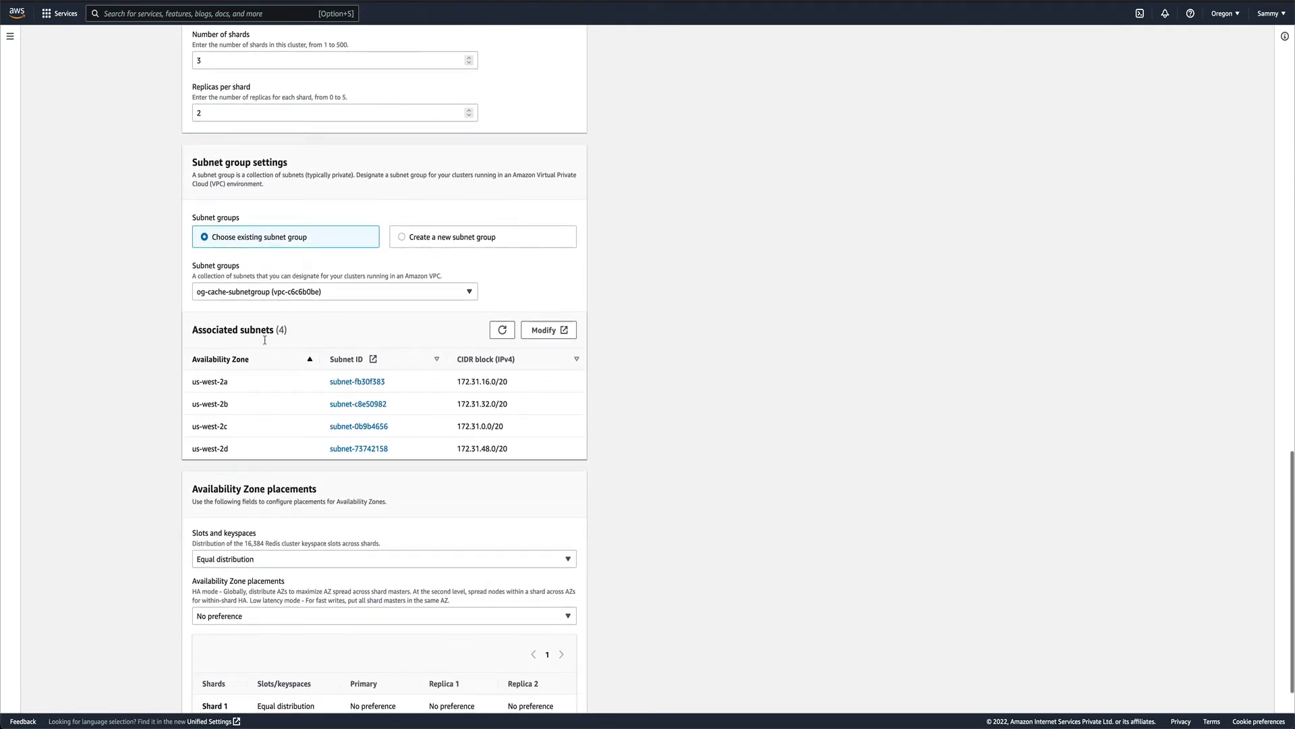
scroll("down", 3)
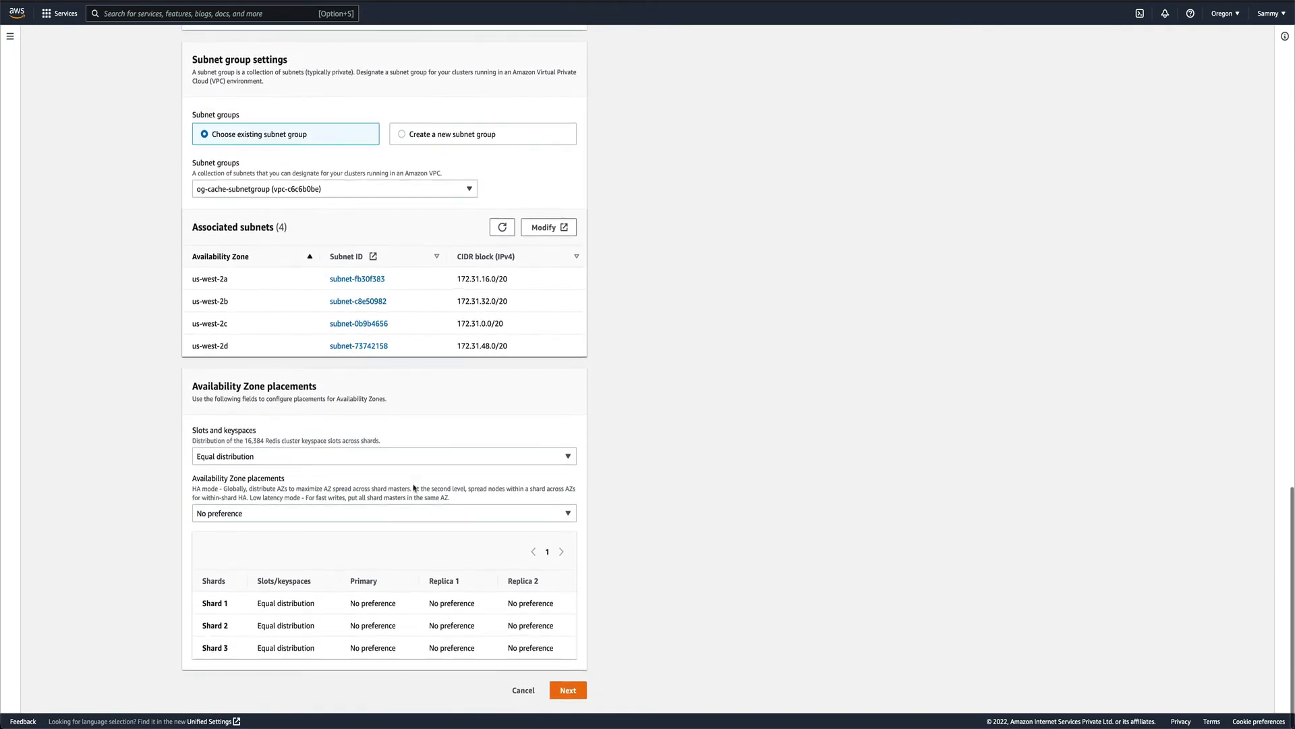
Step: Disable automatic backups in primary cluster advanced settings and proceed to secondary cluster settings
left_click(567, 689)
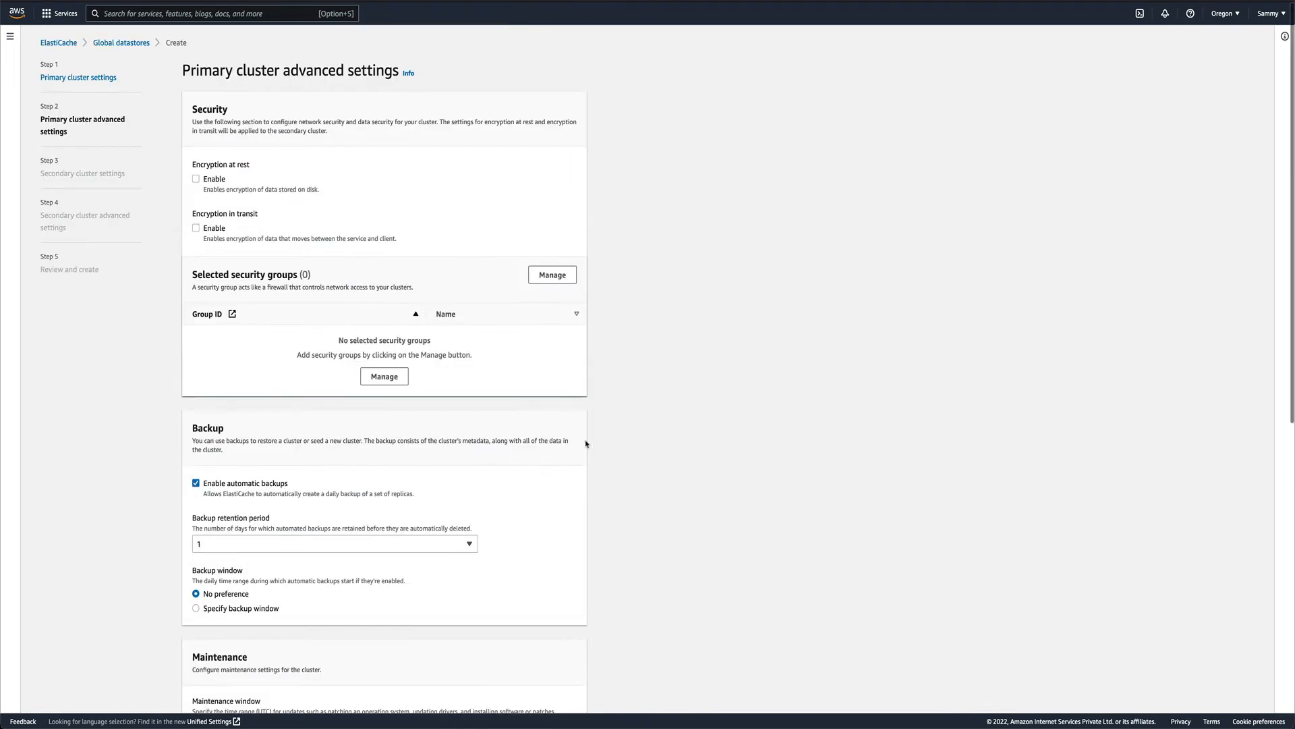
scroll("down", 3)
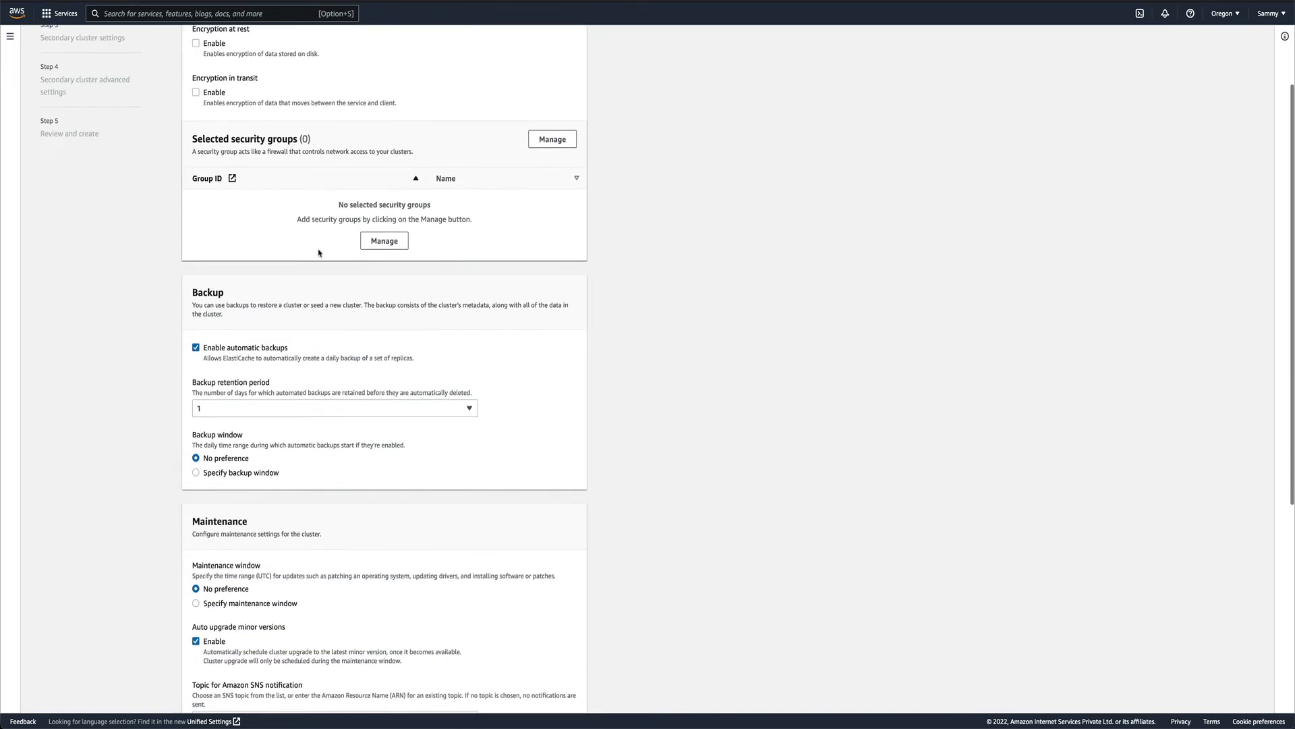
scroll("down", 3)
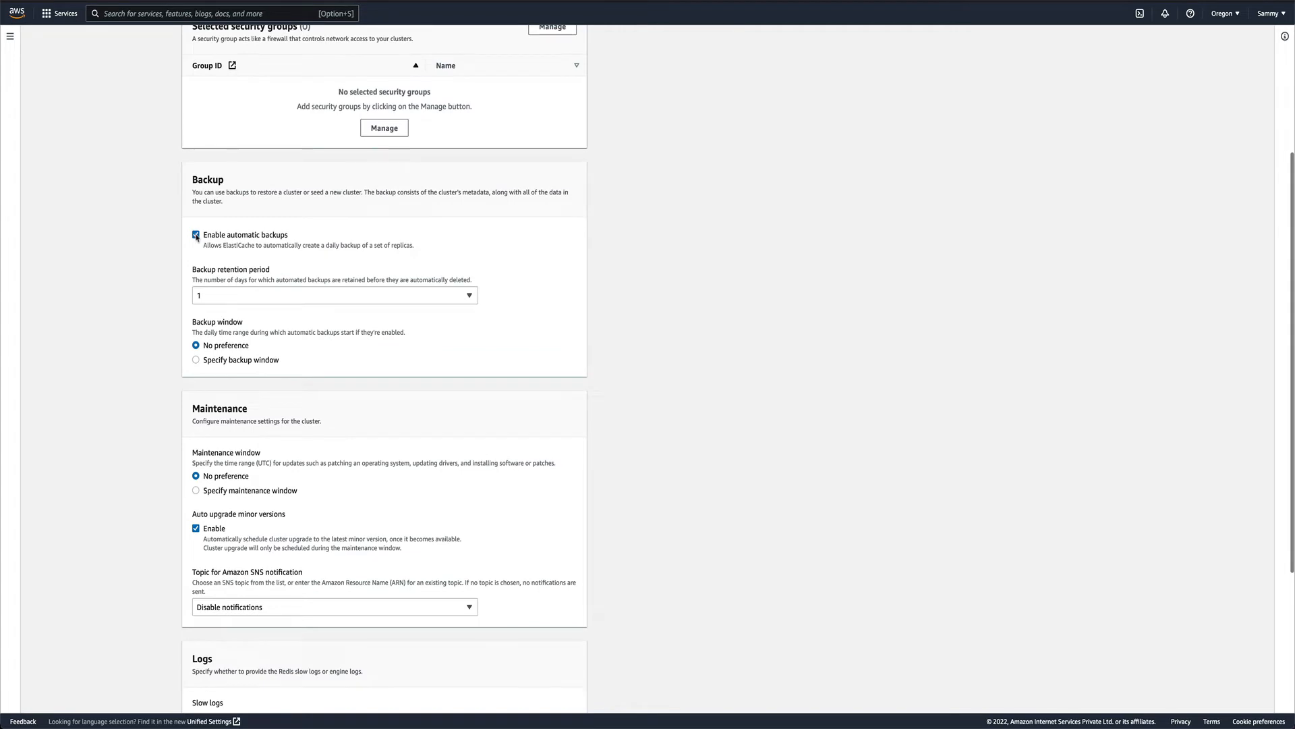
left_click(196, 235)
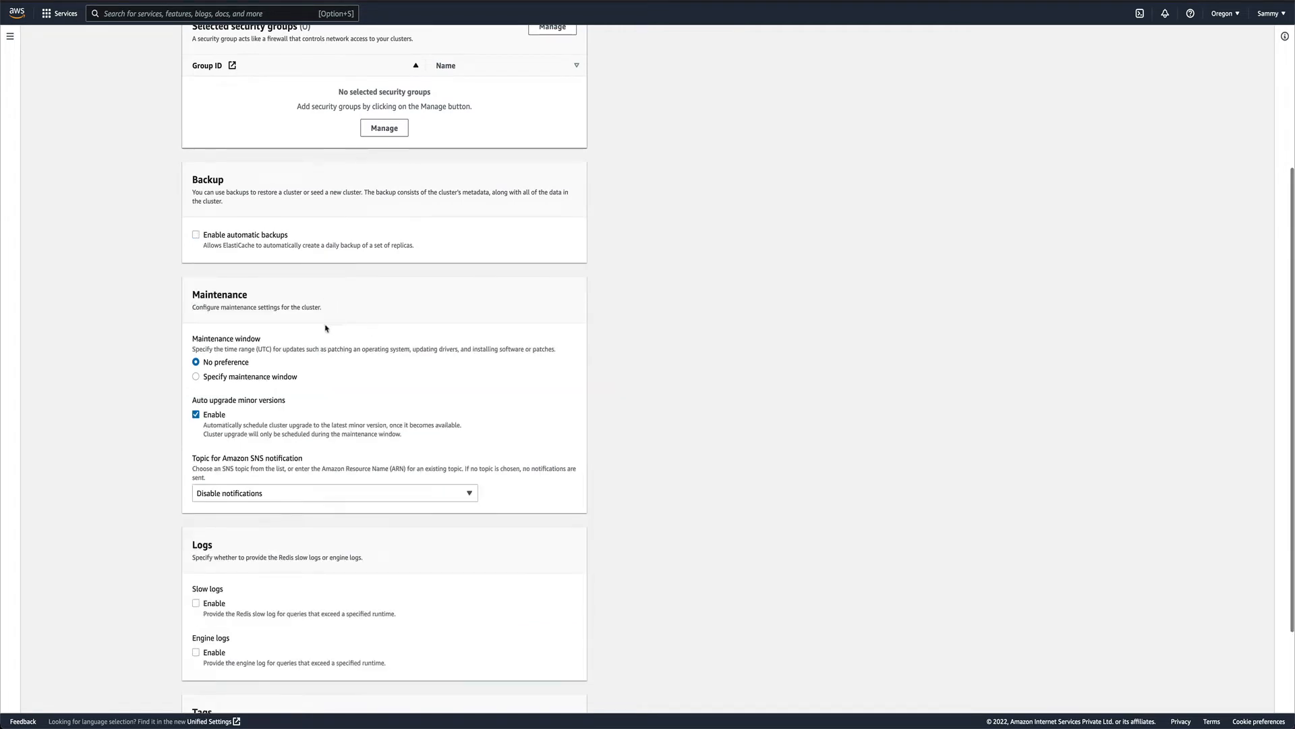
scroll("down", 3)
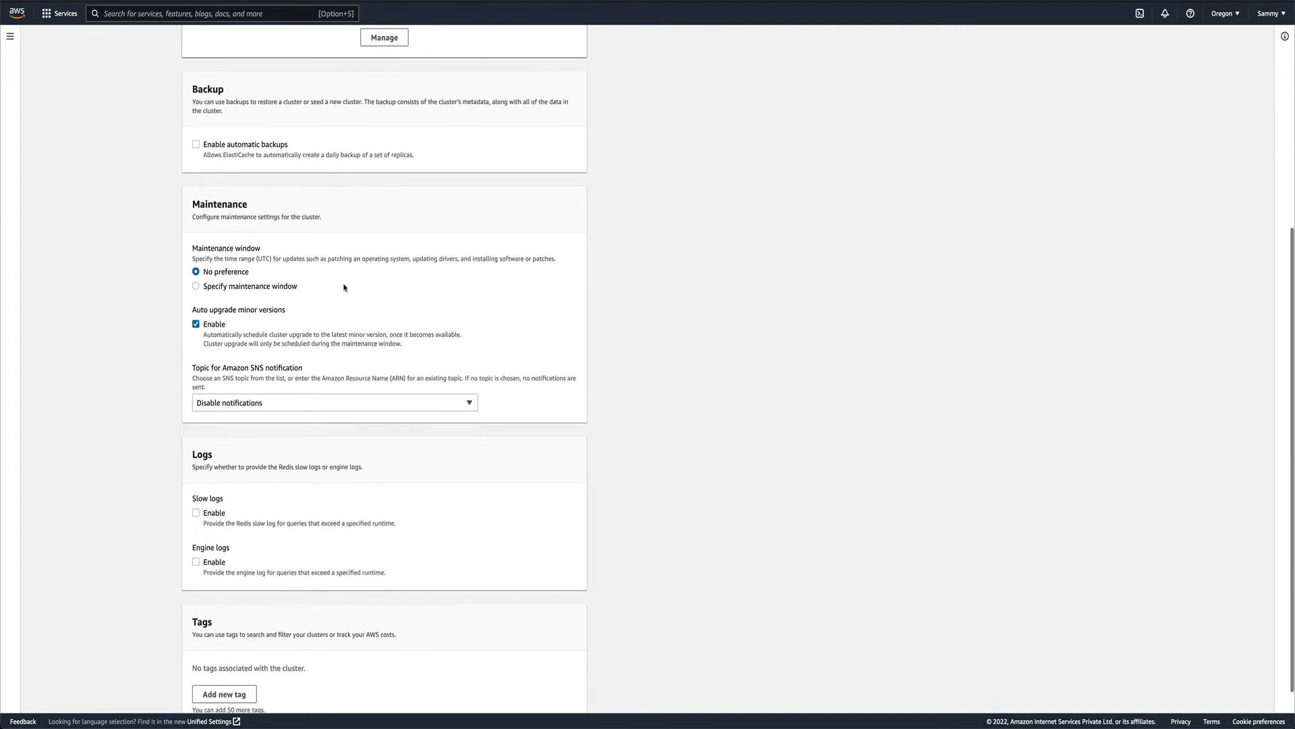
scroll("down", 3)
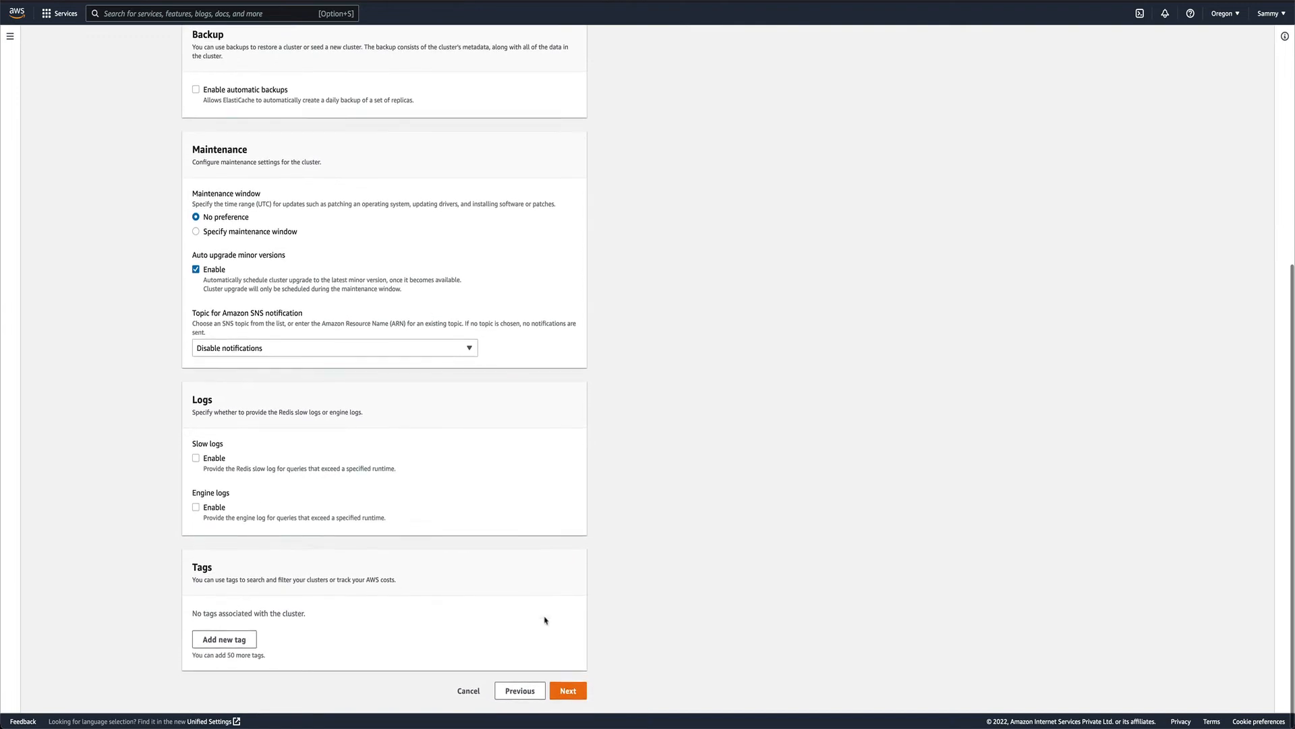
left_click(567, 689)
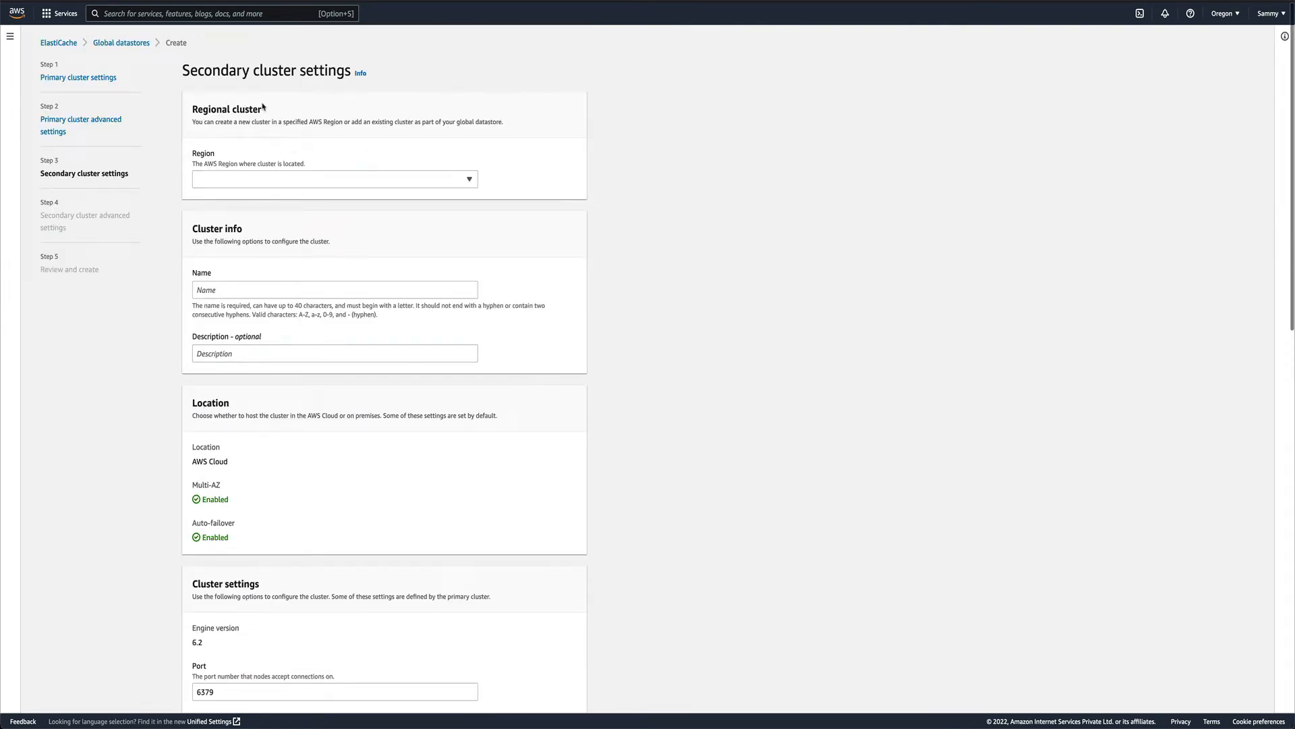
Step: Set the secondary cluster region to US East (N. Virginia) us-east-1 and name it secondary-cluster
left_click(334, 178)
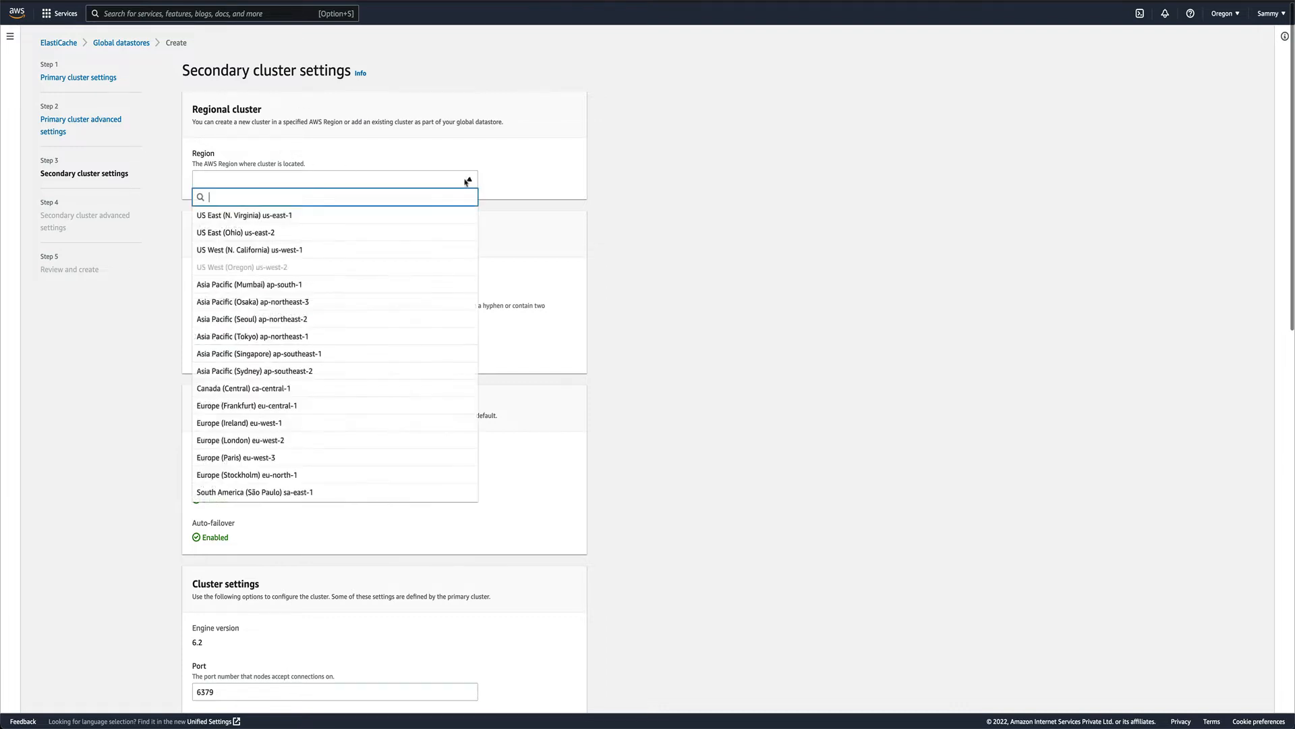
left_click(246, 215)
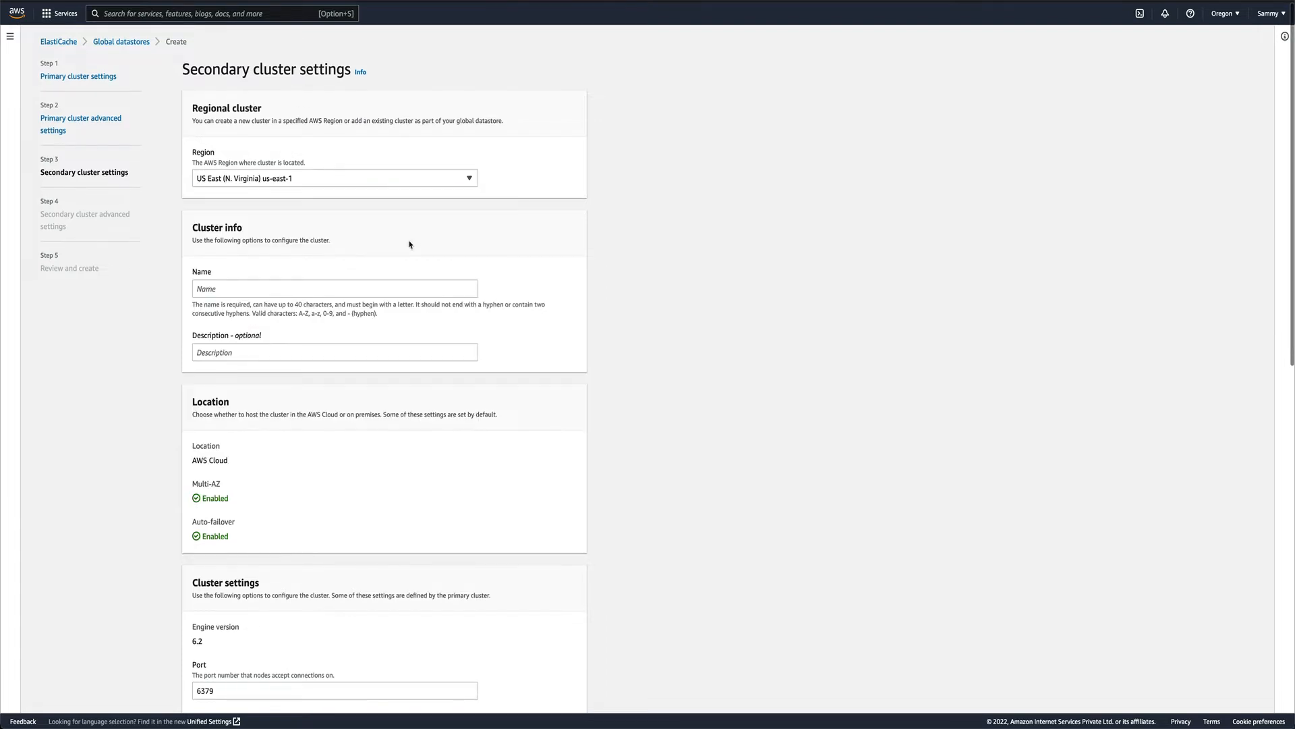
type("secondary-cluster")
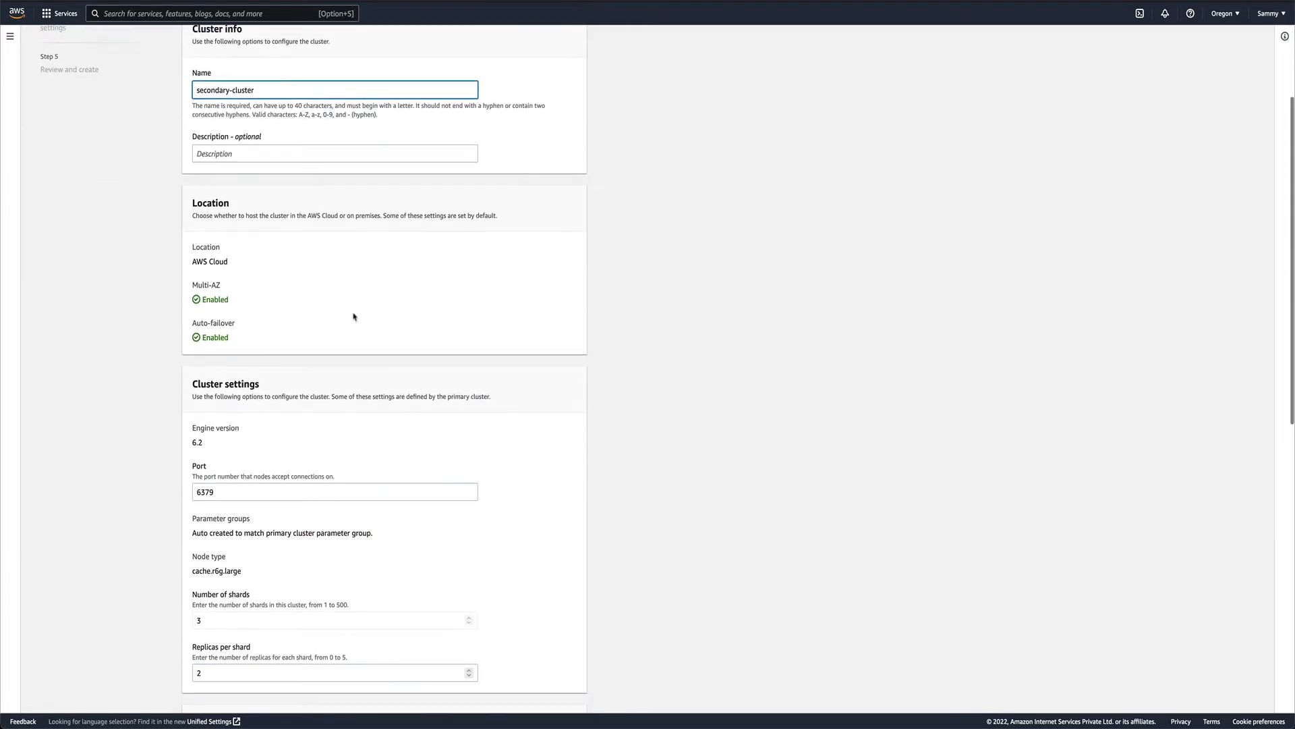
Step: Review remaining secondary settings: 3 shards, 2 replicas, existing subnet group, no placement preference
scroll("down", 3)
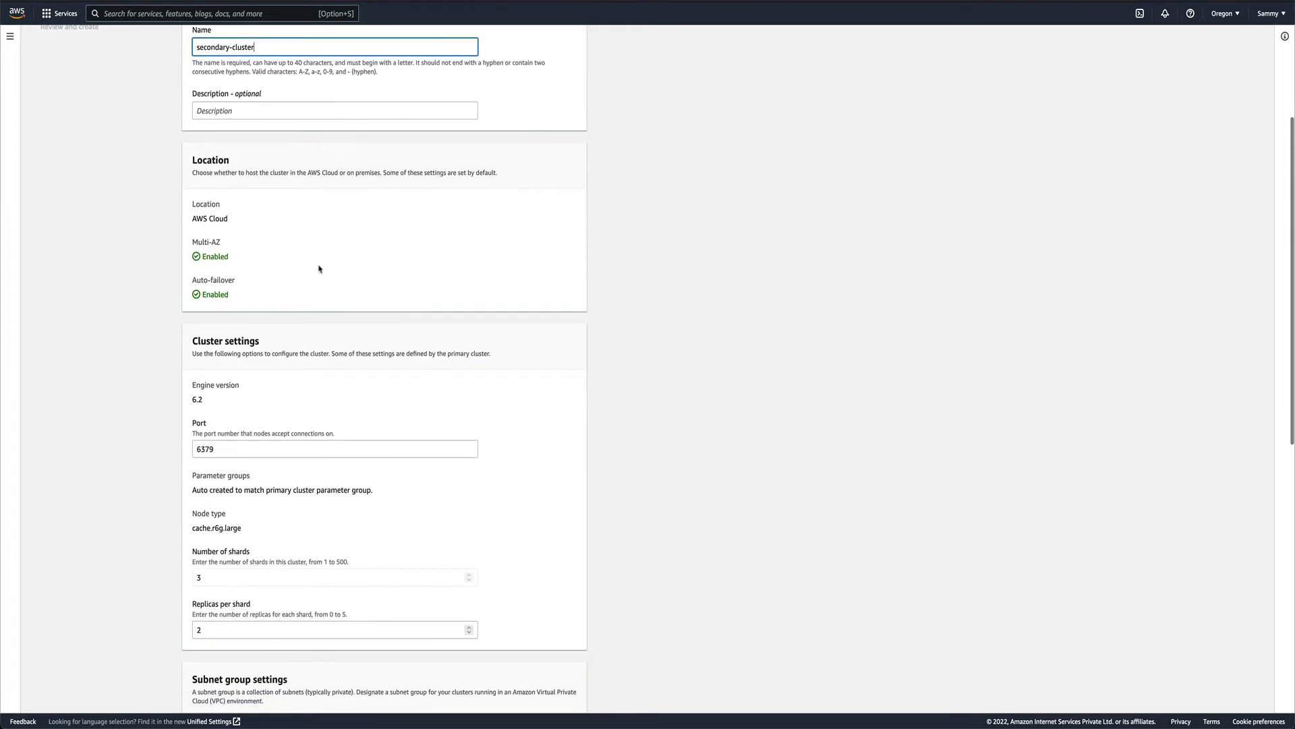
scroll("down", 3)
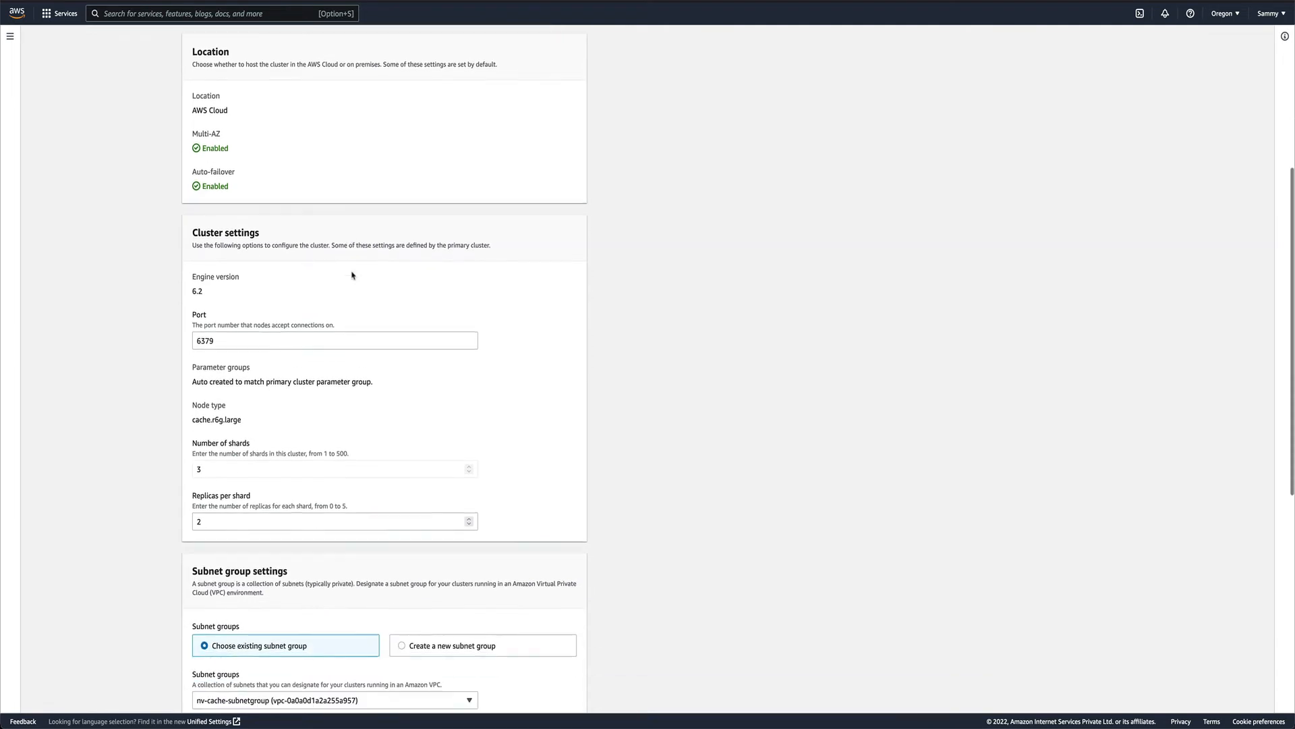
scroll("down", 3)
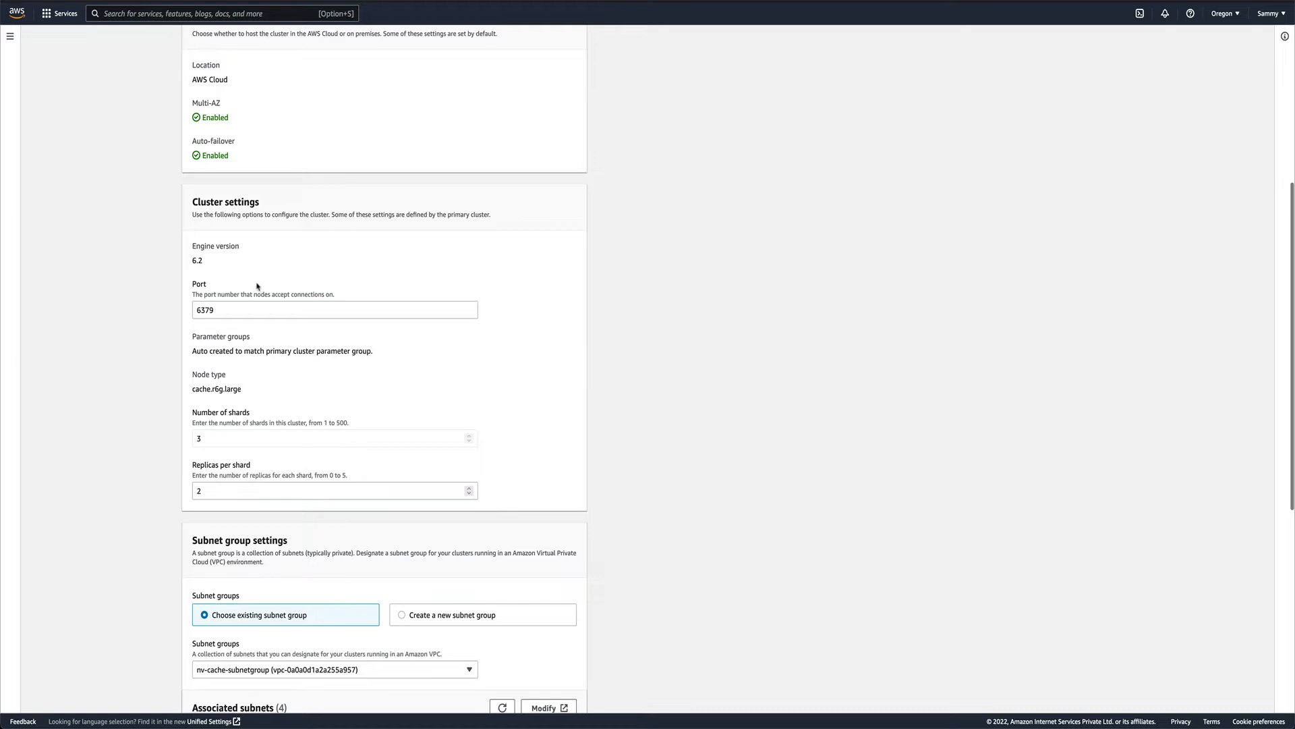
scroll("down", 3)
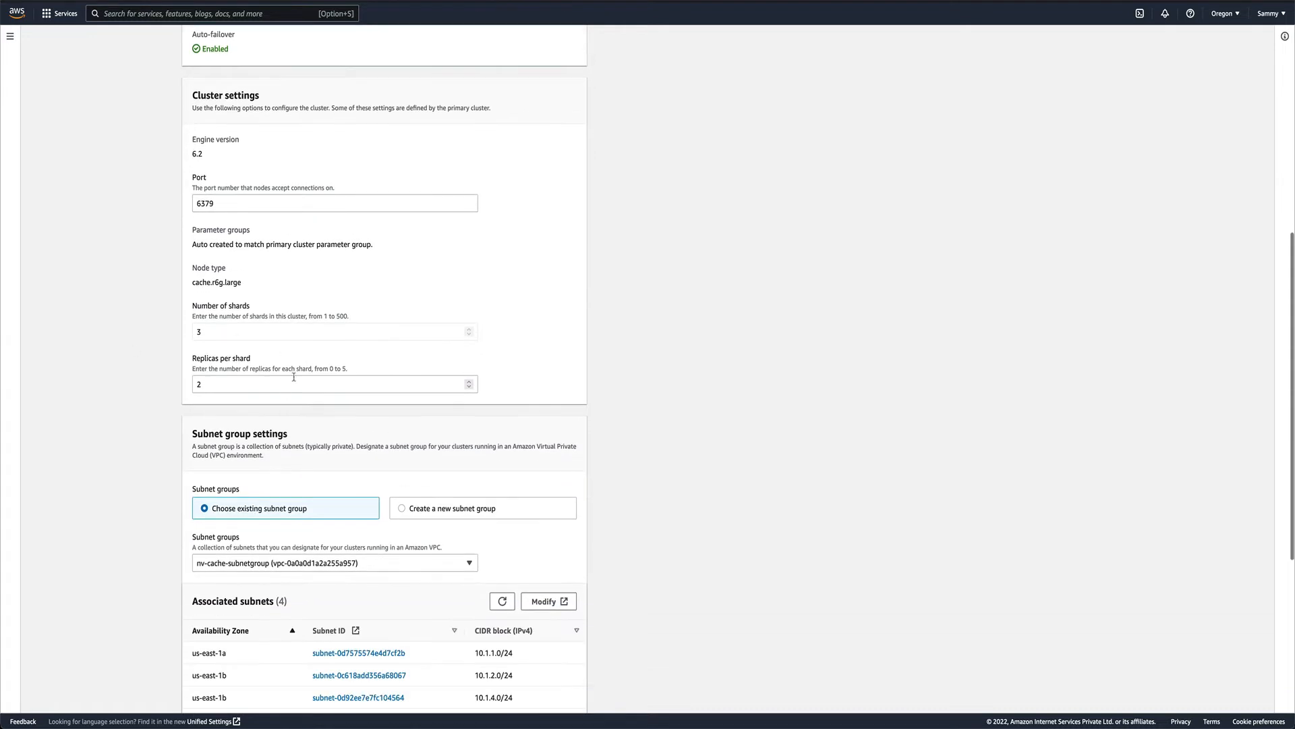
mouse_move(371, 391)
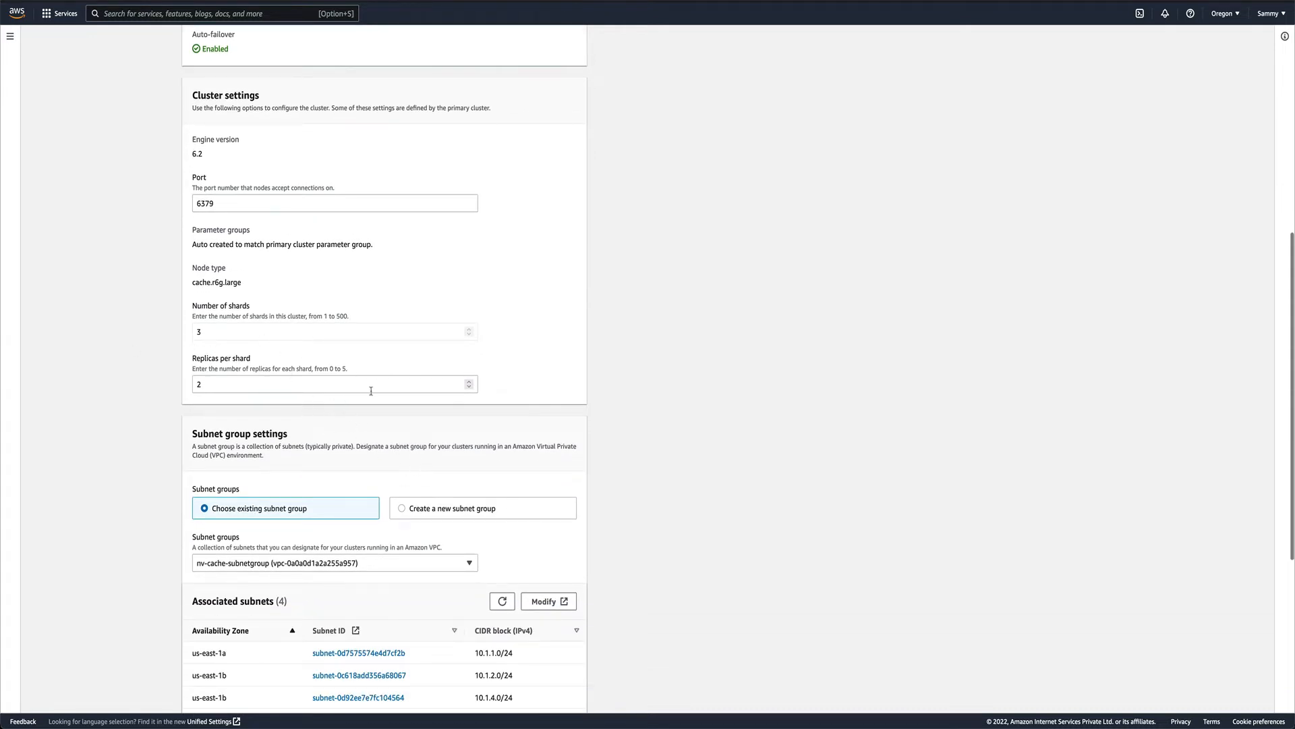
scroll("down", 3)
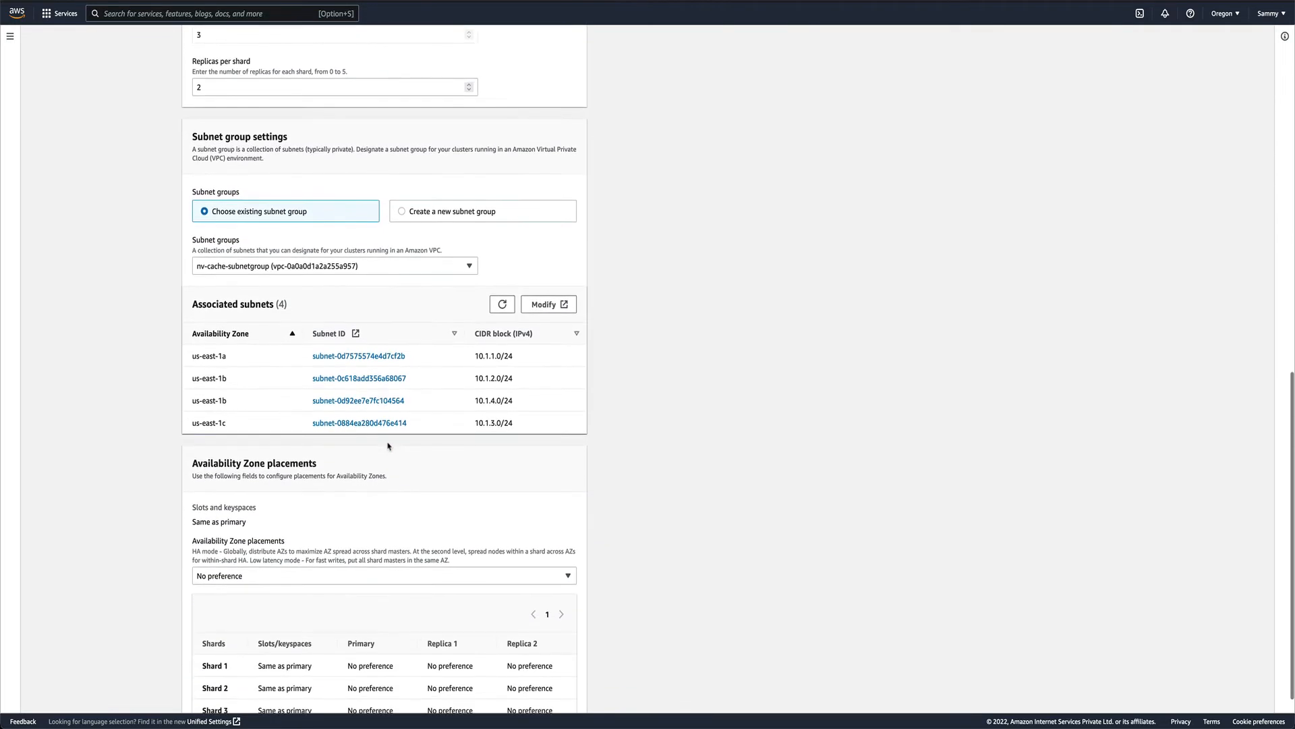
scroll("down", 3)
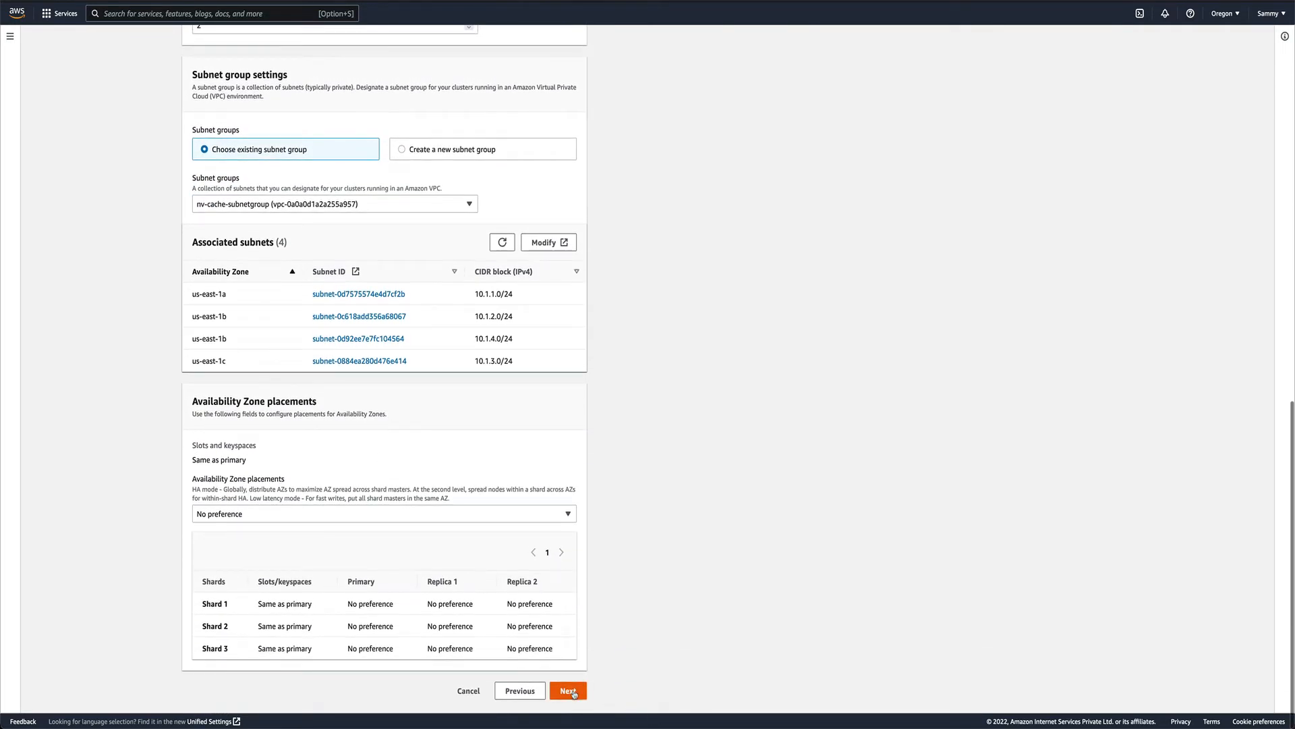
Step: Reach secondary cluster advanced settings with Enable automatic backups unchecked
left_click(567, 689)
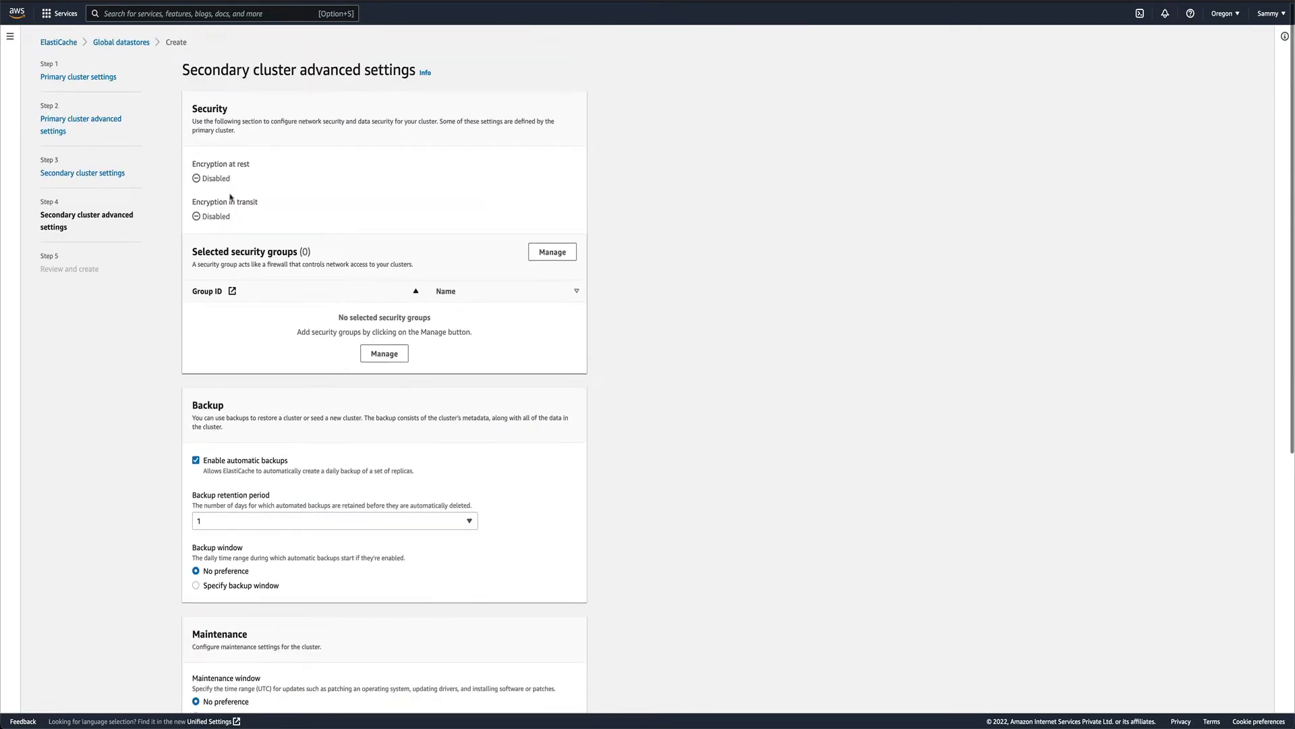
mouse_move(328, 299)
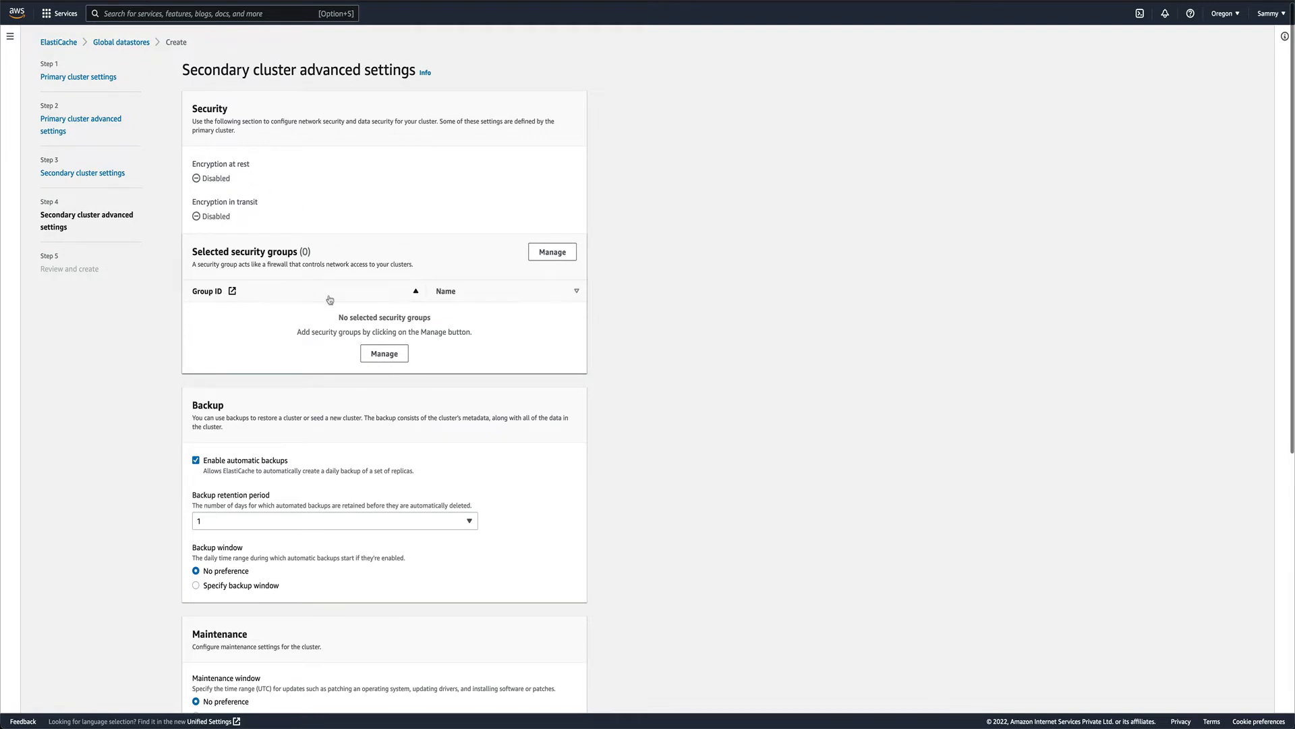
scroll("down", 3)
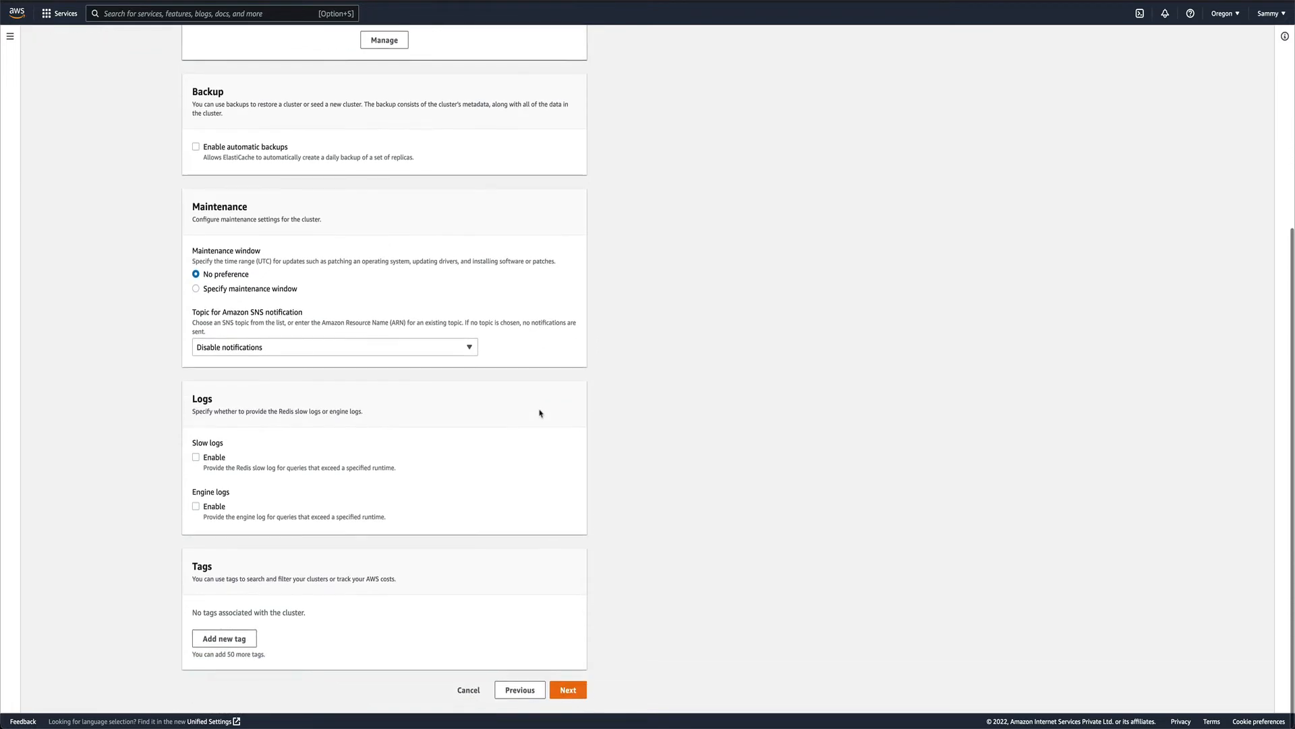
Step: Review the global datastore summary and create it, leaving it in Creating status
left_click(567, 689)
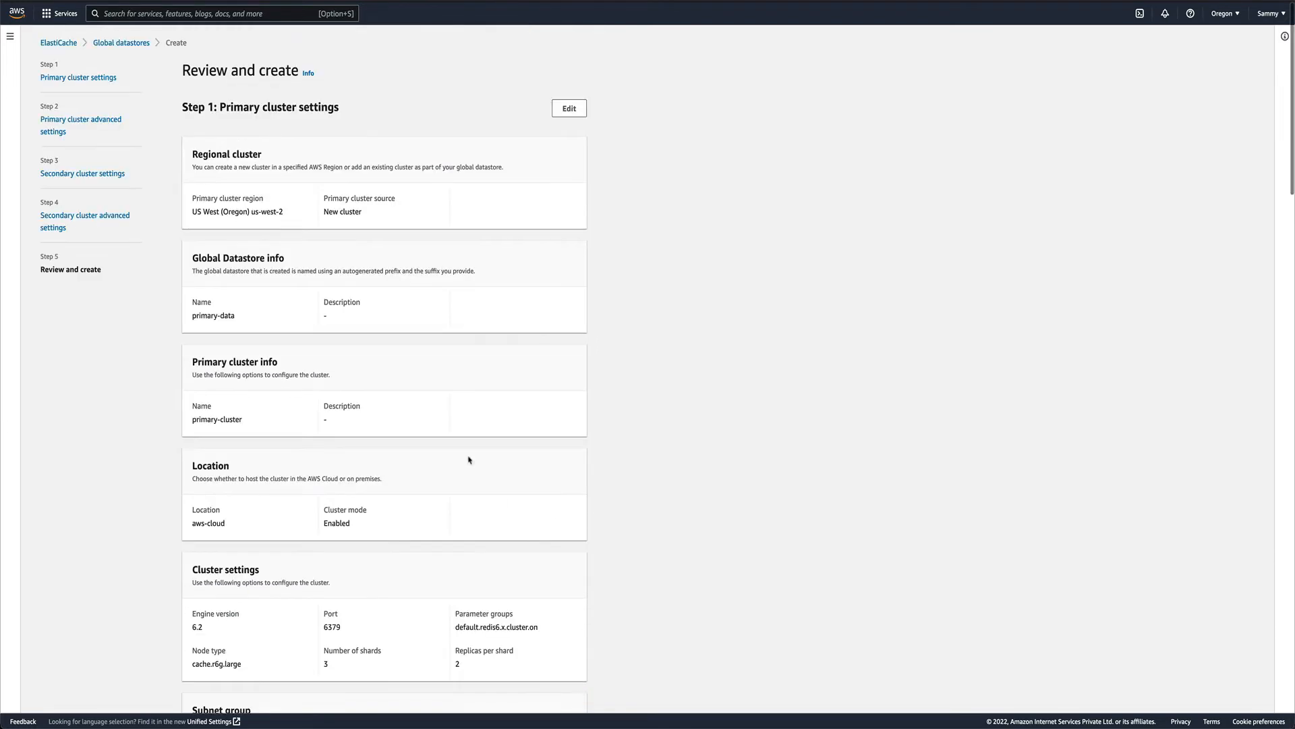
scroll("down", 3)
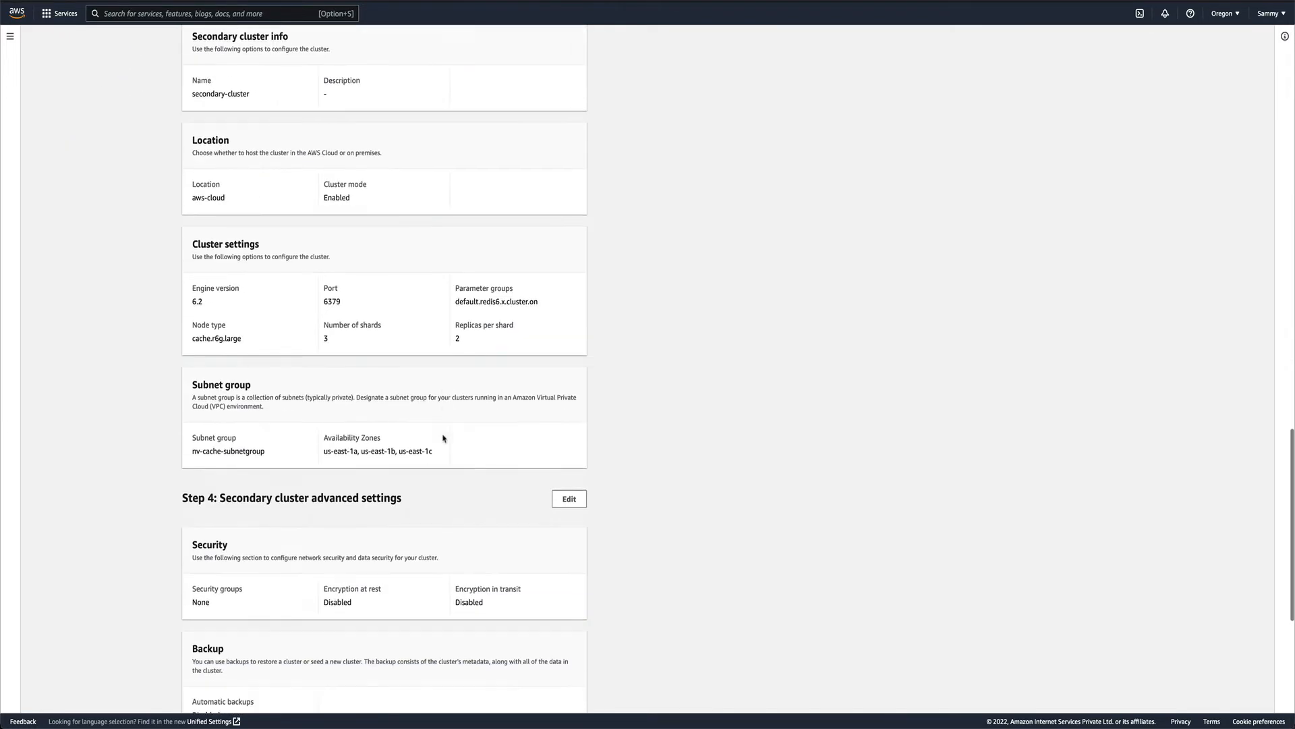
scroll("down", 3)
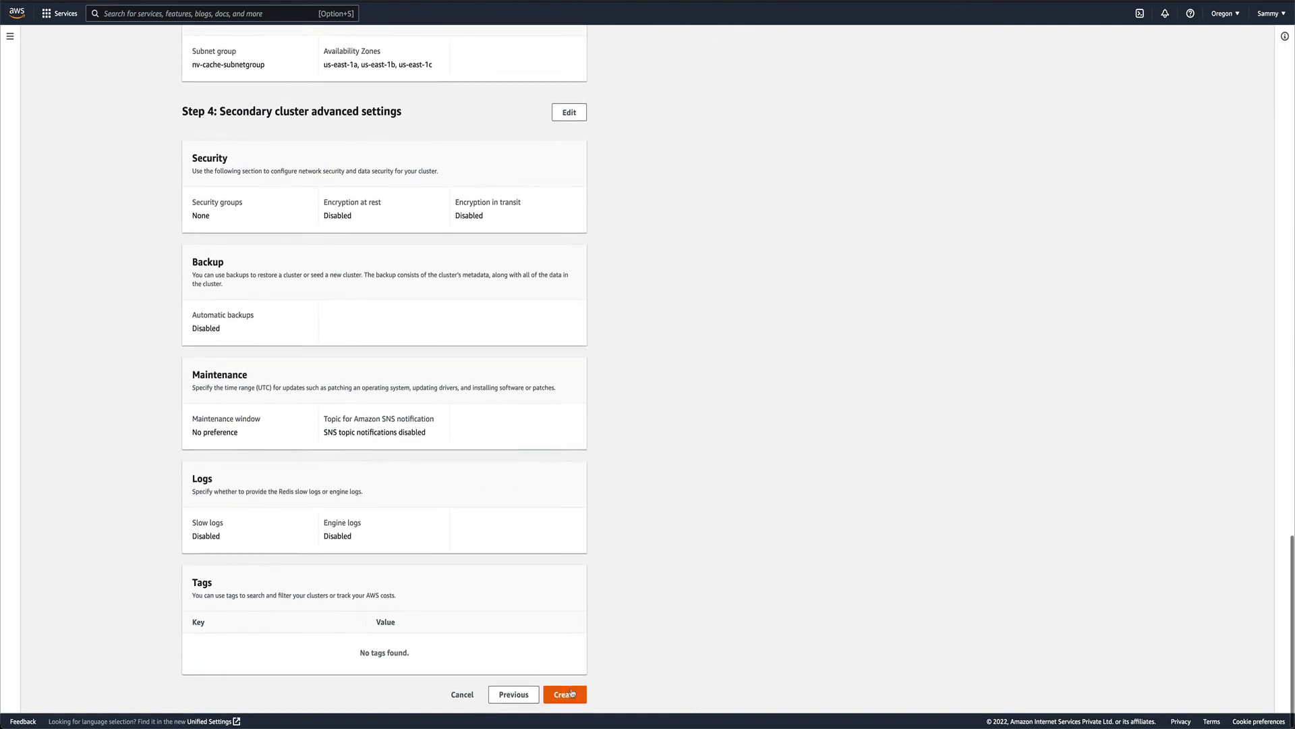
left_click(564, 694)
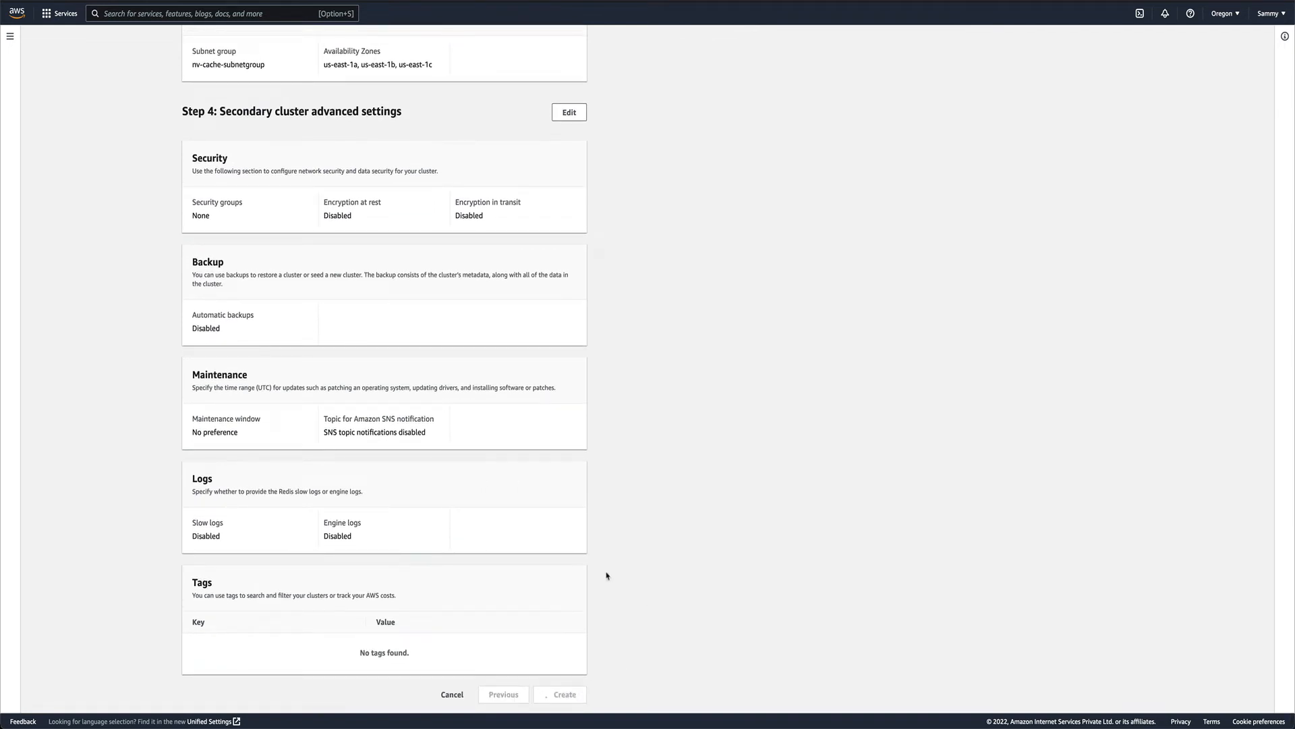
scroll("down", 3)
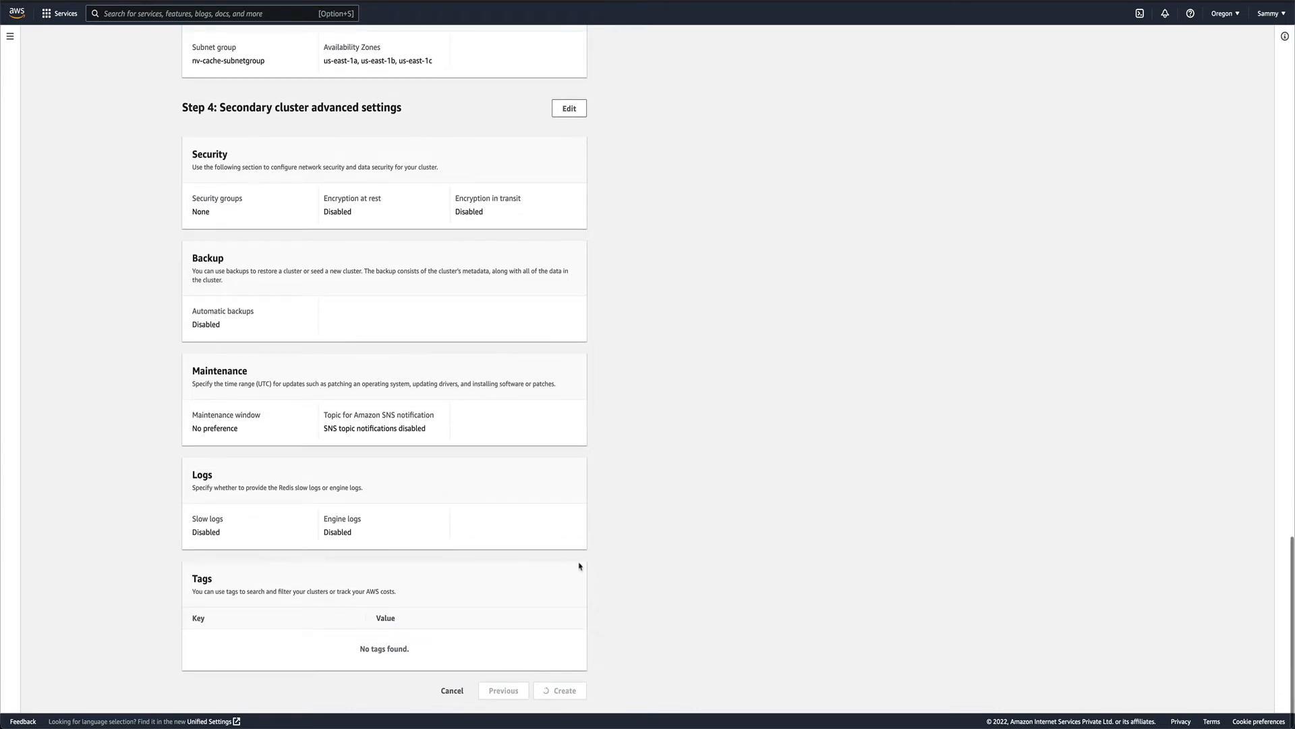
left_click(565, 691)
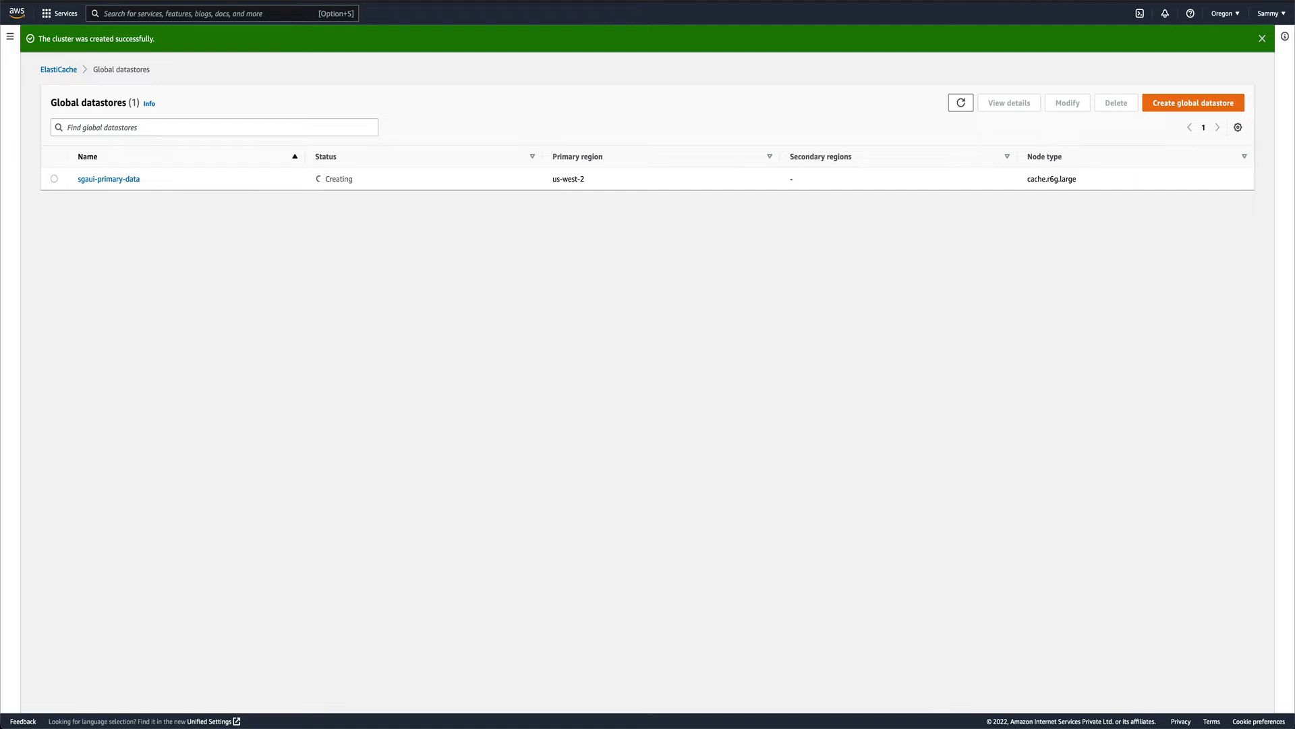
mouse_move(892, 213)
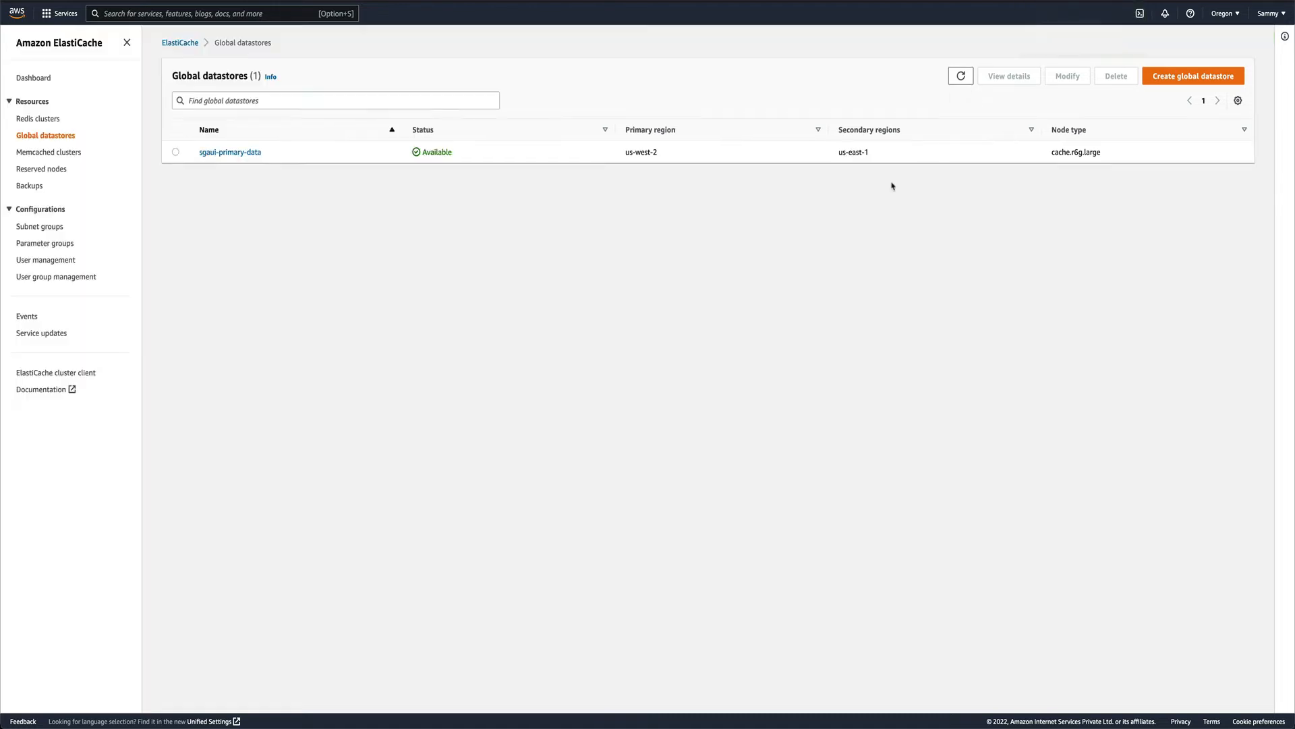
mouse_move(164, 242)
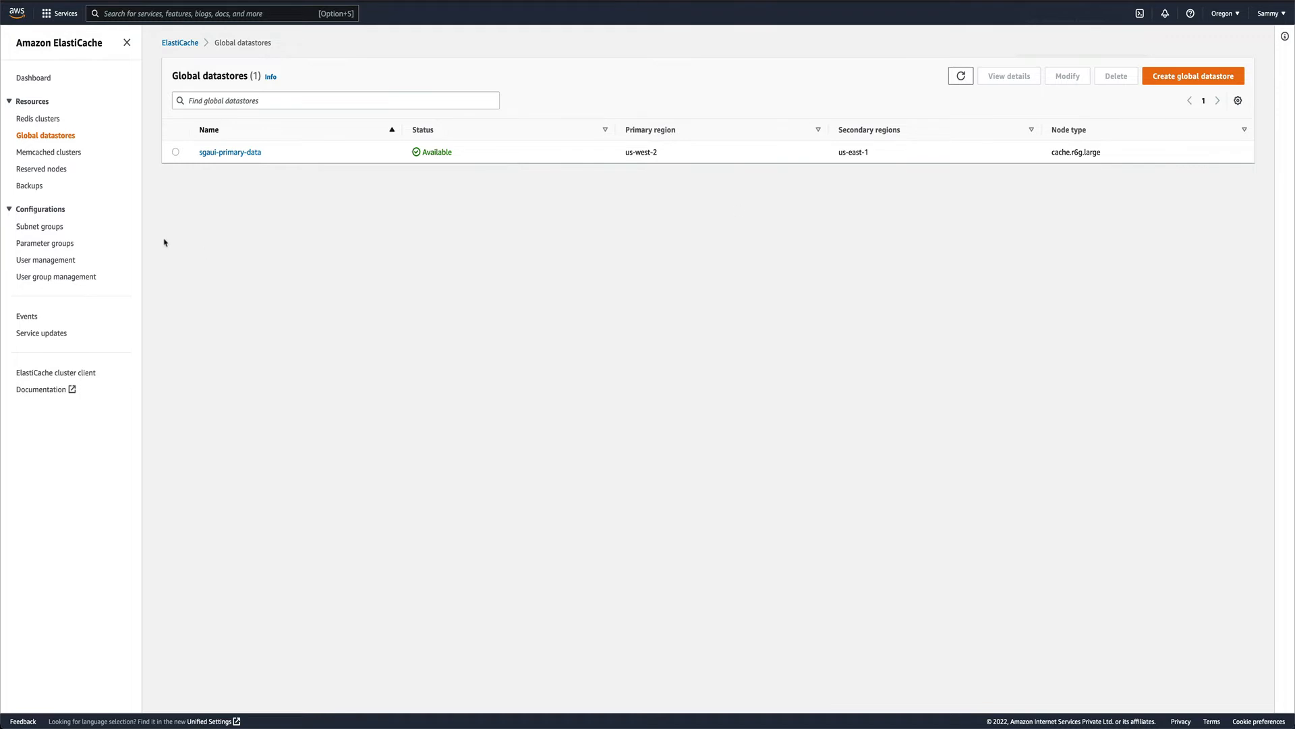
mouse_move(361, 184)
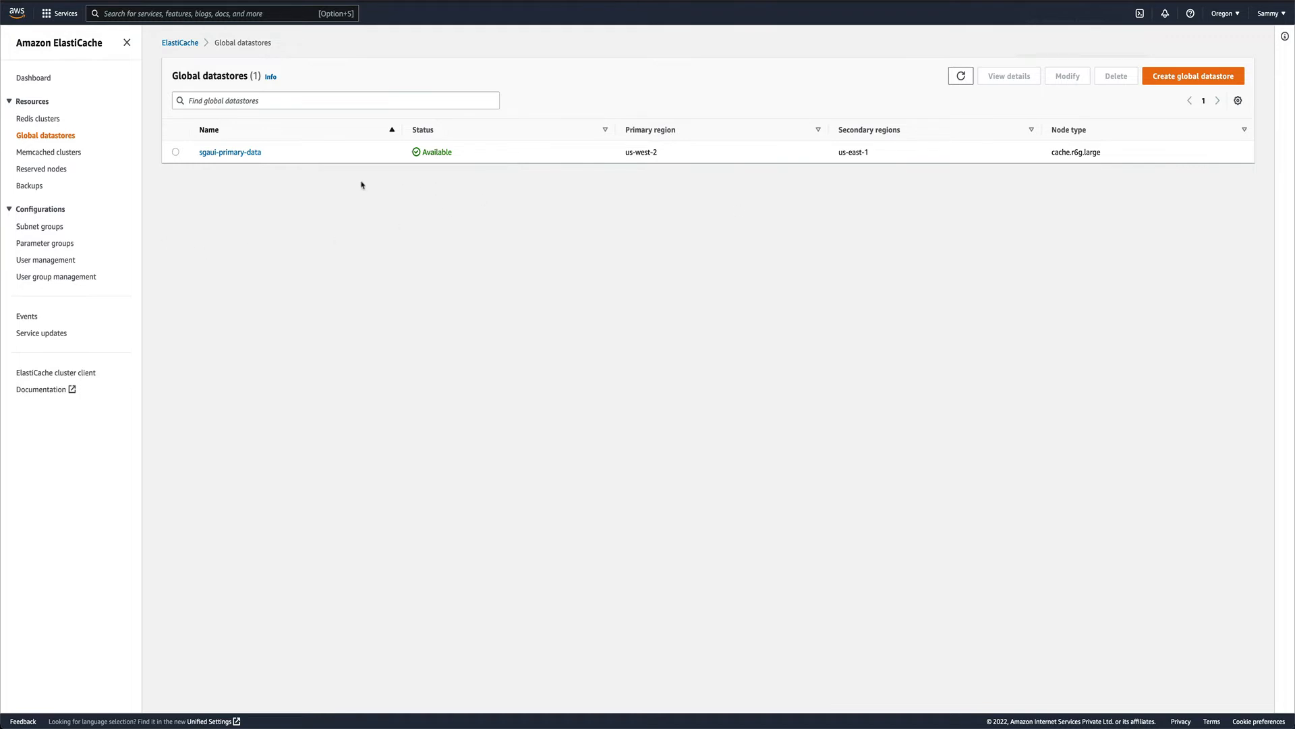
mouse_move(328, 210)
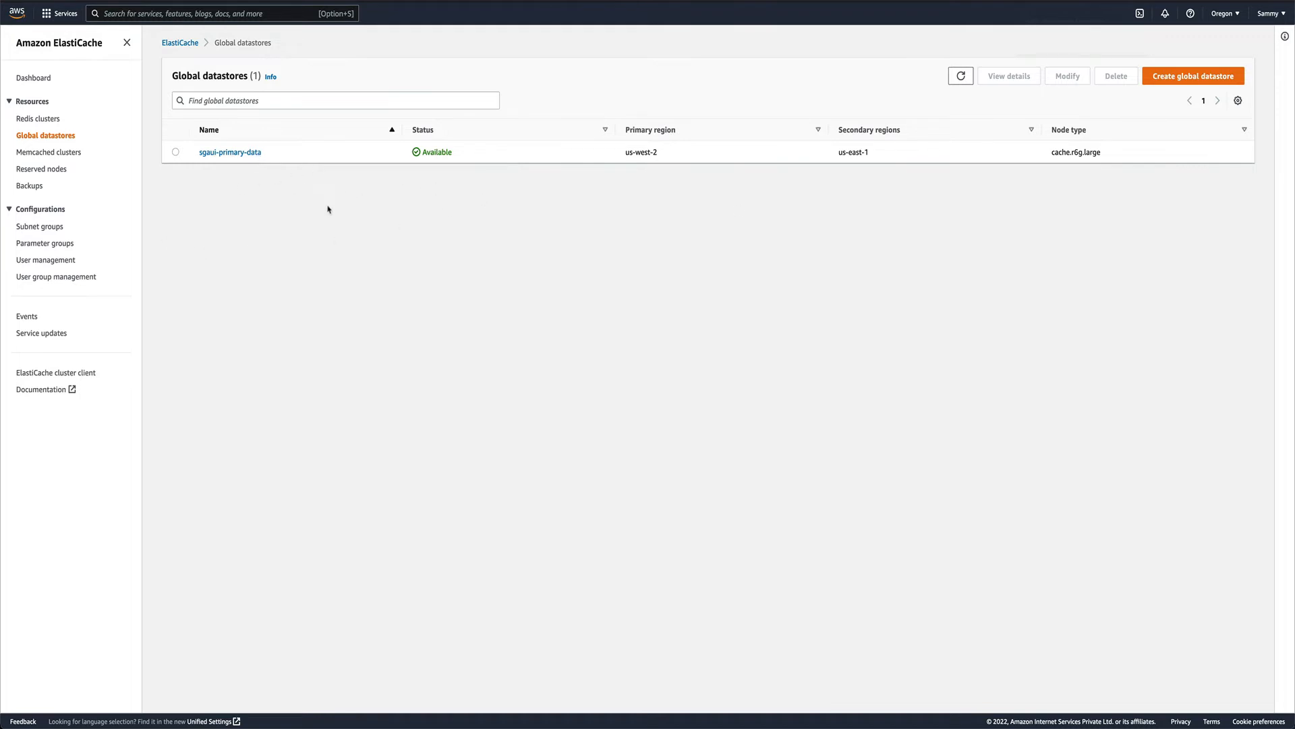
Step: Open sgaui-primary-data, select secondary-cluster, and dismiss the switch-to-us-east-1 prompt
left_click(229, 151)
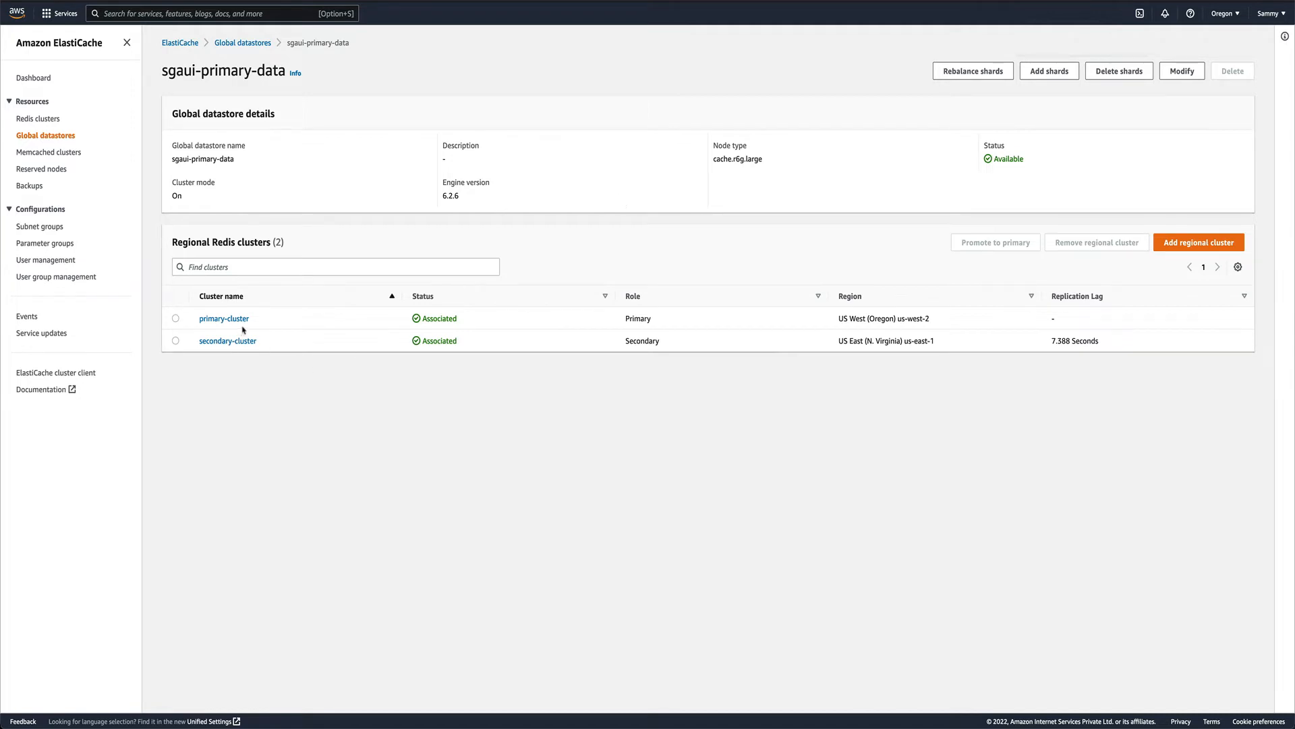
mouse_move(254, 329)
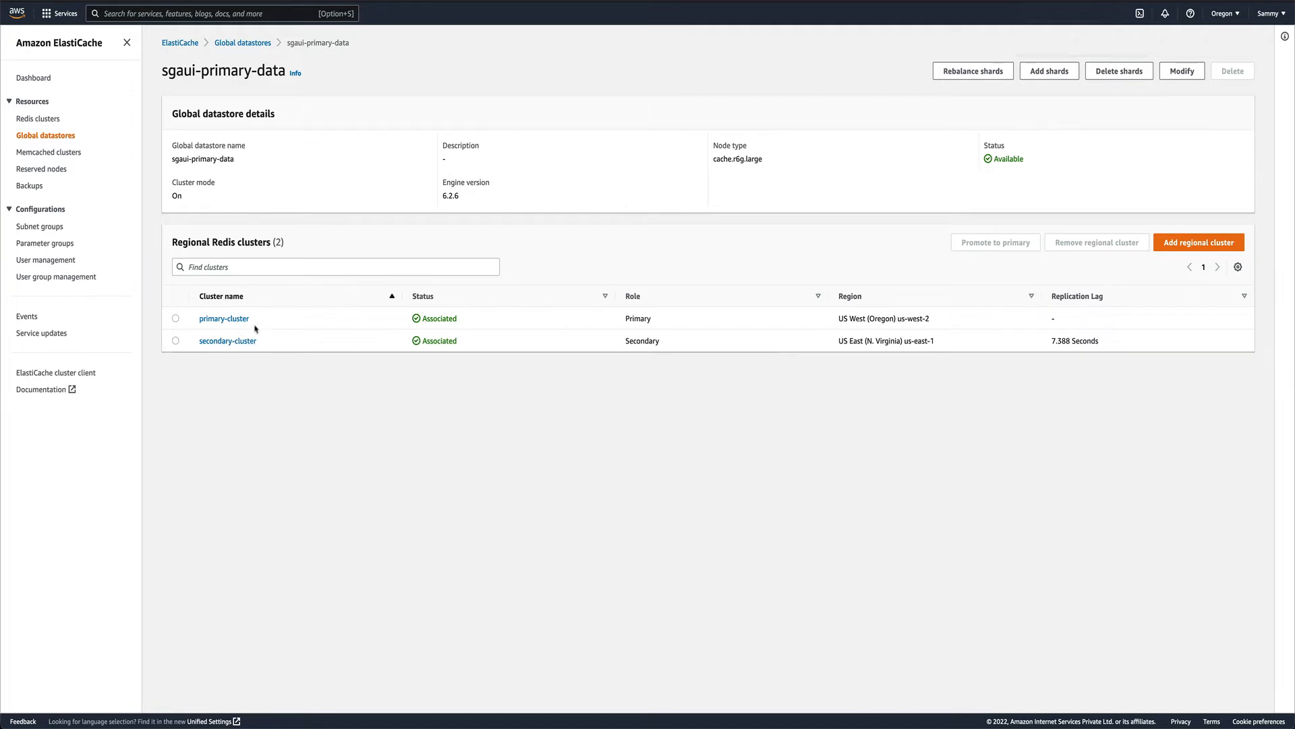
mouse_move(957, 318)
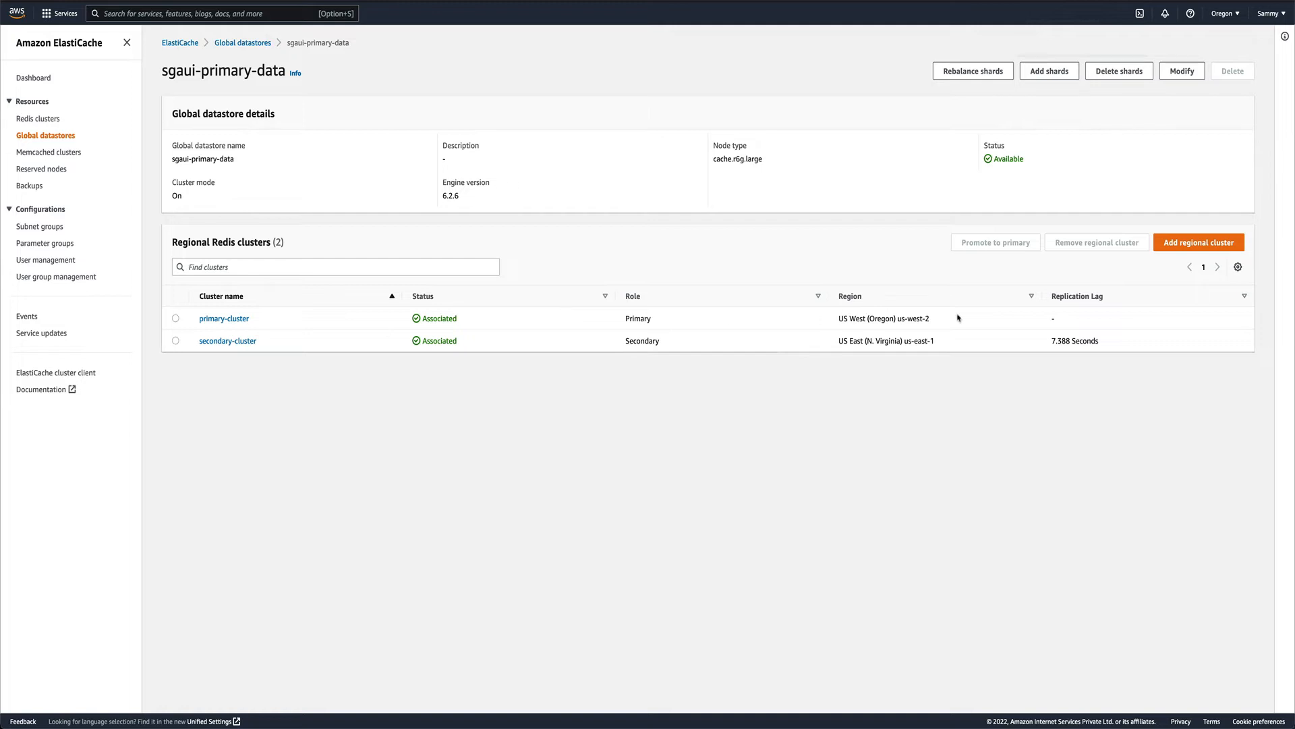
mouse_move(748, 363)
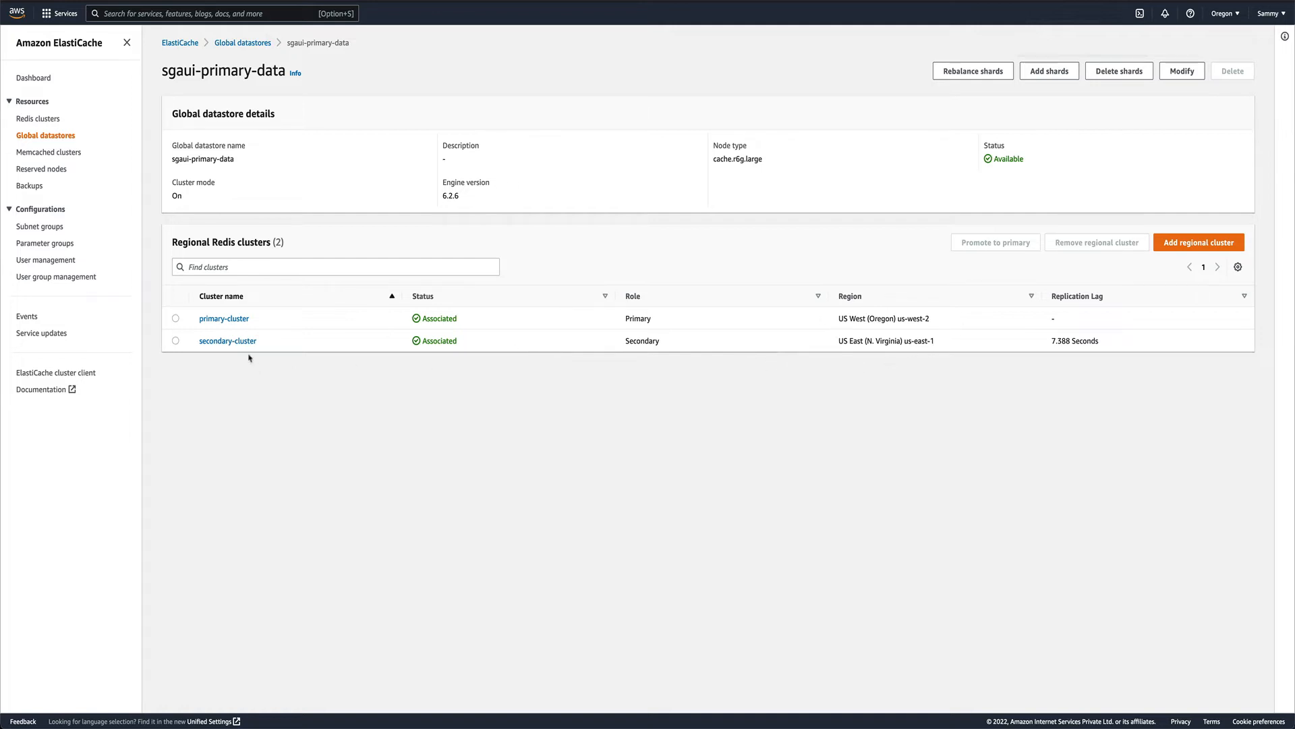
left_click(228, 339)
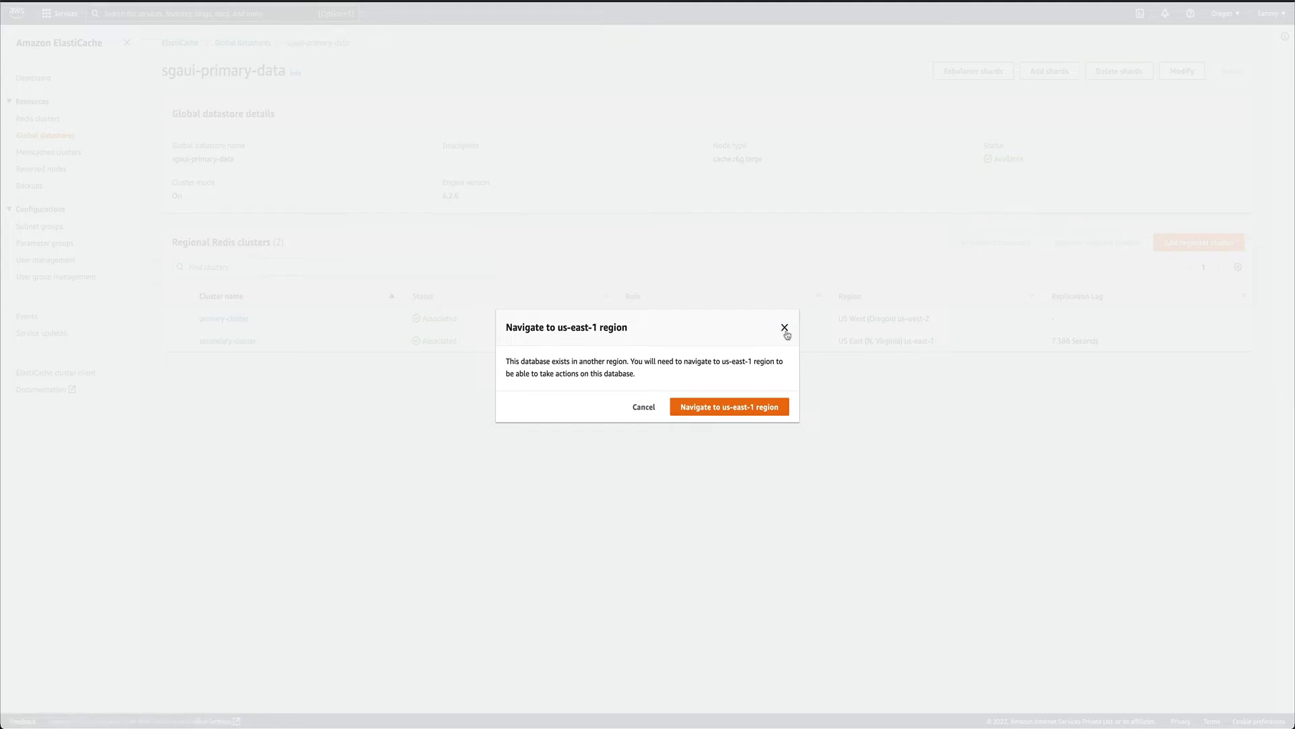
left_click(784, 327)
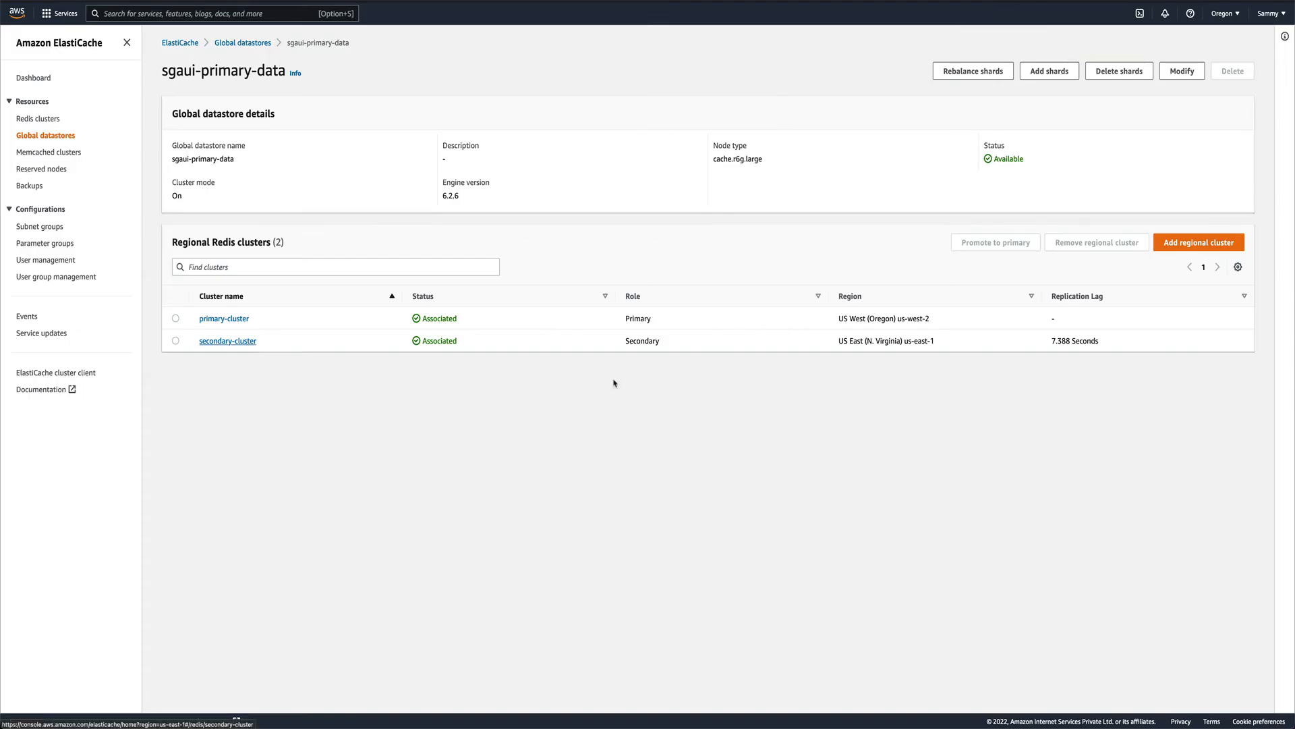
Step: Check Redis clusters showing only primary-cluster, then go back to Global datastores
left_click(38, 118)
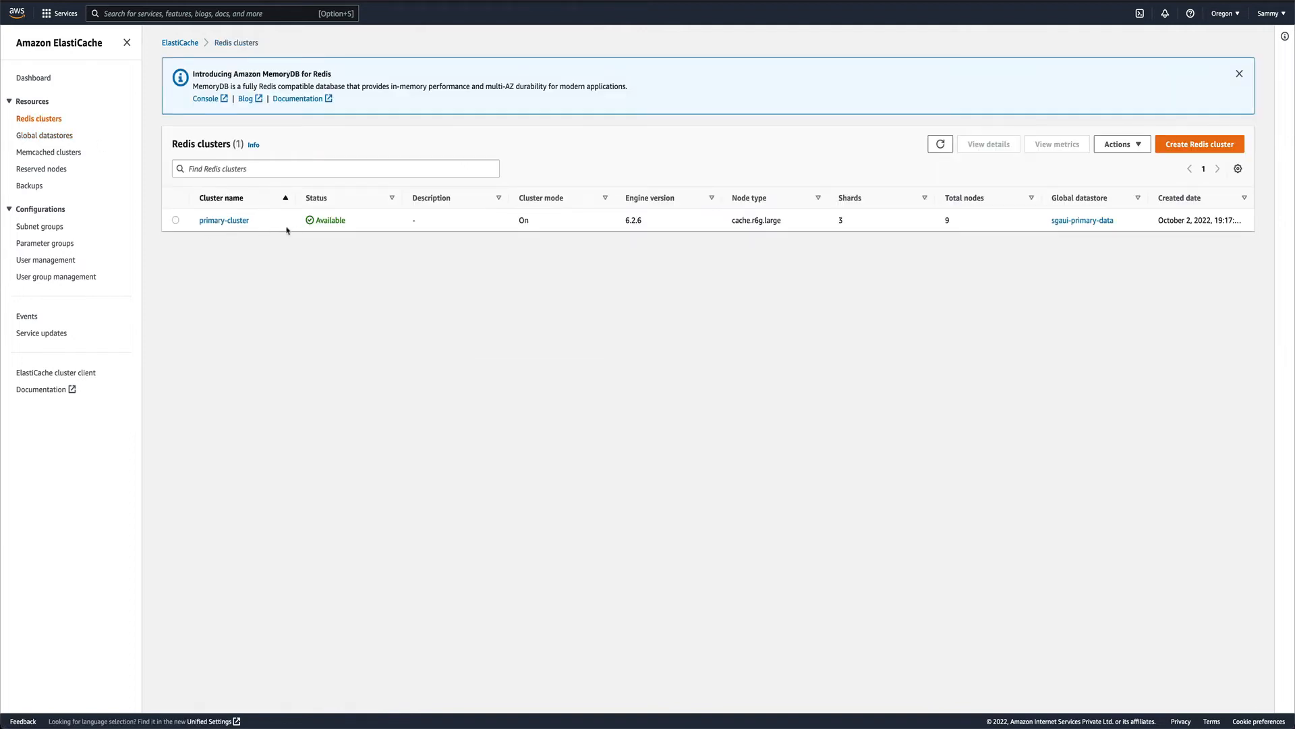
mouse_move(423, 253)
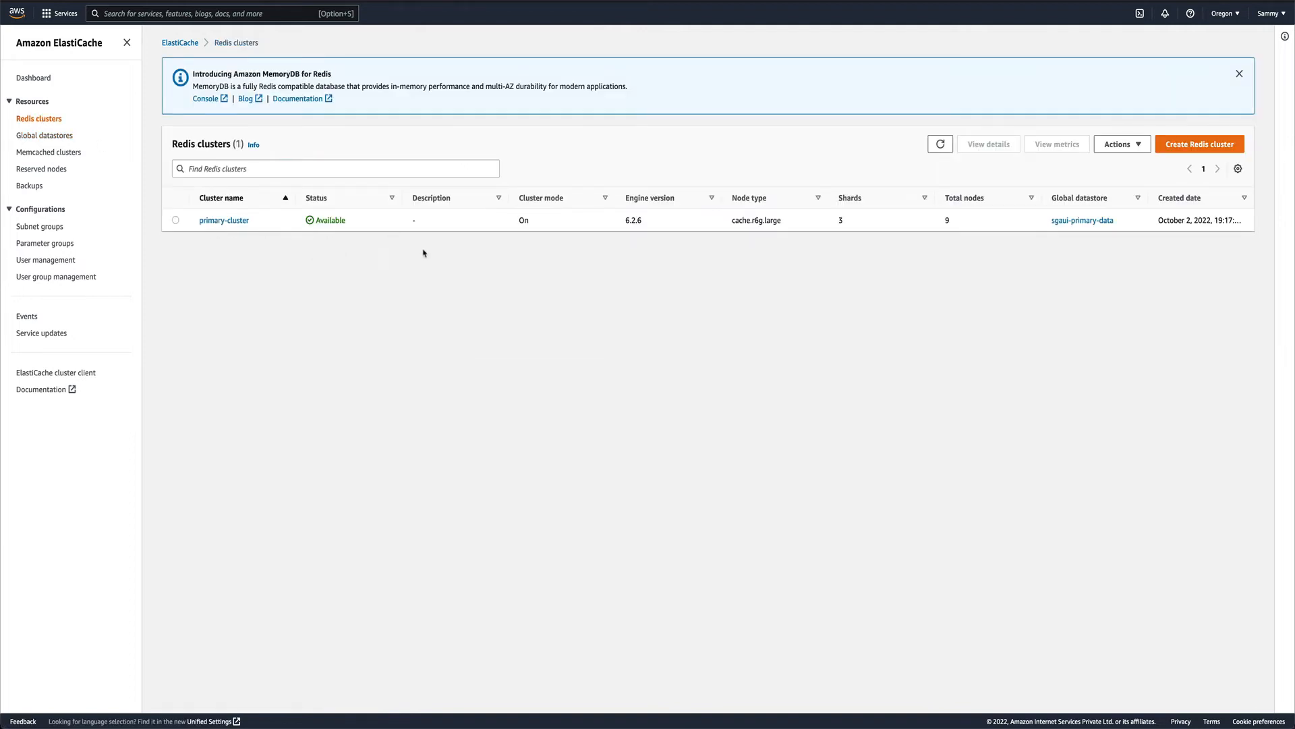
mouse_move(450, 305)
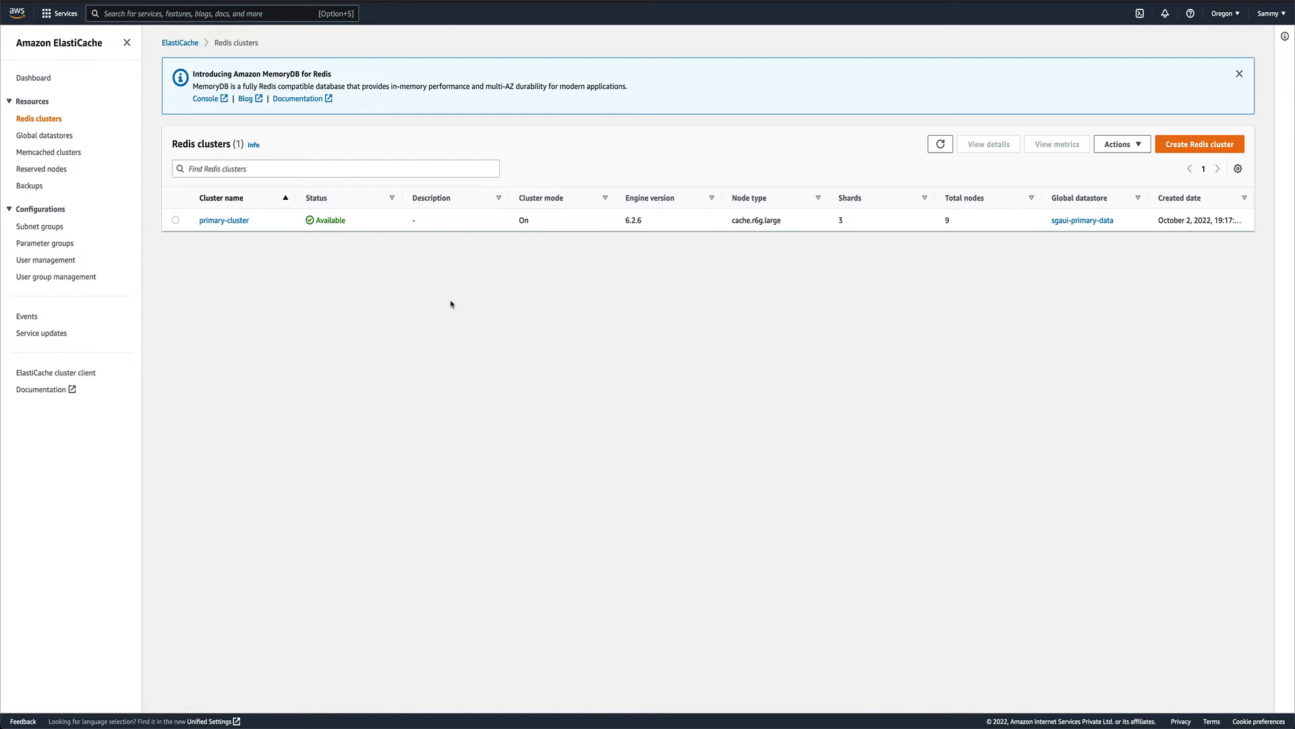
mouse_move(479, 275)
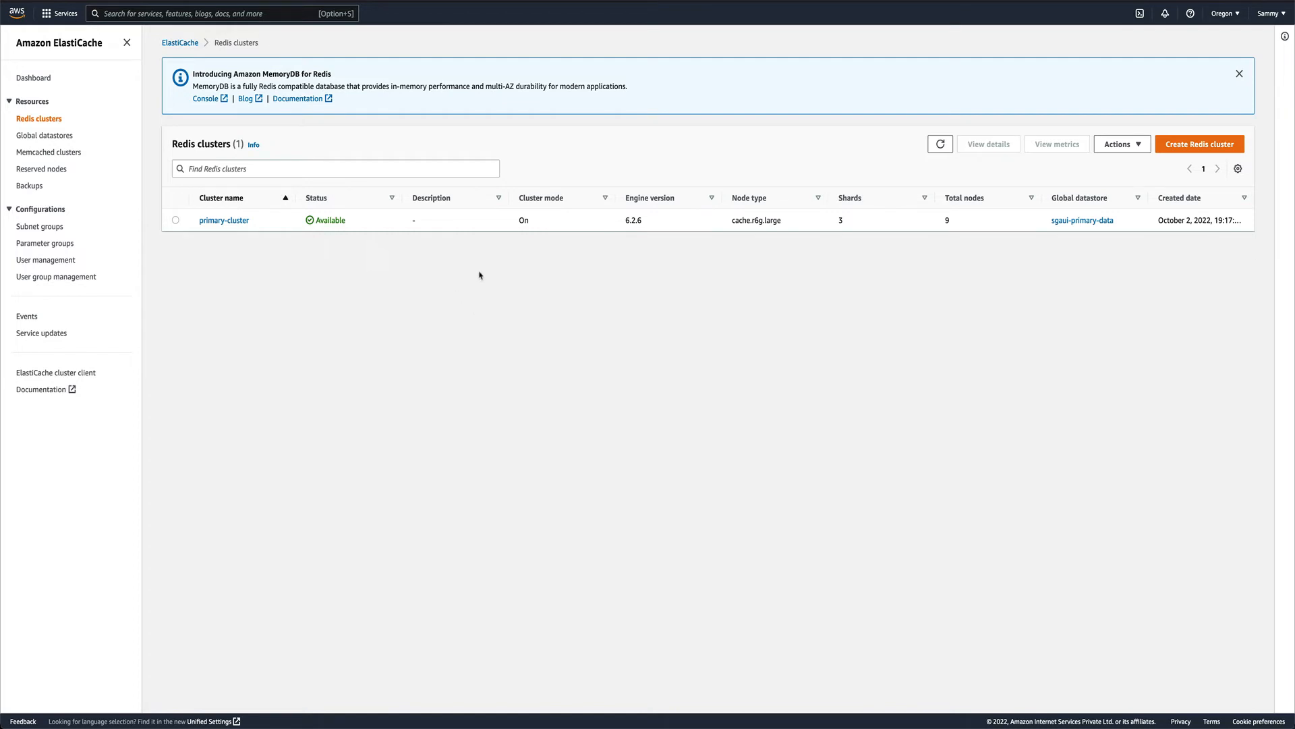
mouse_move(540, 270)
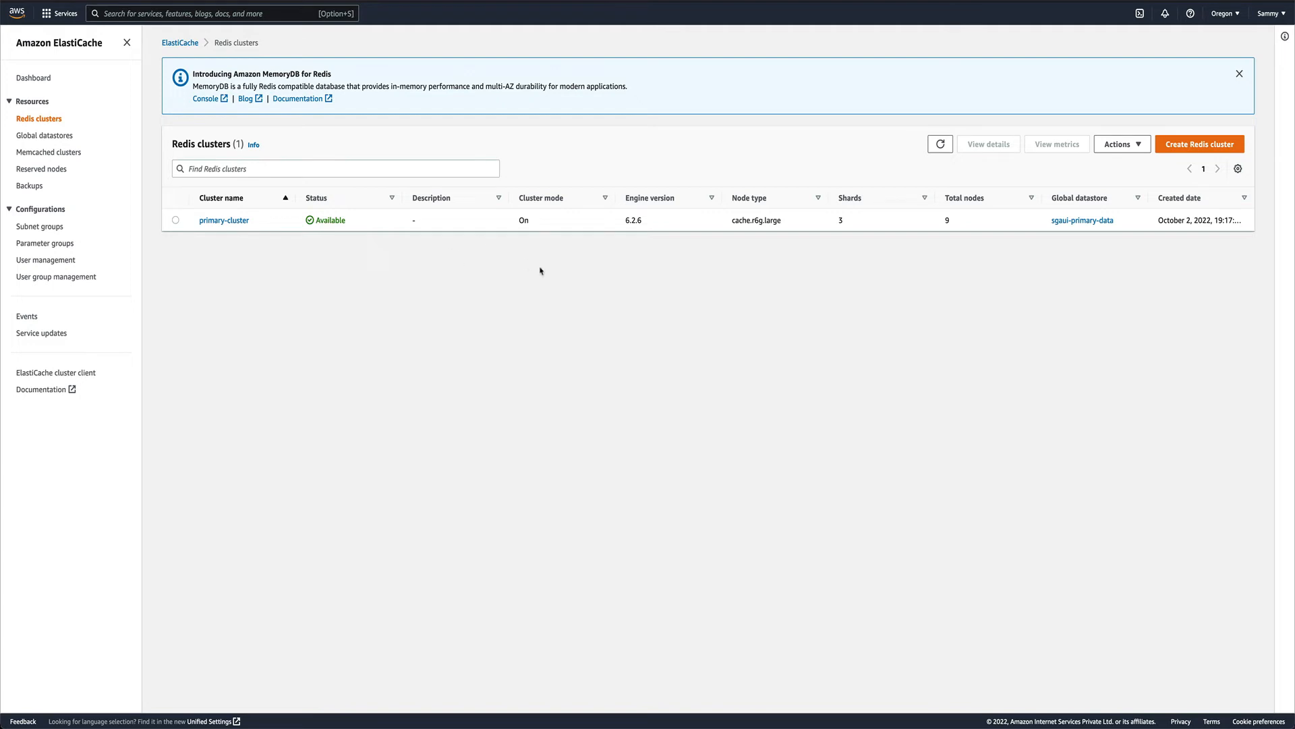
left_click(45, 136)
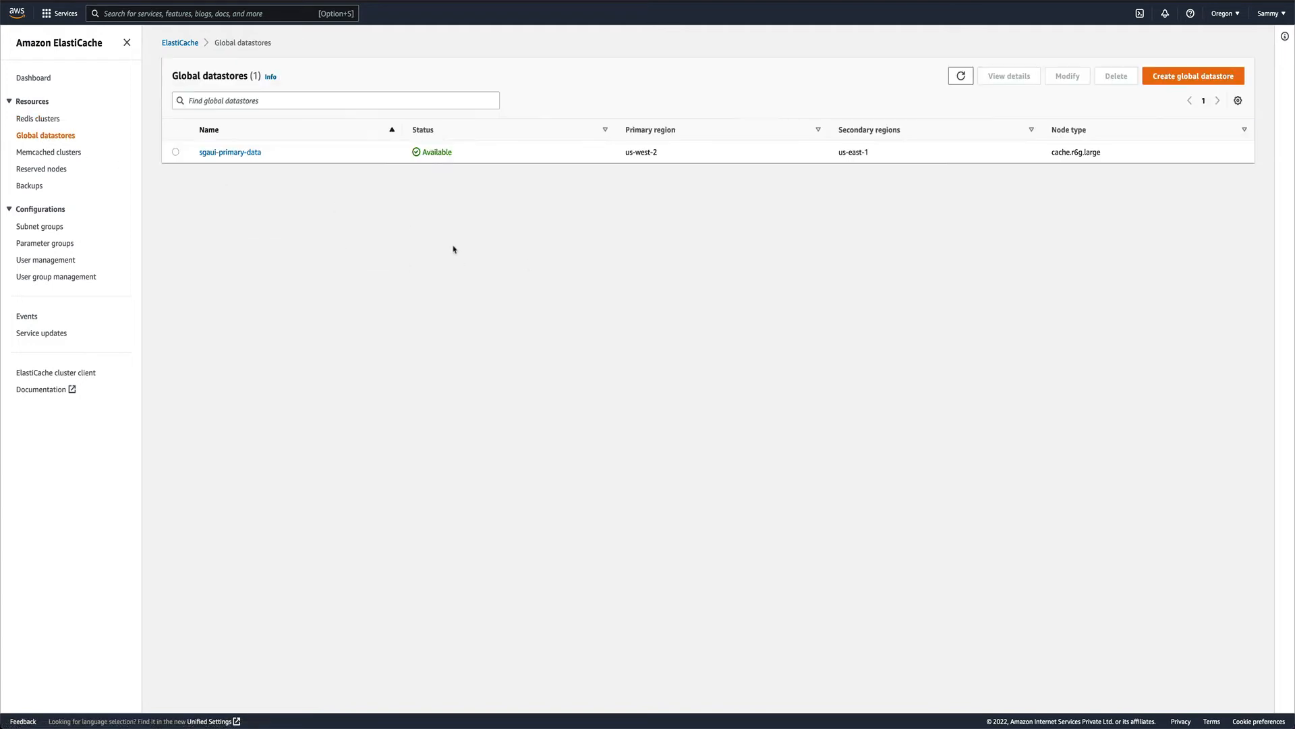
Step: Reopen sgaui-primary-data and compare primary-cluster (Primary) with secondary-cluster (Secondary, 7.388 s lag)
left_click(230, 152)
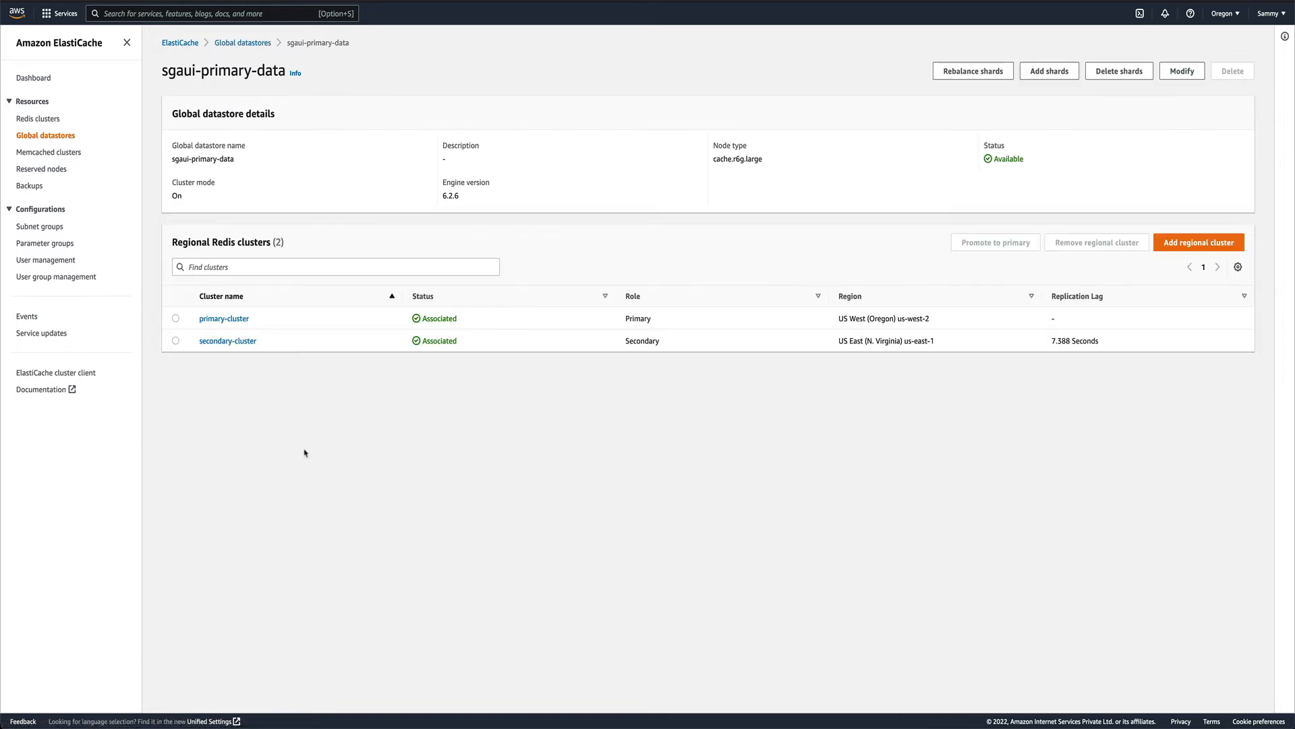
mouse_move(325, 364)
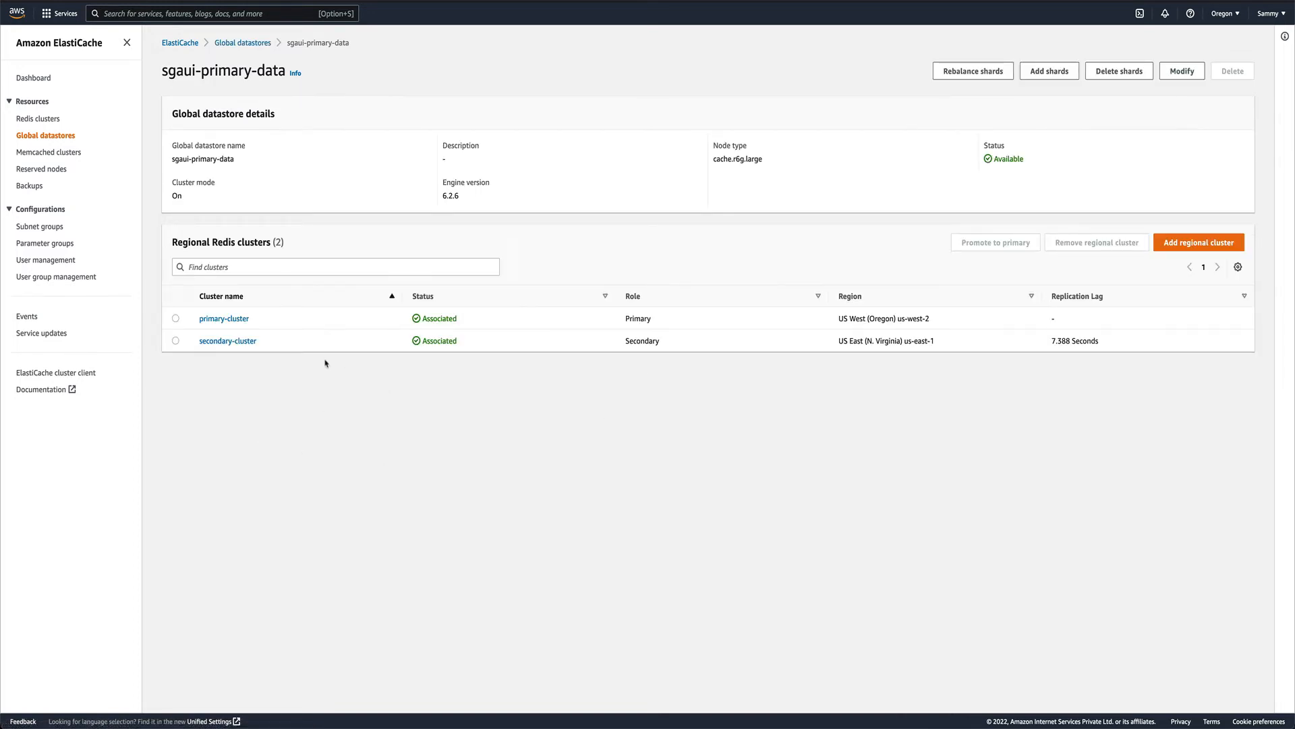
left_click(175, 340)
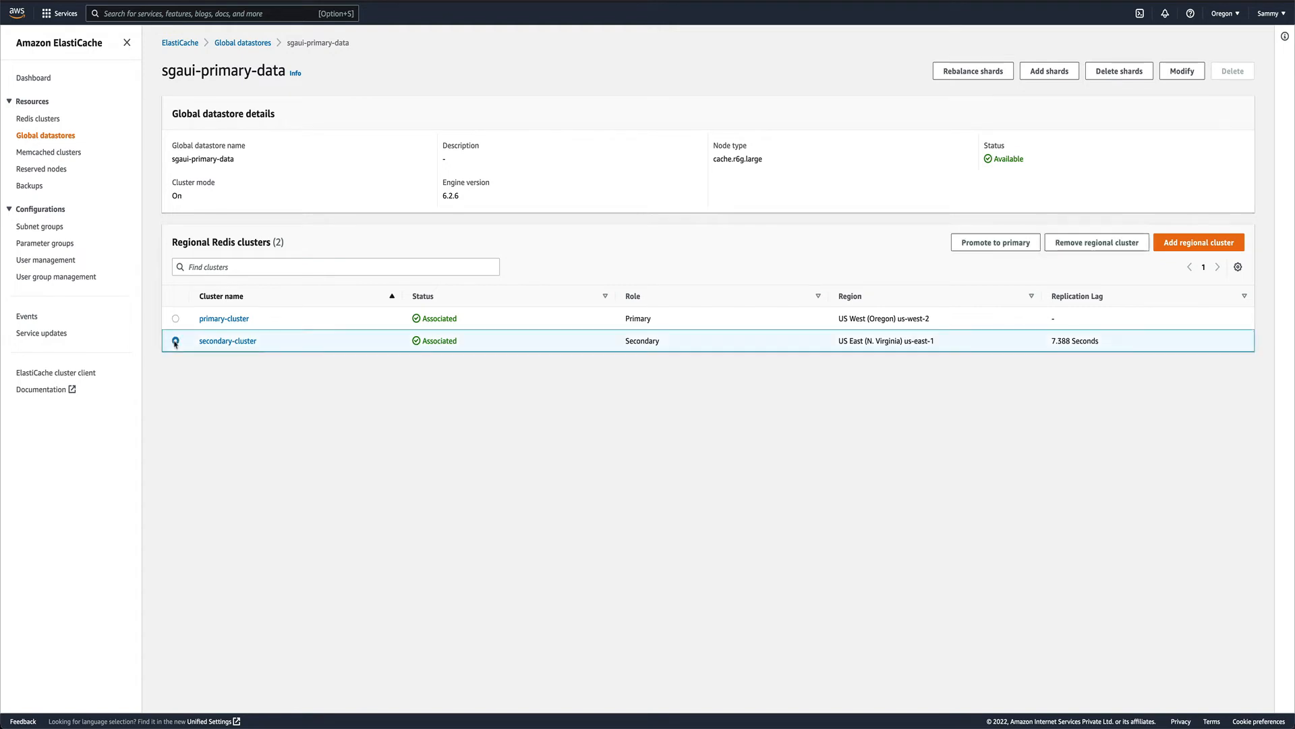
left_click(174, 340)
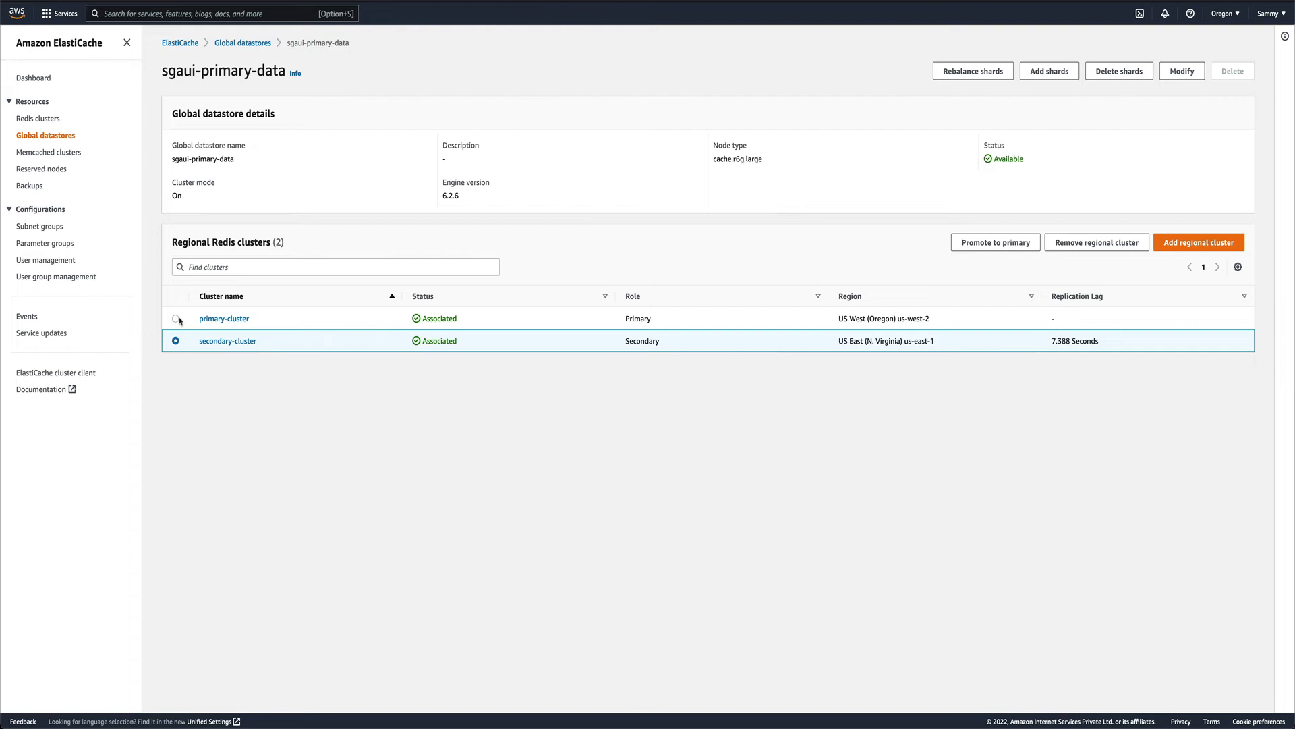
left_click(175, 318)
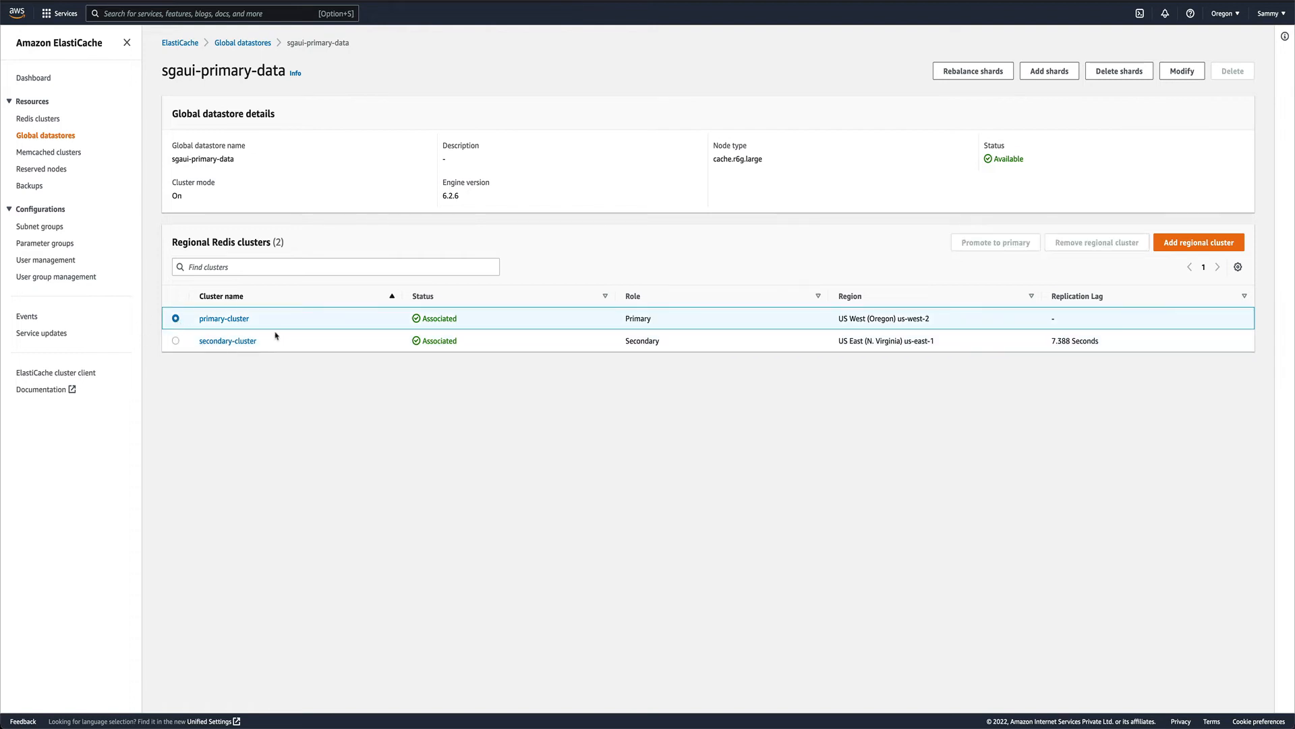
mouse_move(444, 324)
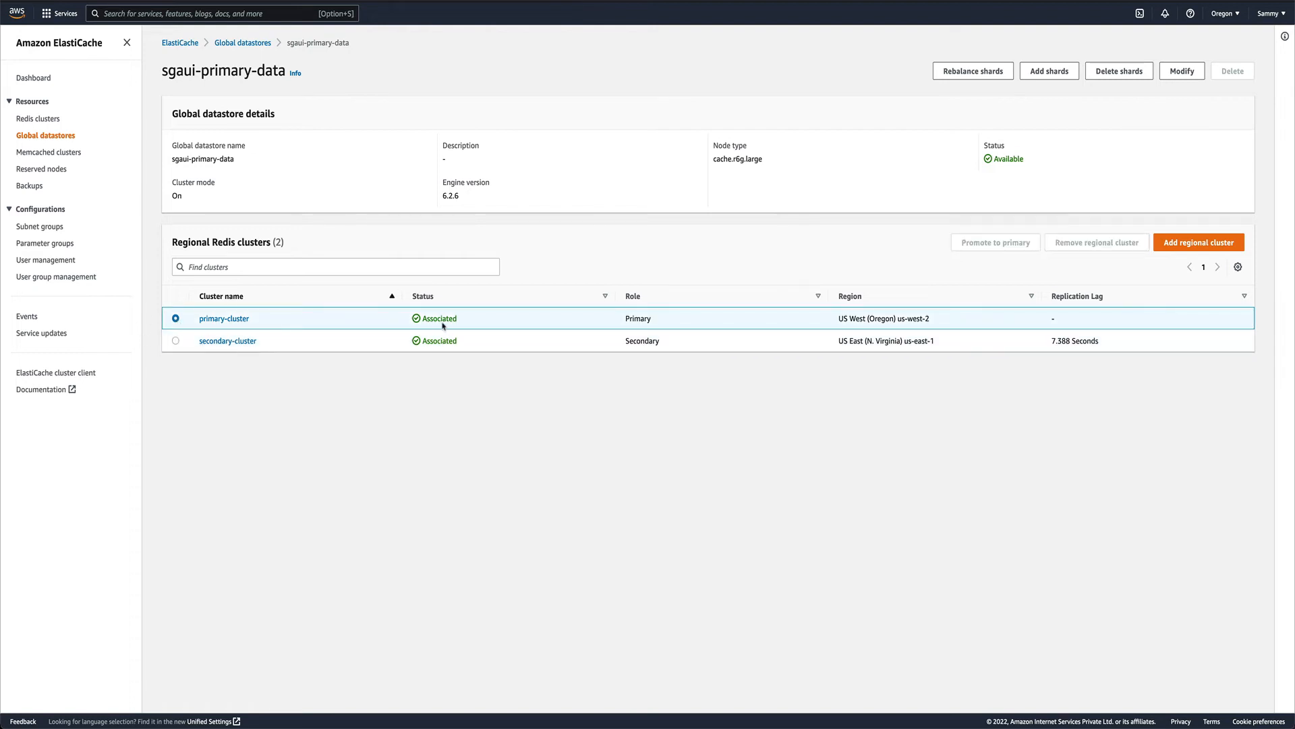
mouse_move(585, 375)
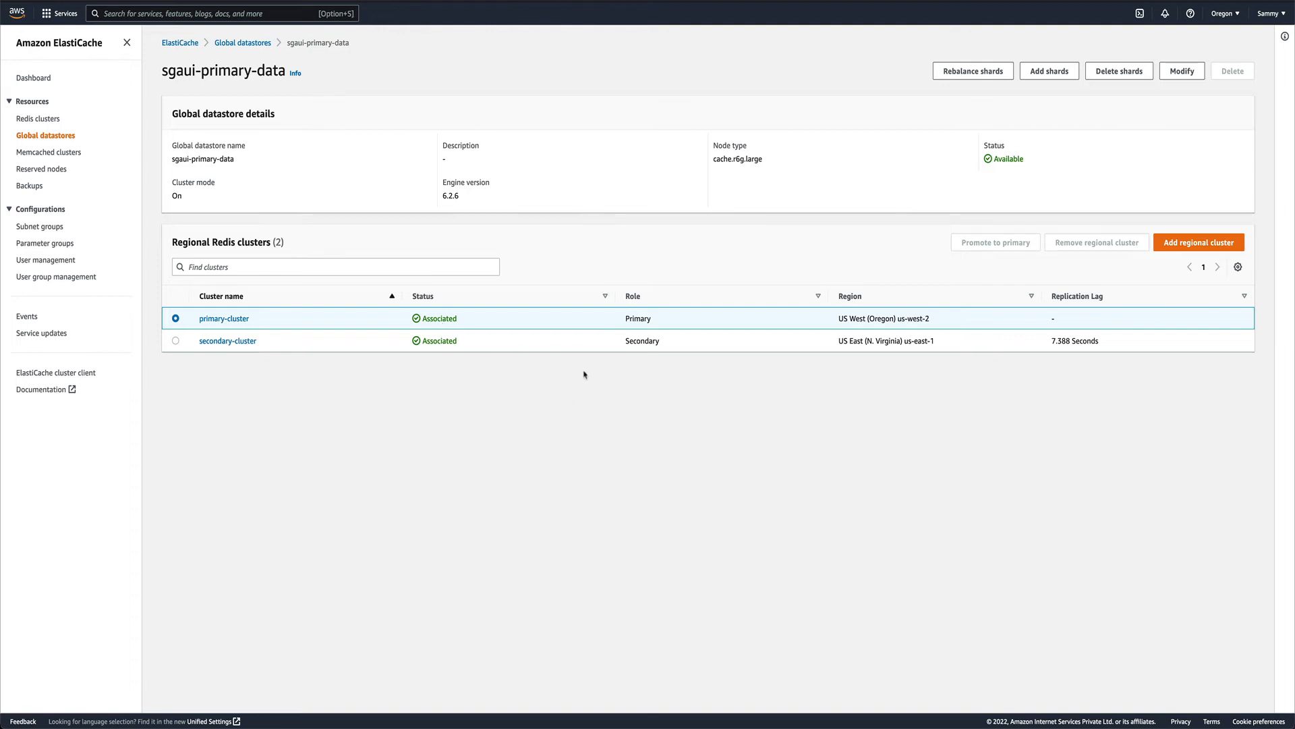
mouse_move(759, 317)
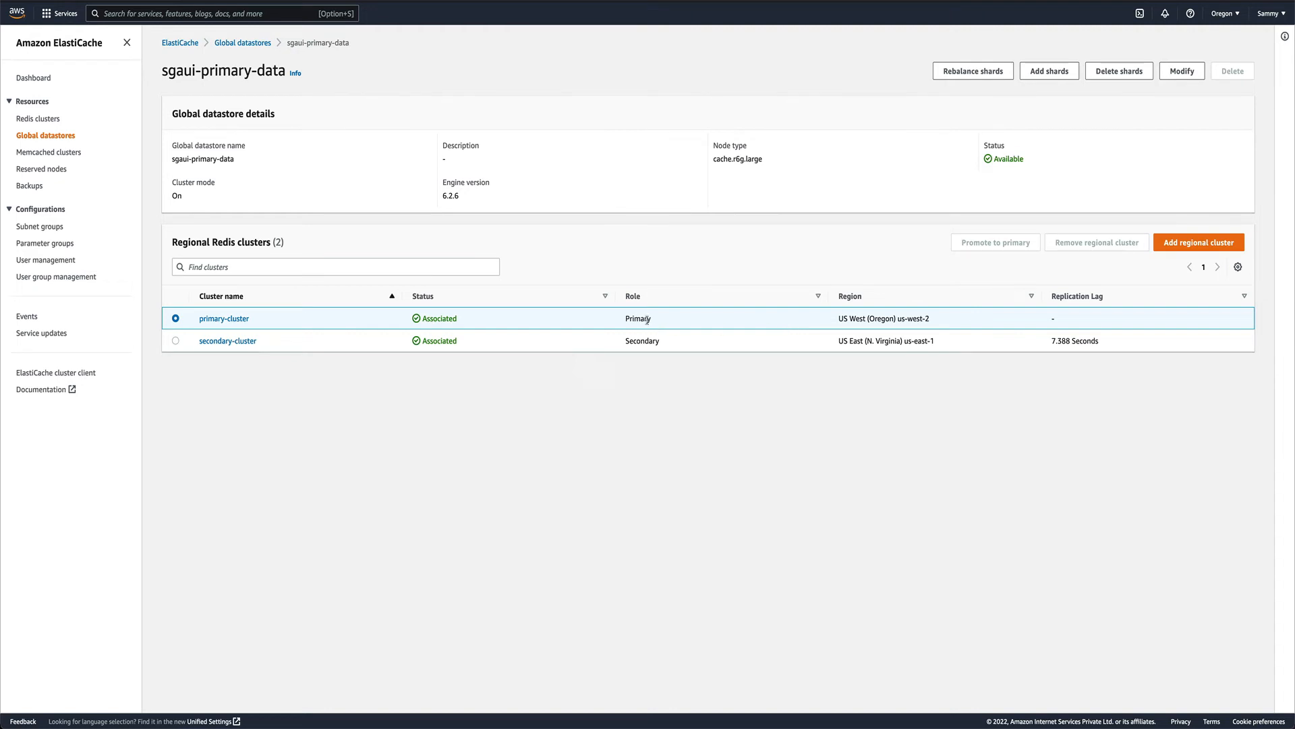
mouse_move(645, 318)
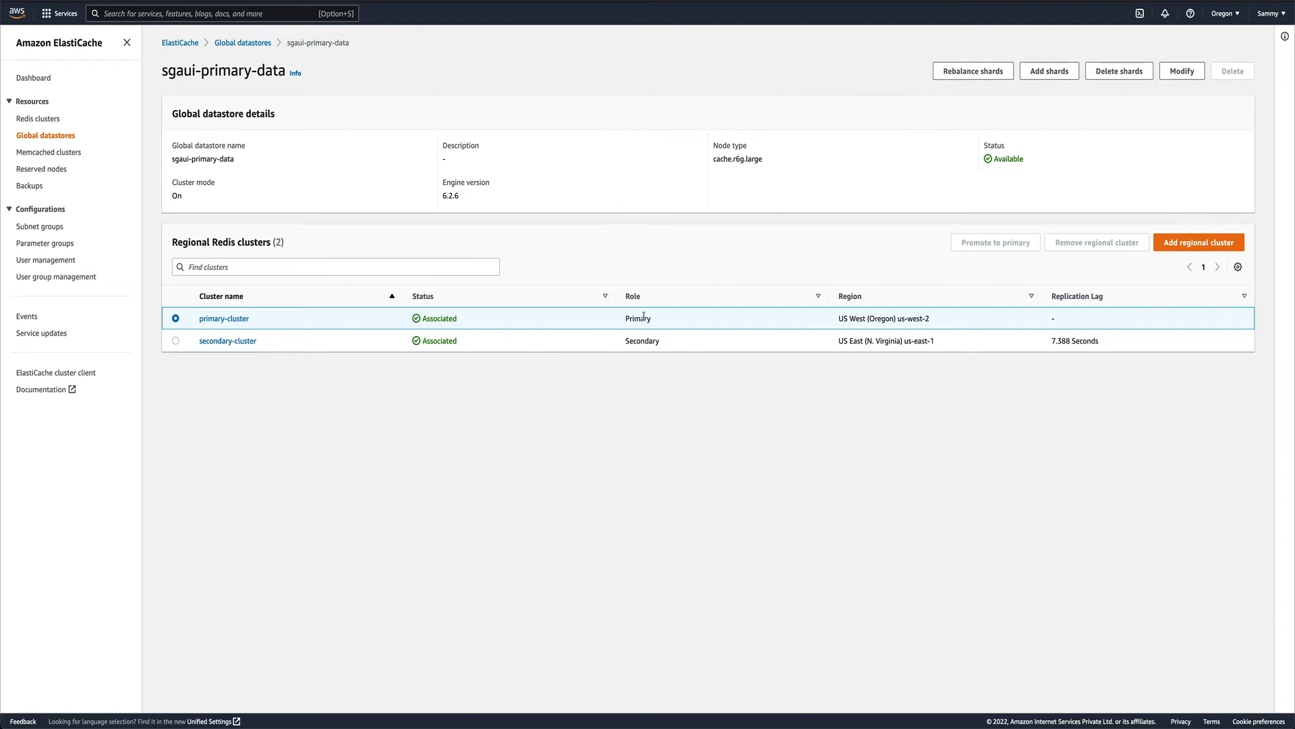
mouse_move(611, 360)
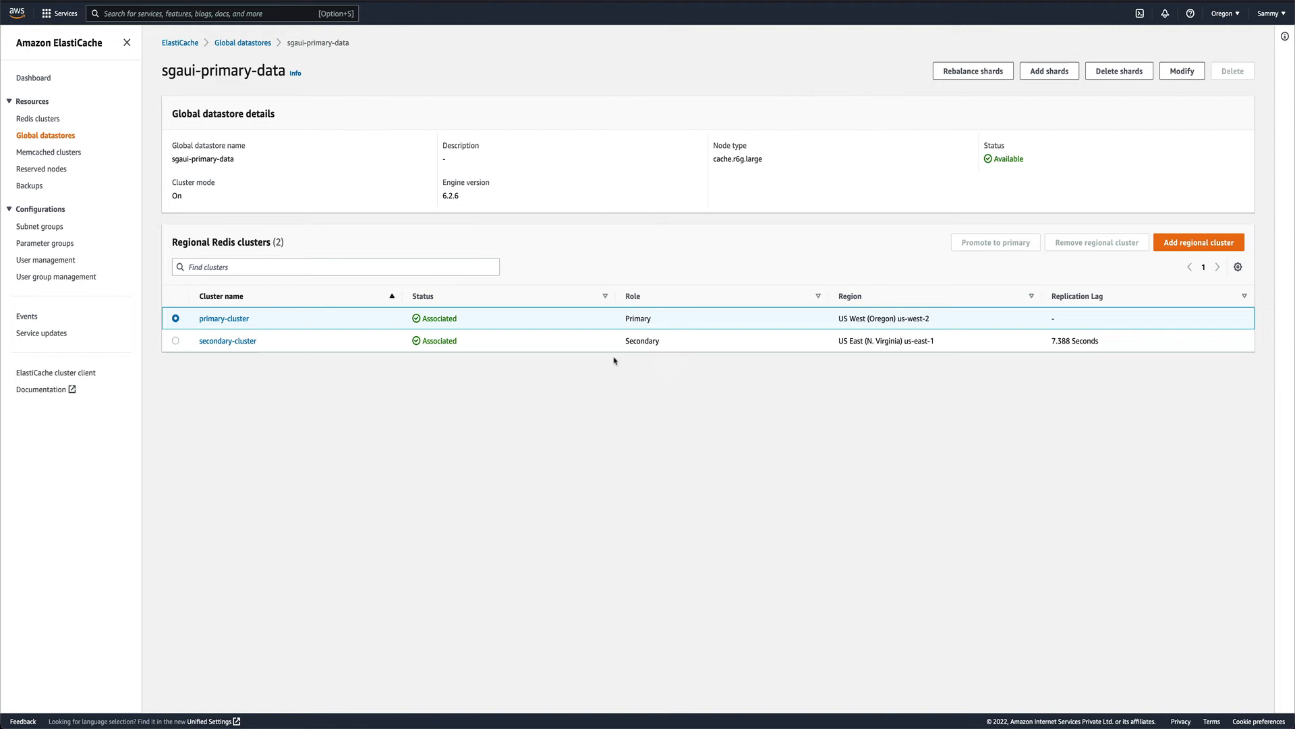
mouse_move(457, 360)
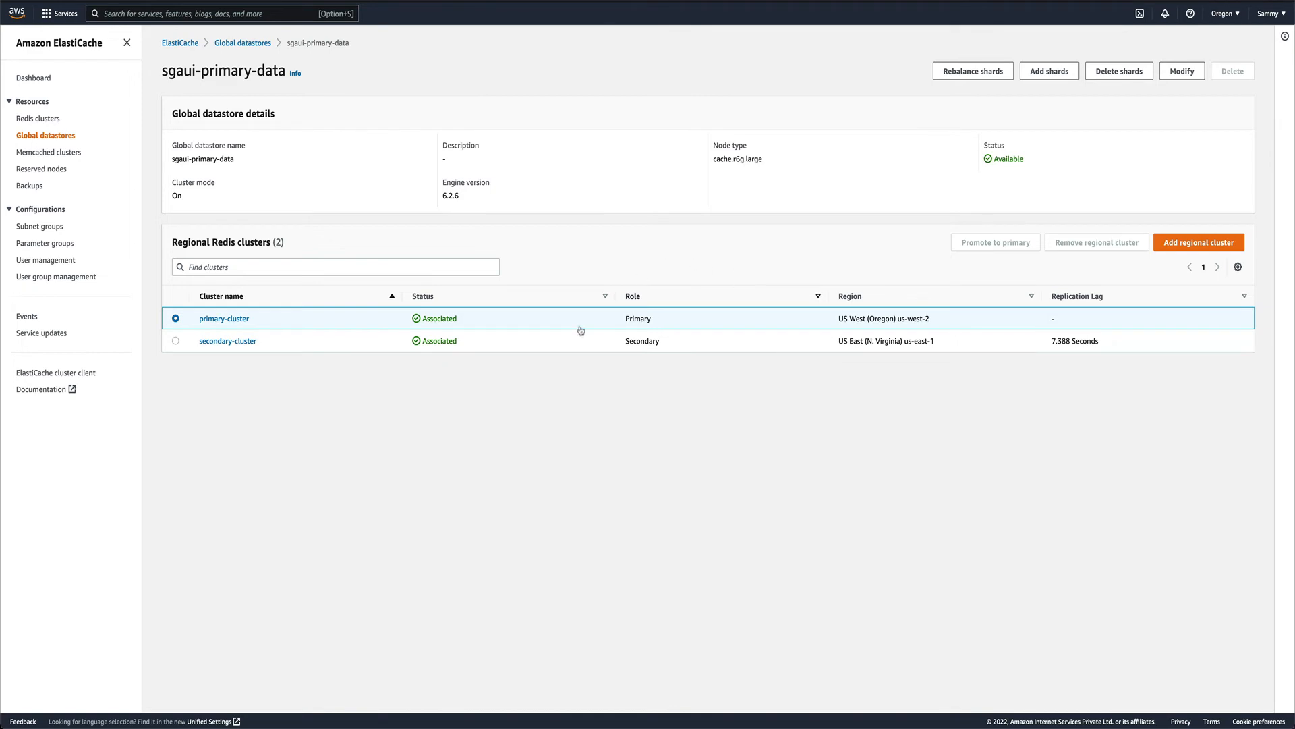
Step: Select secondary-cluster (us-east-1) in the Regional Redis clusters table
left_click(175, 340)
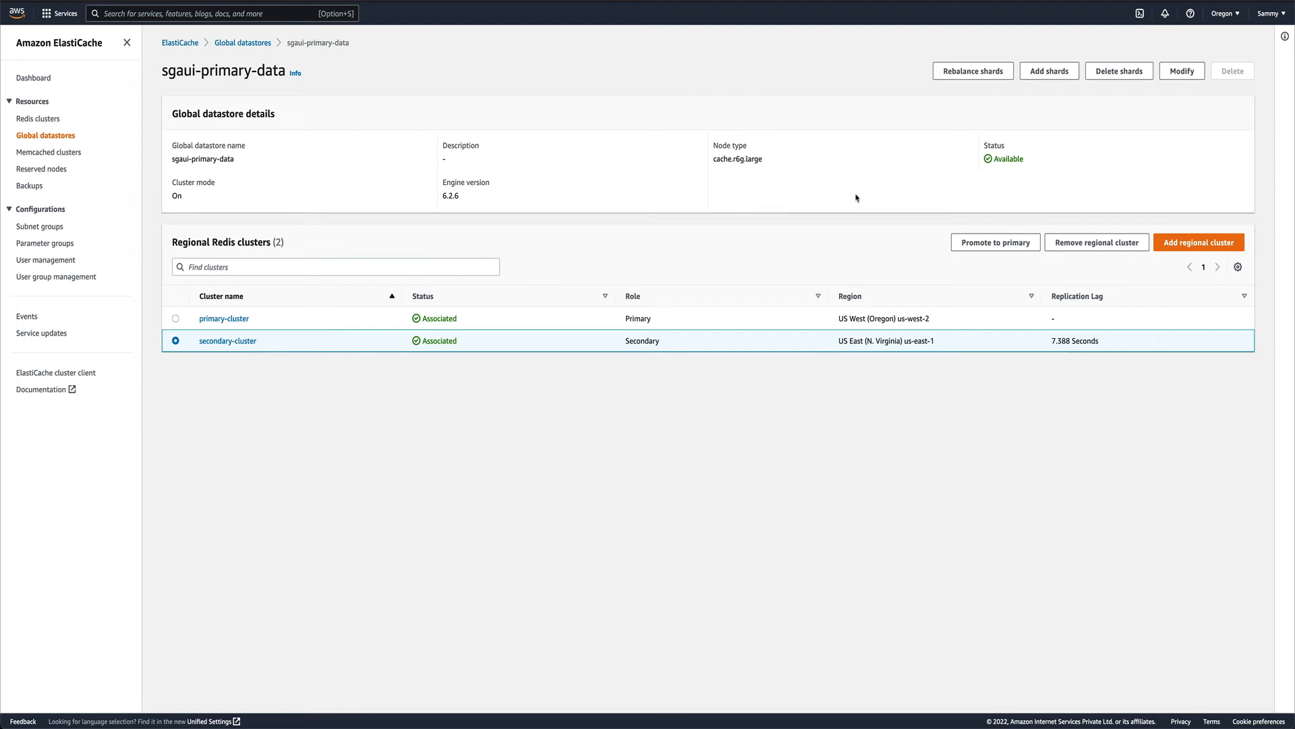
mouse_move(777, 346)
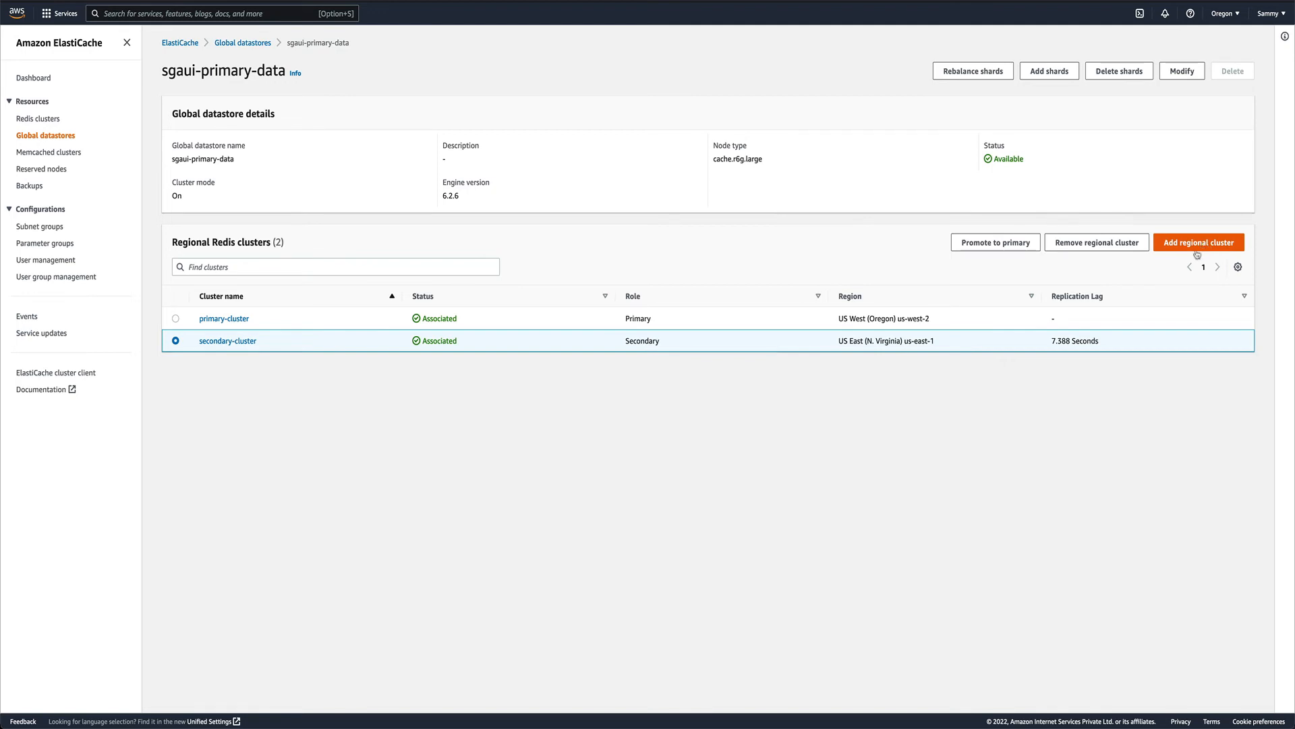
mouse_move(1140, 285)
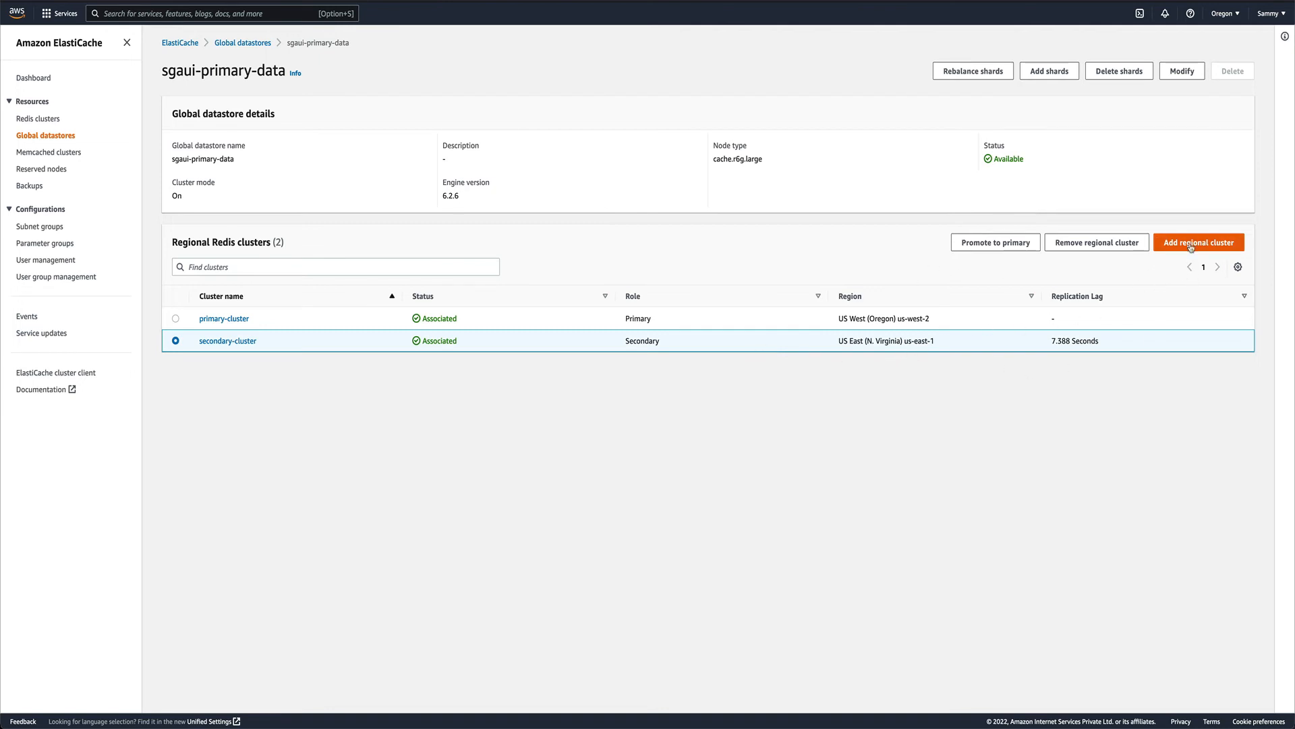
mouse_move(1137, 356)
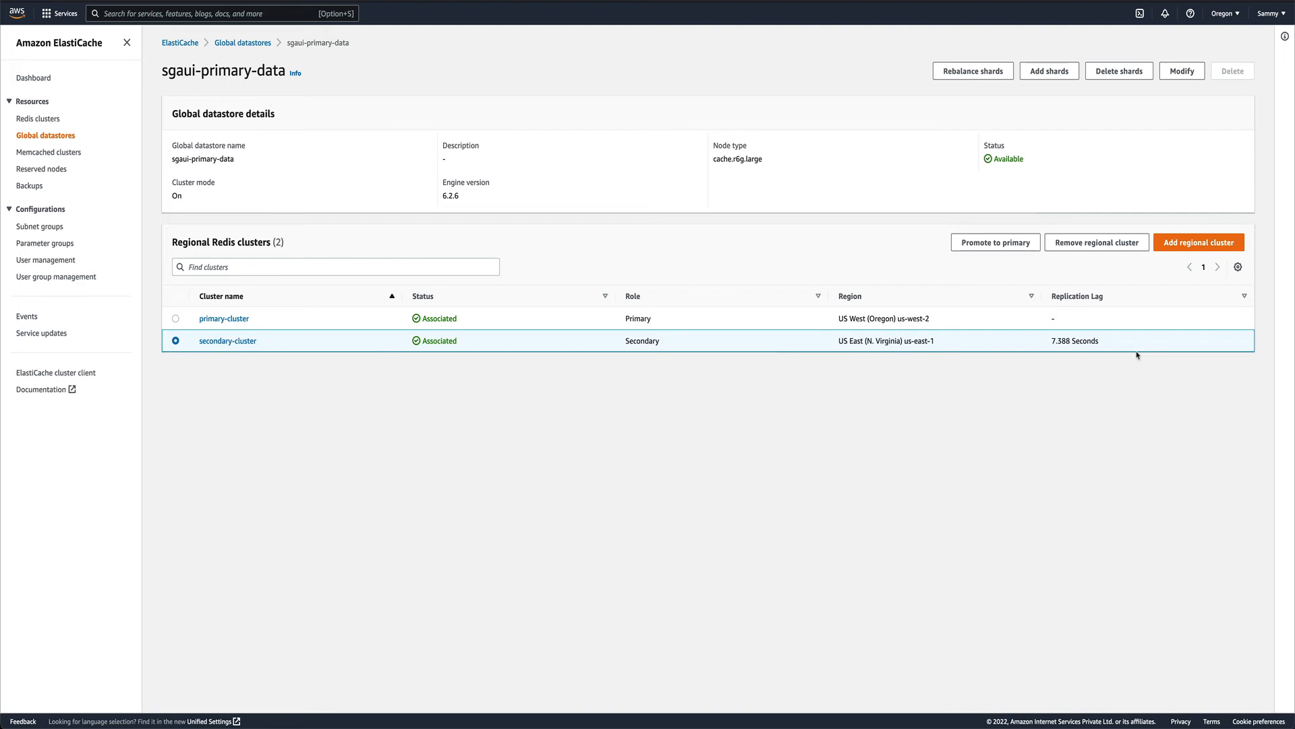
mouse_move(1008, 361)
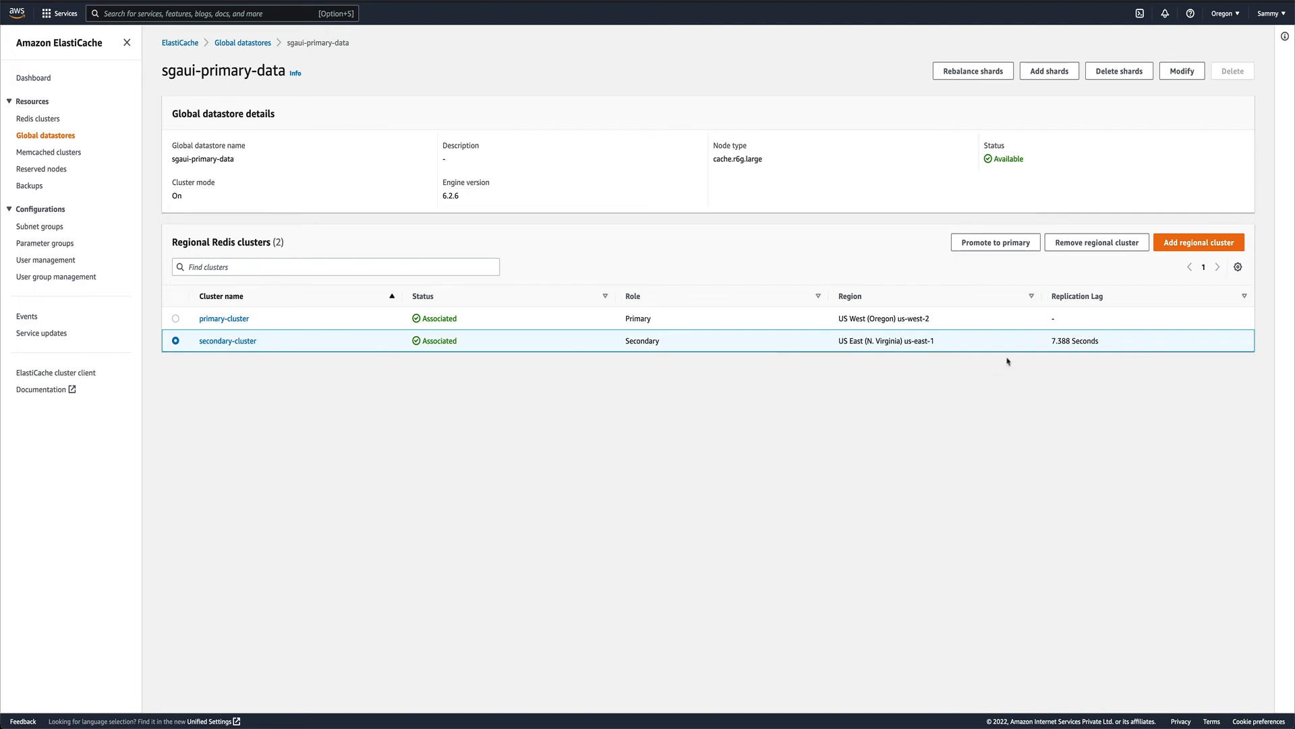
mouse_move(996, 242)
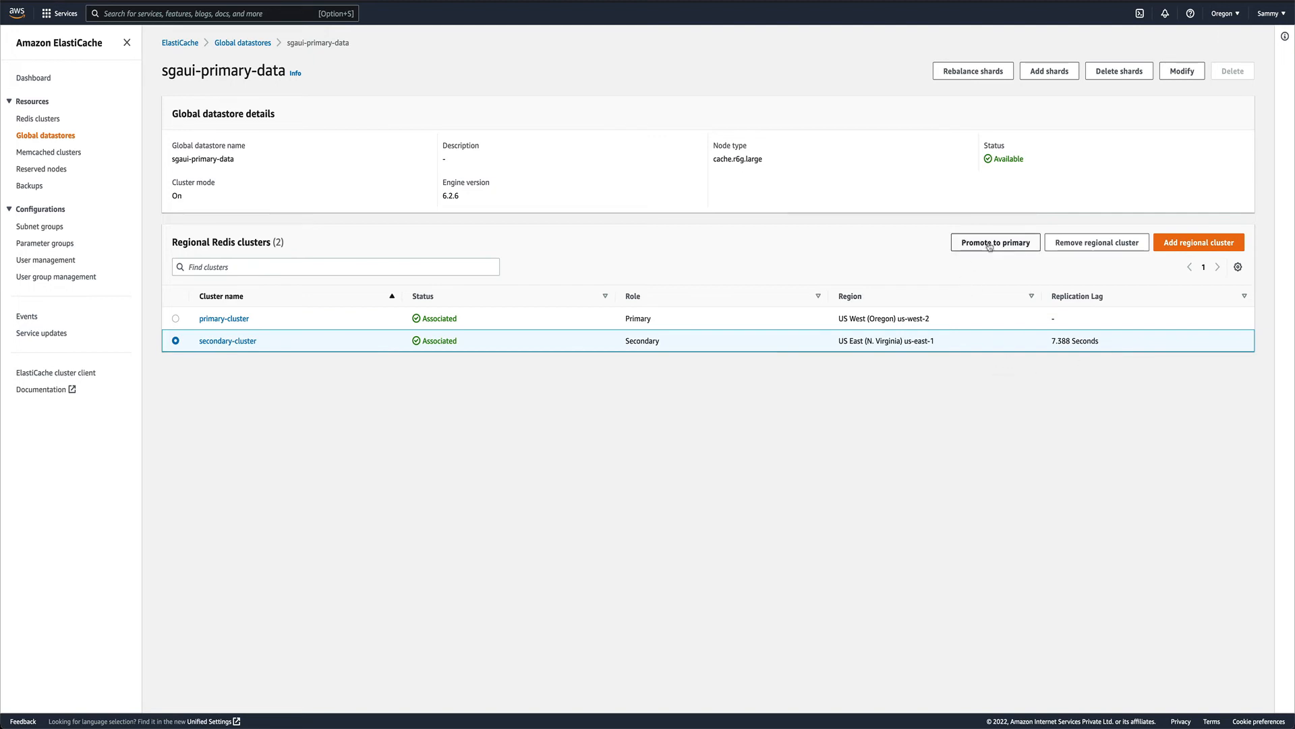
Step: Promote secondary-cluster in us-east-1 to primary and confirm the promotion
left_click(995, 242)
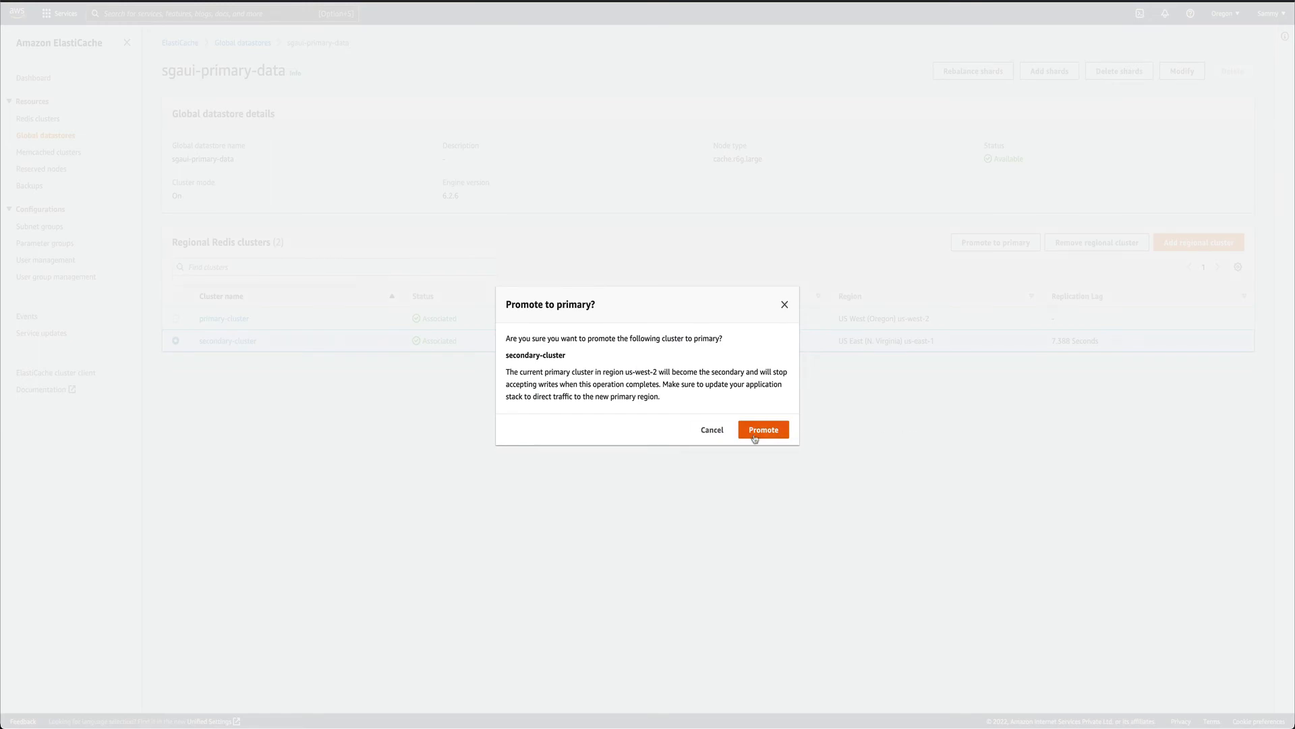
left_click(763, 430)
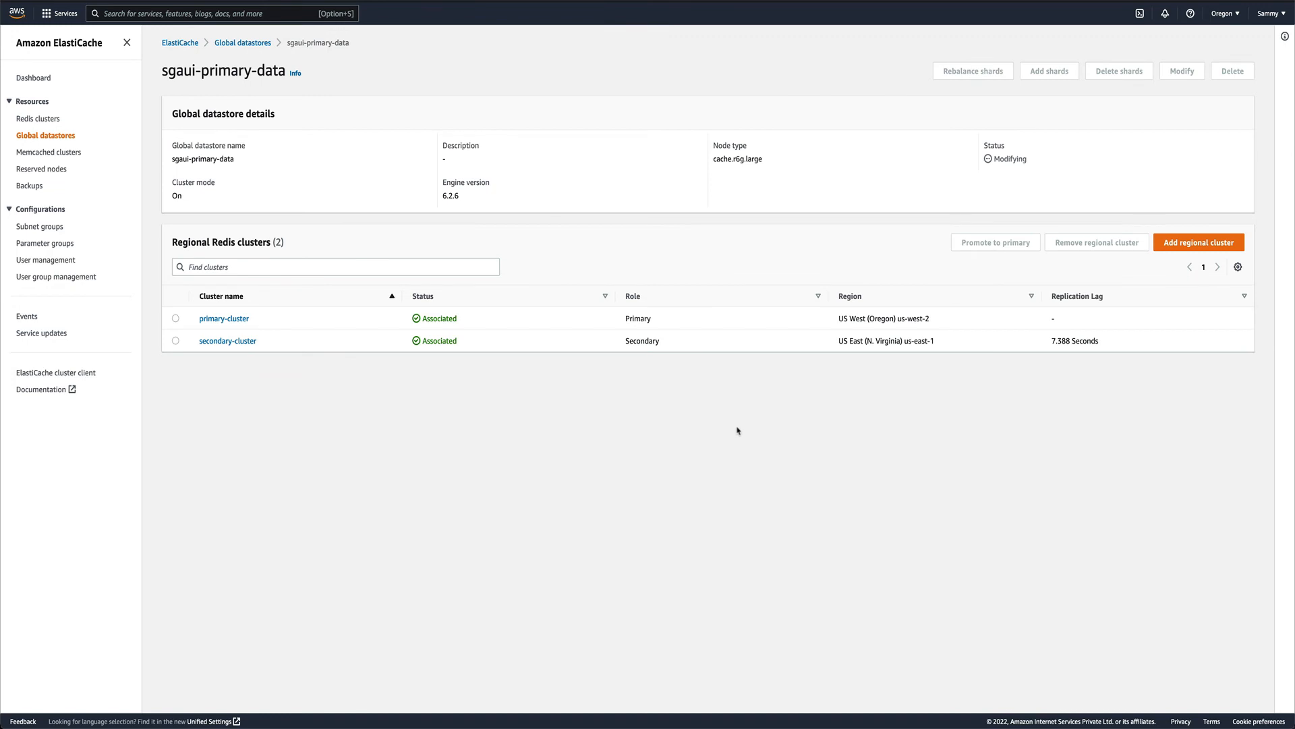
mouse_move(1040, 161)
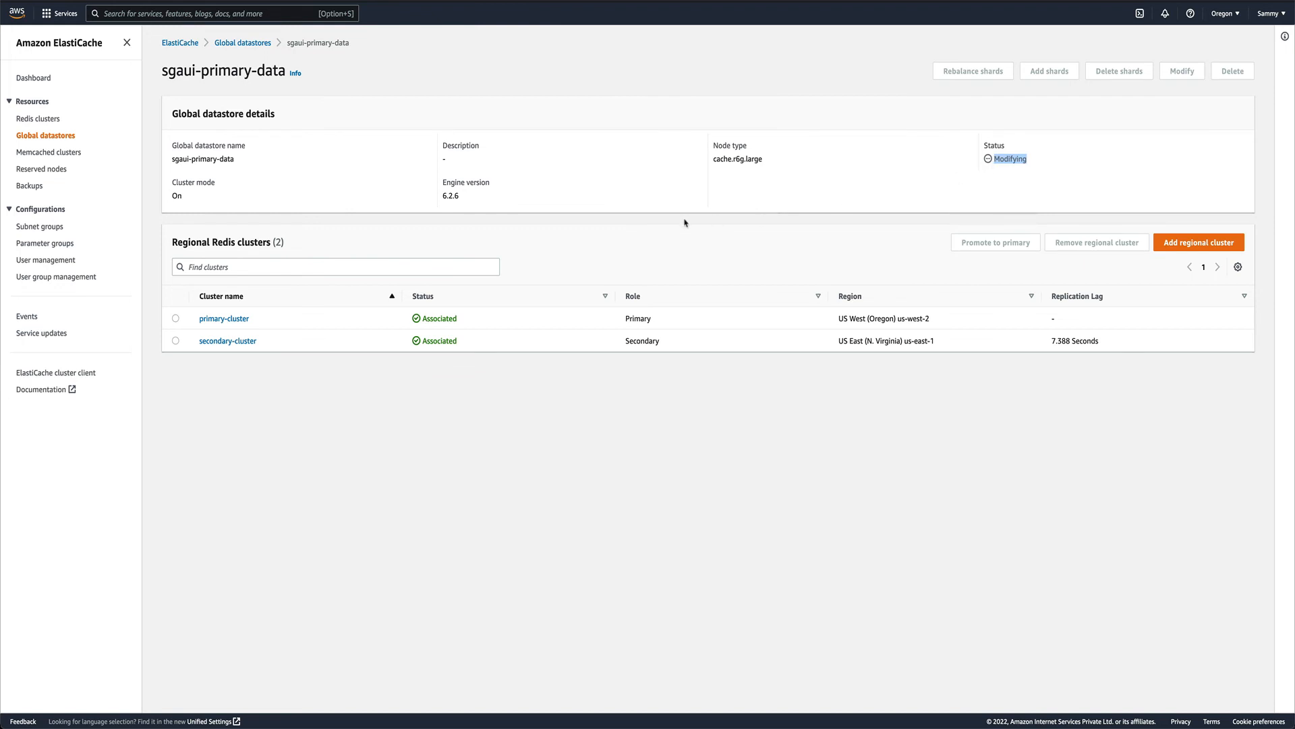
mouse_move(485, 211)
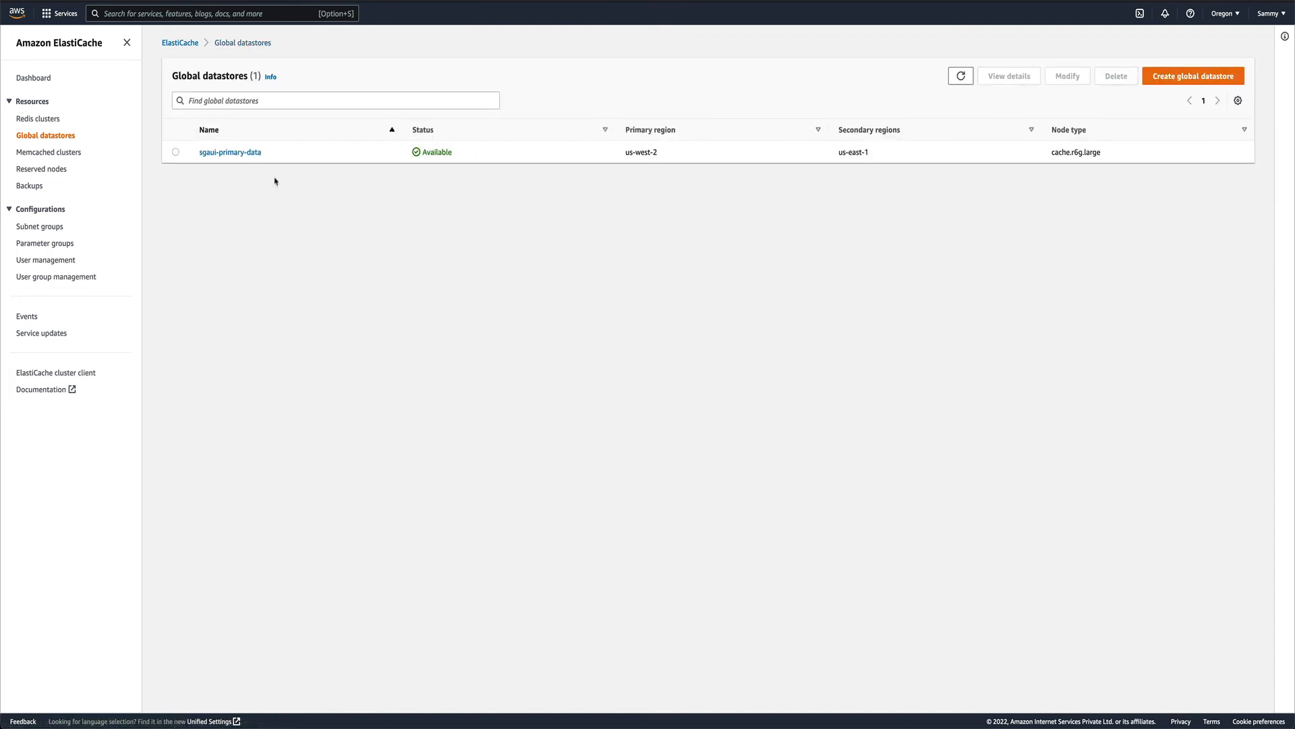
Step: Reopen sgaui-primary-data, still Modifying with primary-cluster listed as Primary
left_click(230, 152)
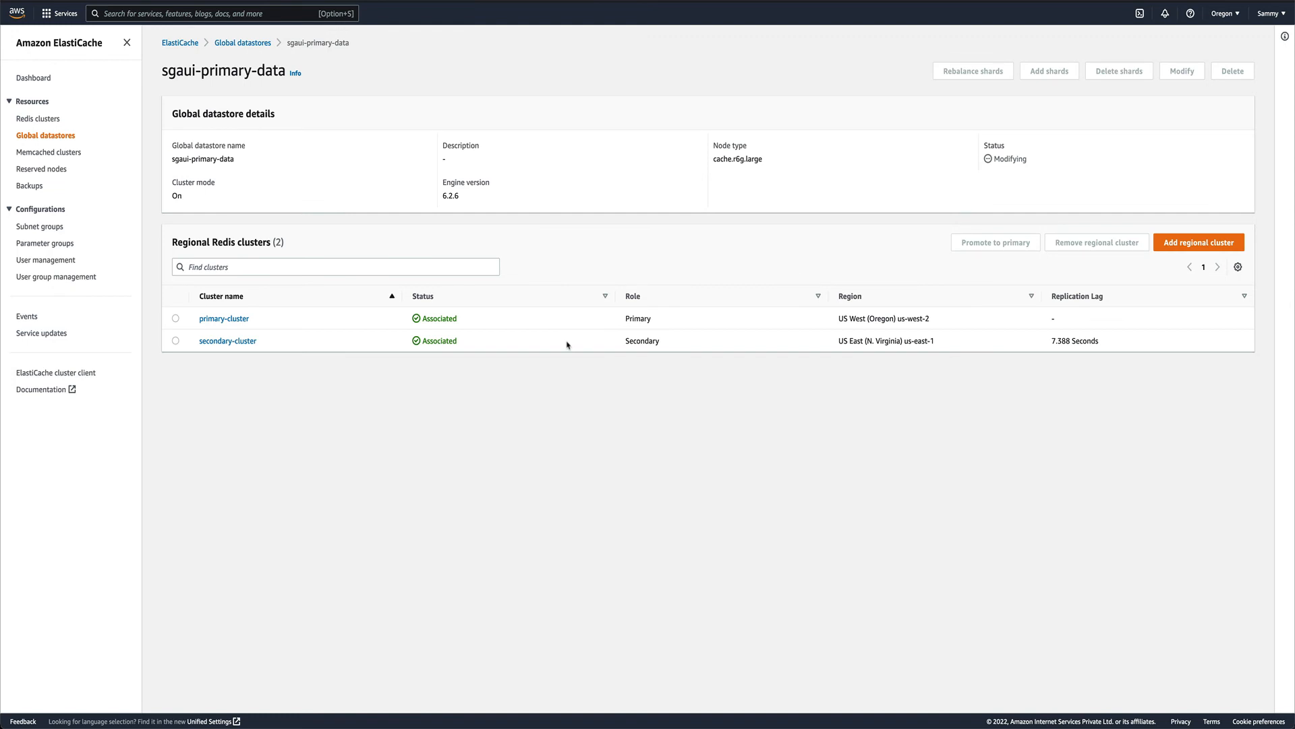
mouse_move(698, 312)
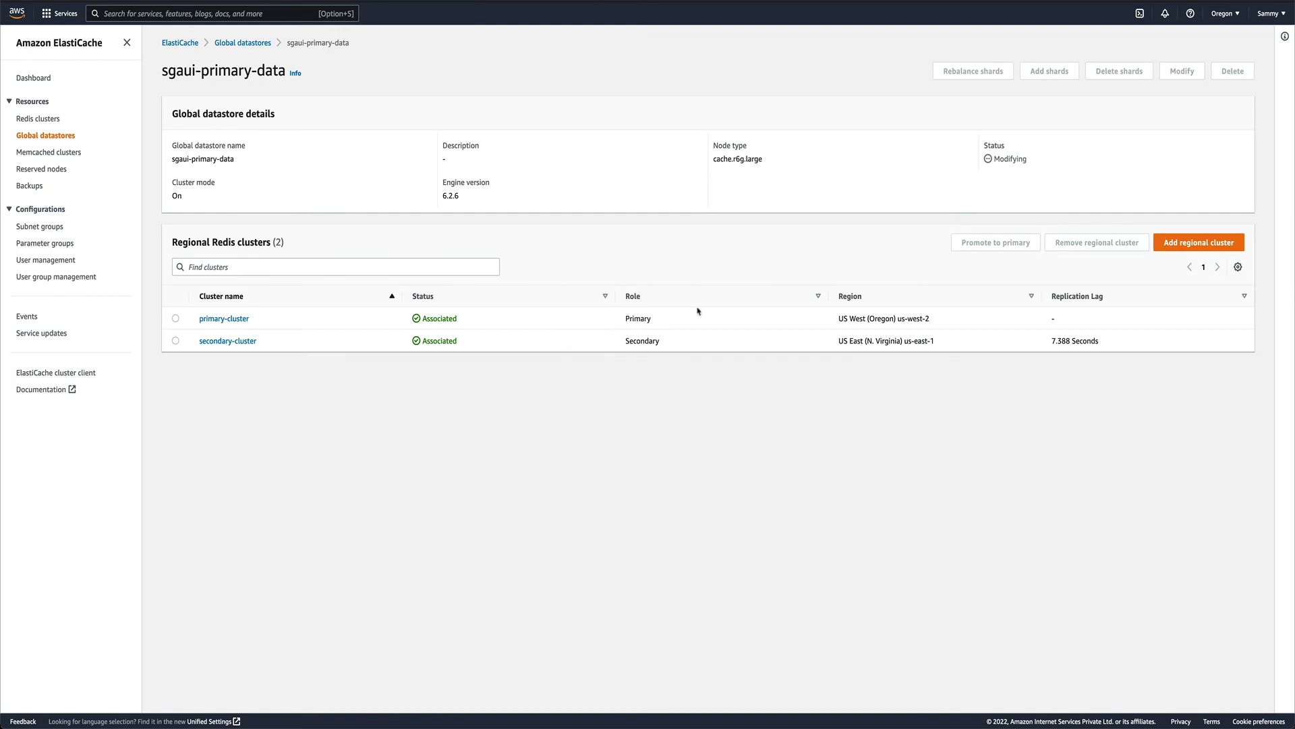
mouse_move(830, 242)
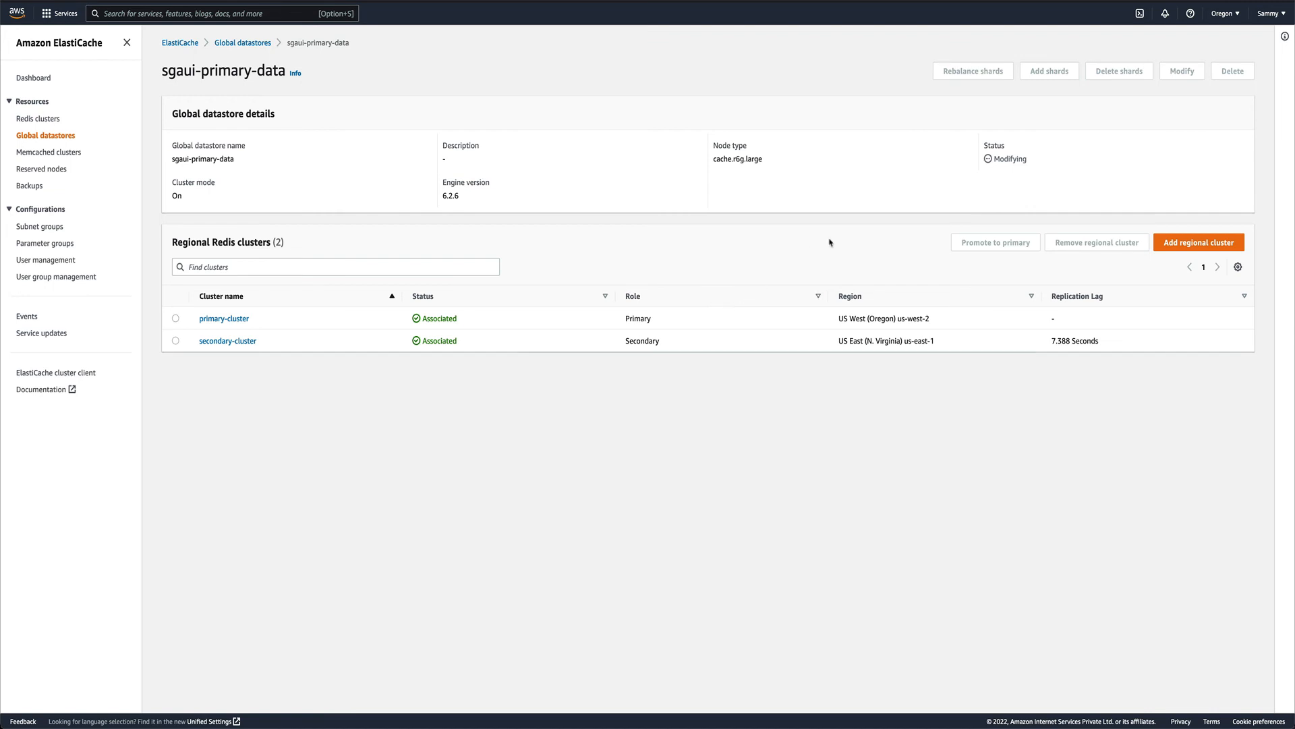
mouse_move(843, 231)
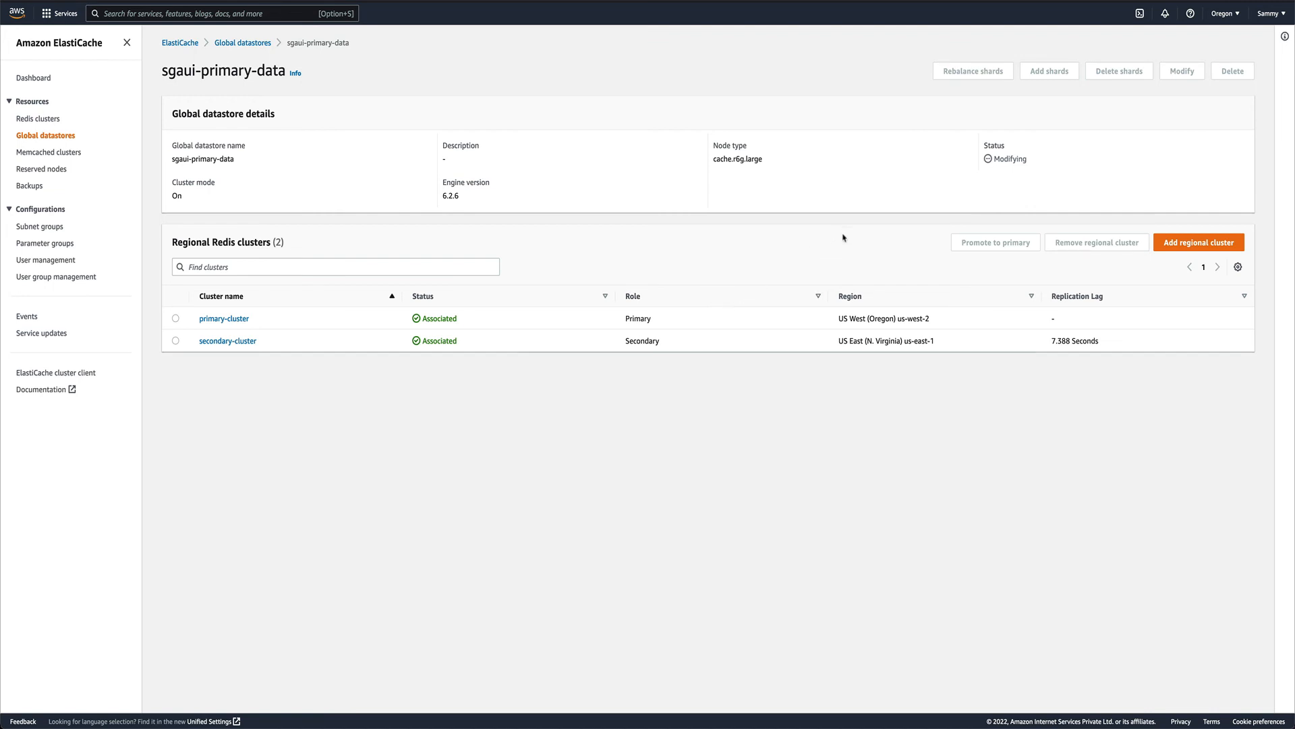
mouse_move(930, 109)
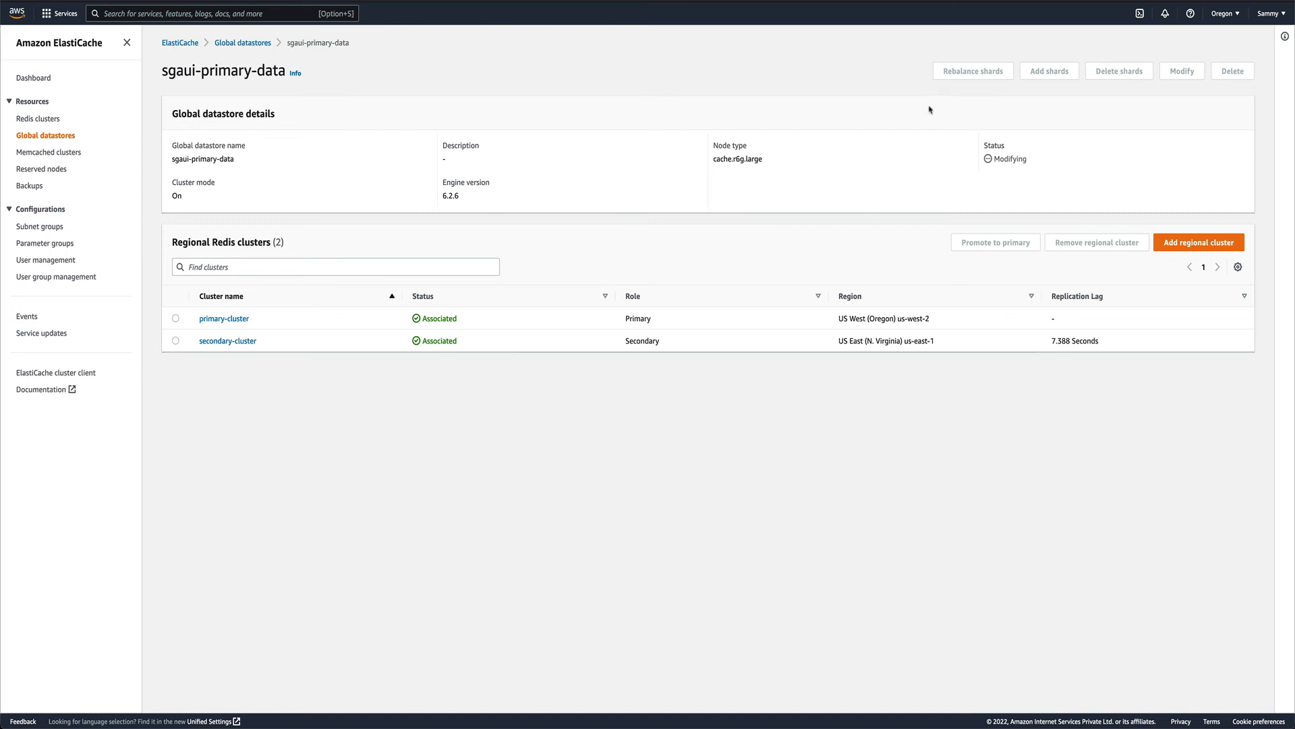
mouse_move(1006, 11)
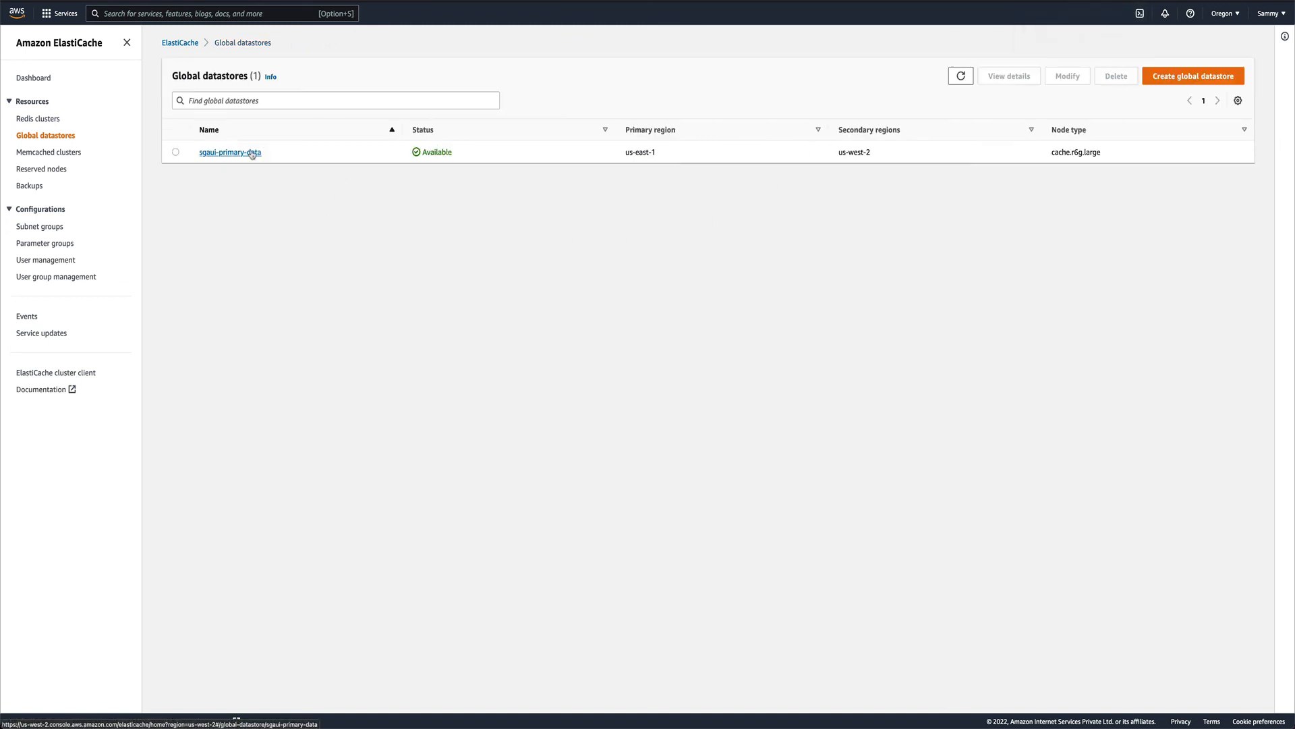
Step: Verify secondary-cluster is now Primary and highlight the 0.033-second replication lag
left_click(228, 151)
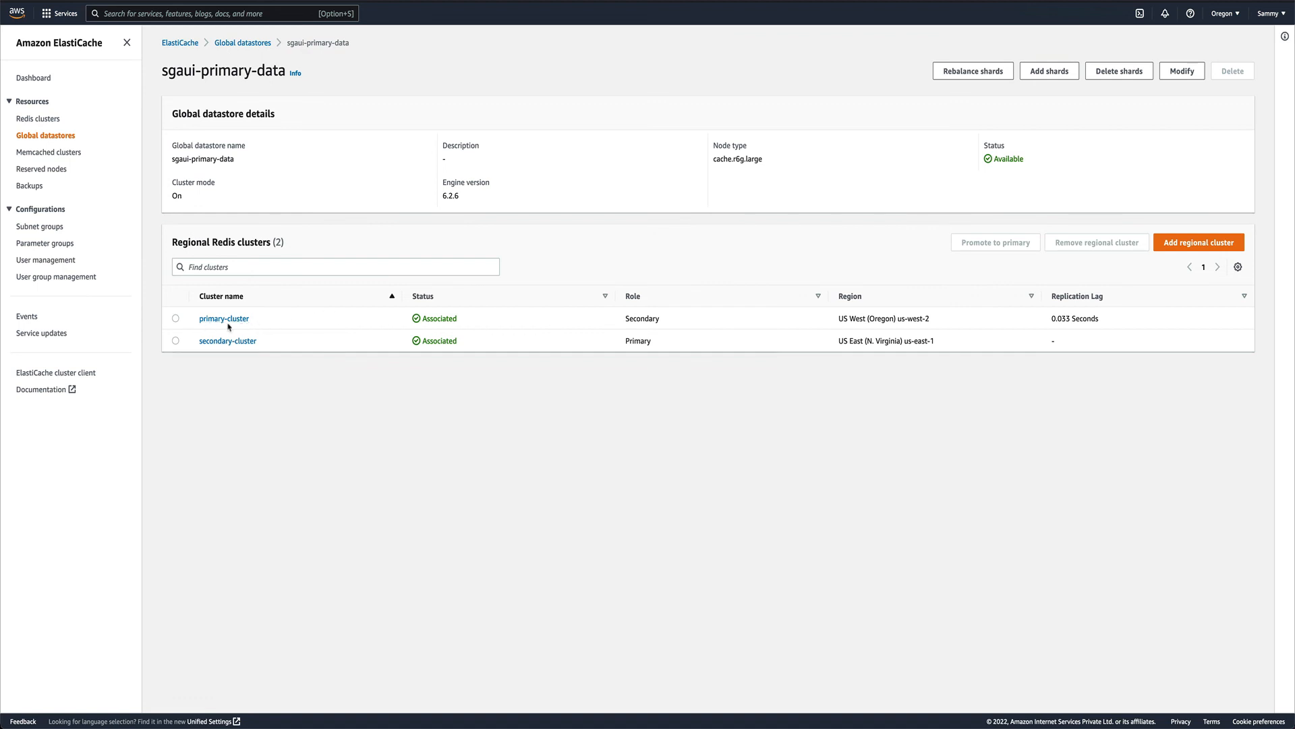
mouse_move(216, 342)
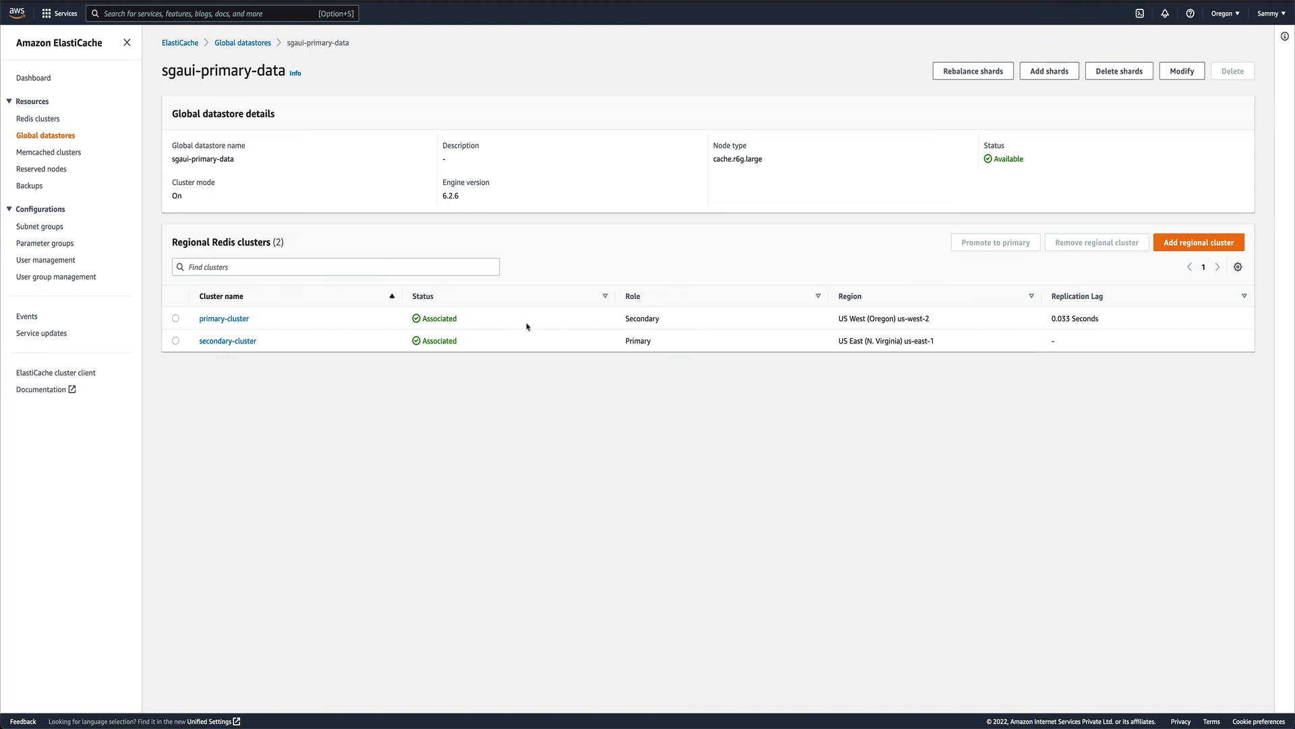
double_click(642, 318)
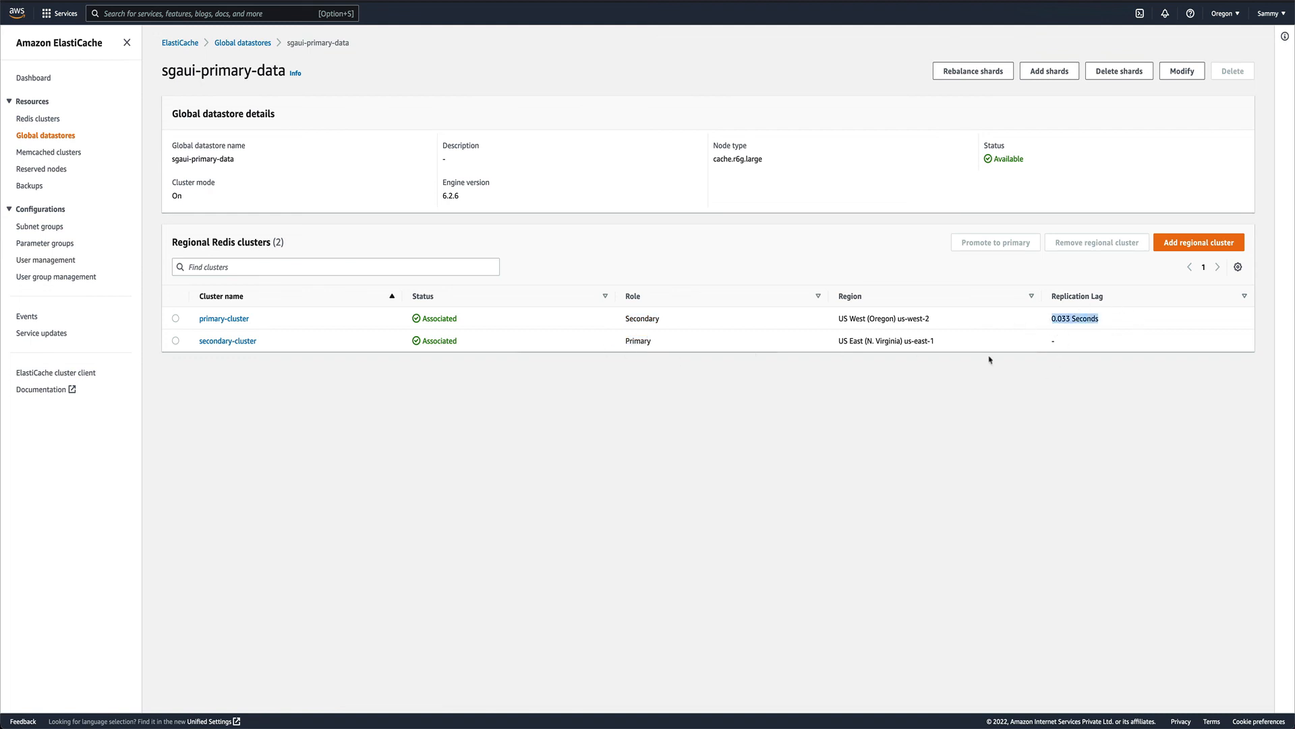
mouse_move(887, 402)
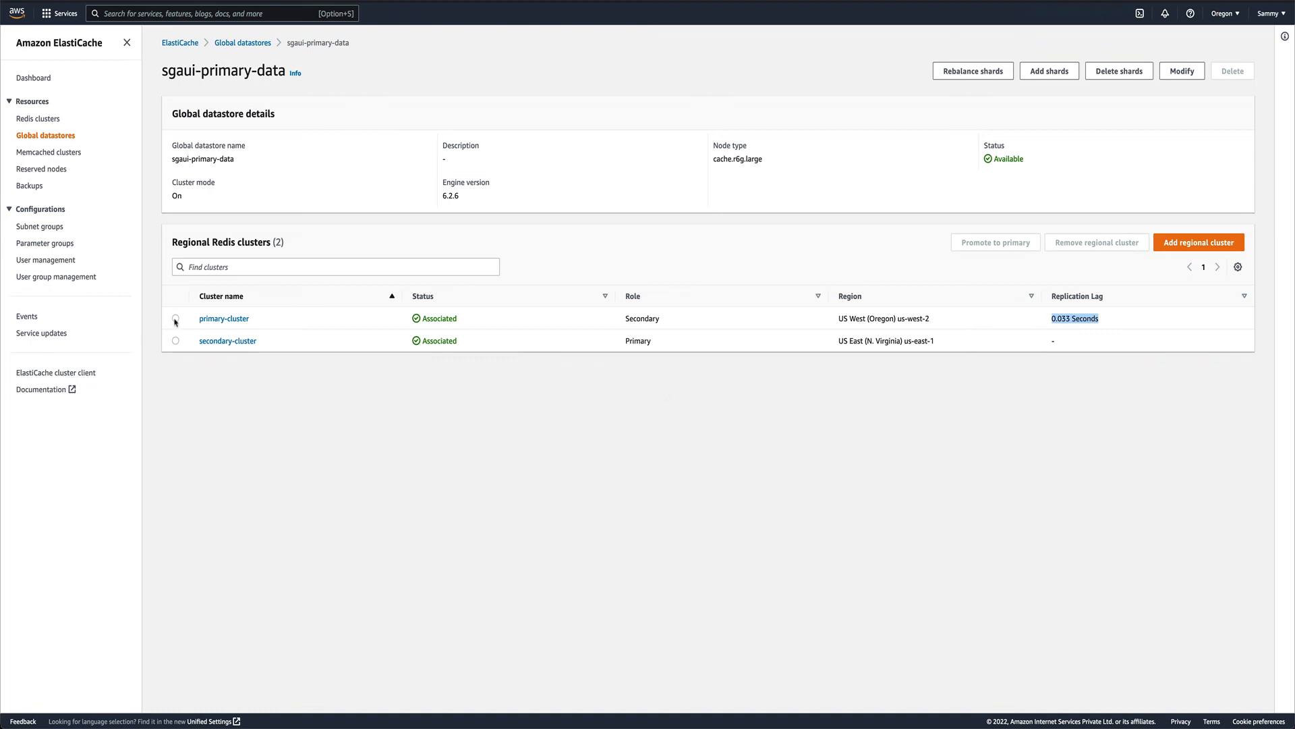
left_click(175, 318)
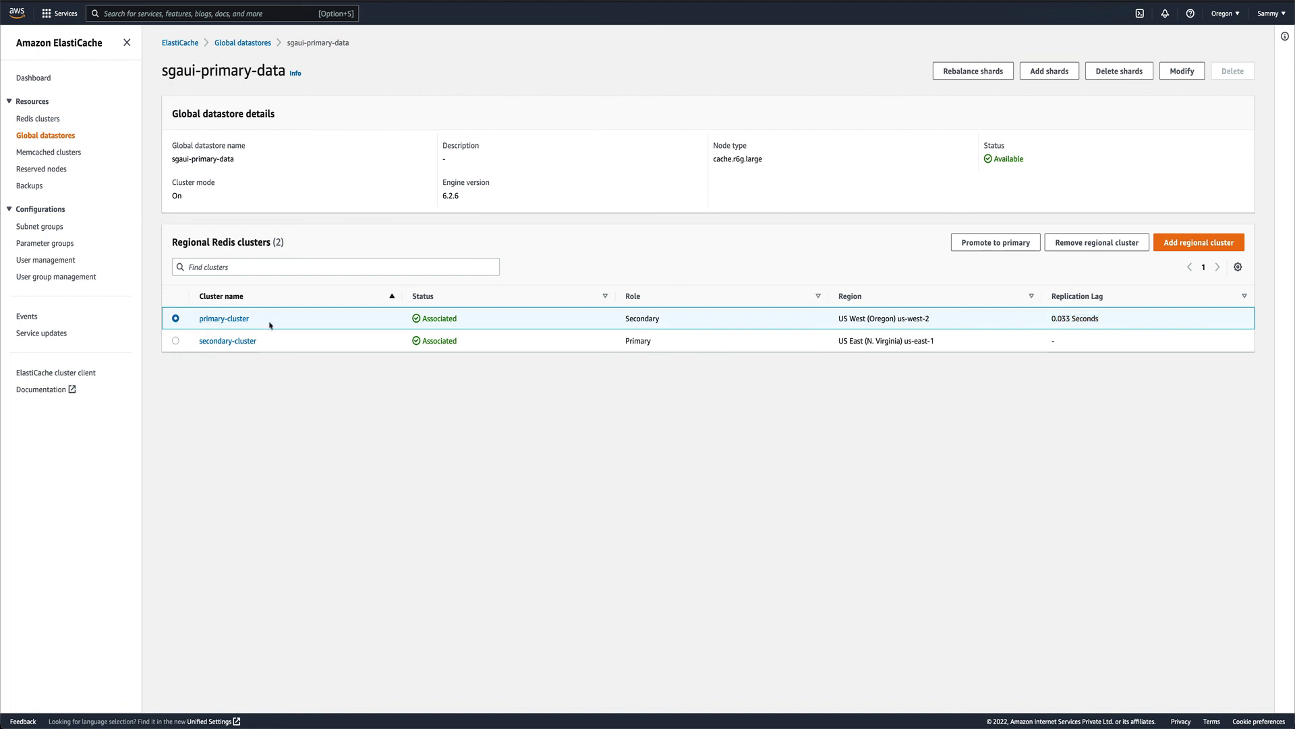
mouse_move(262, 321)
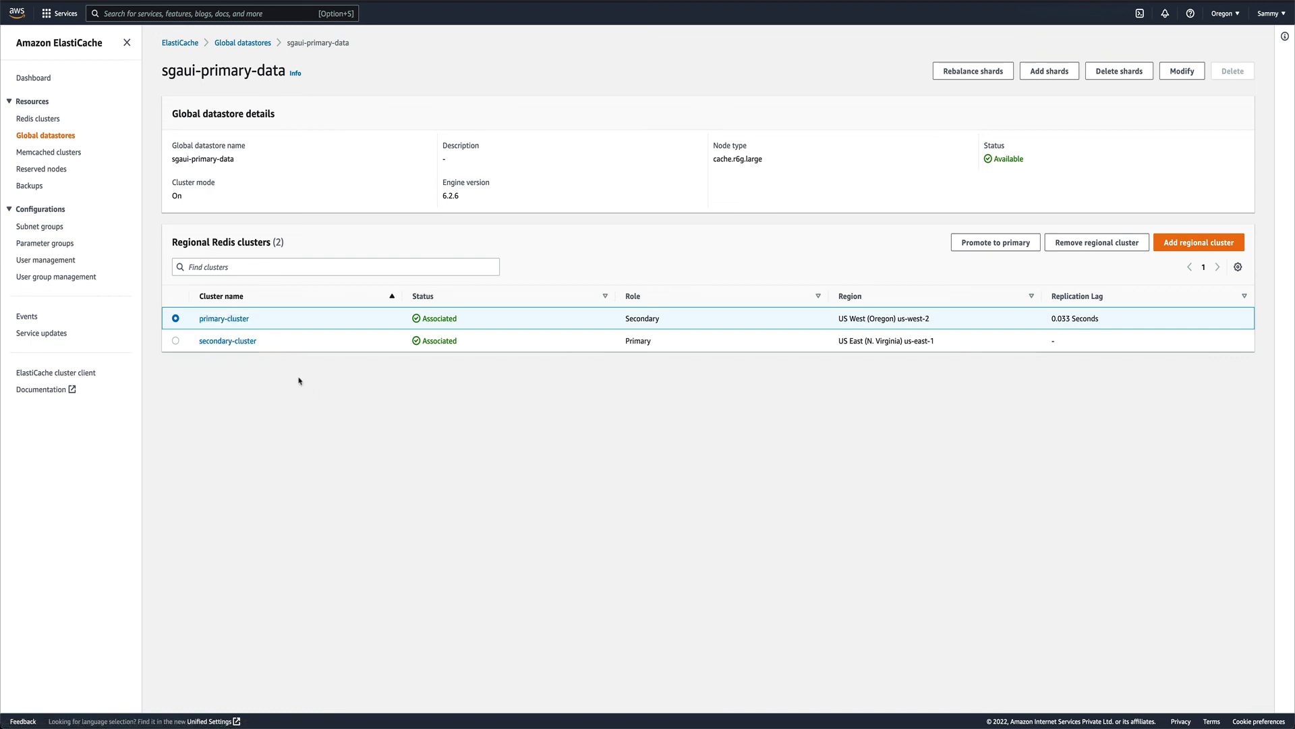
mouse_move(301, 303)
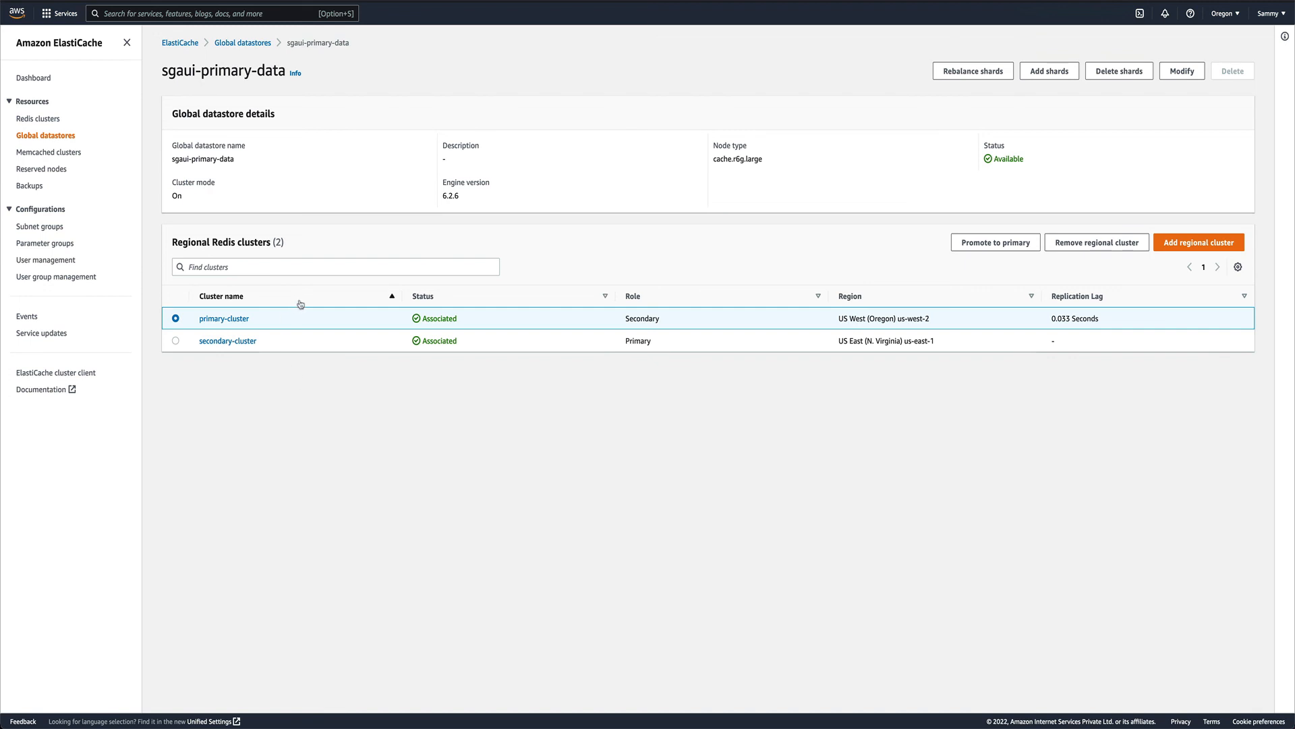
mouse_move(751, 270)
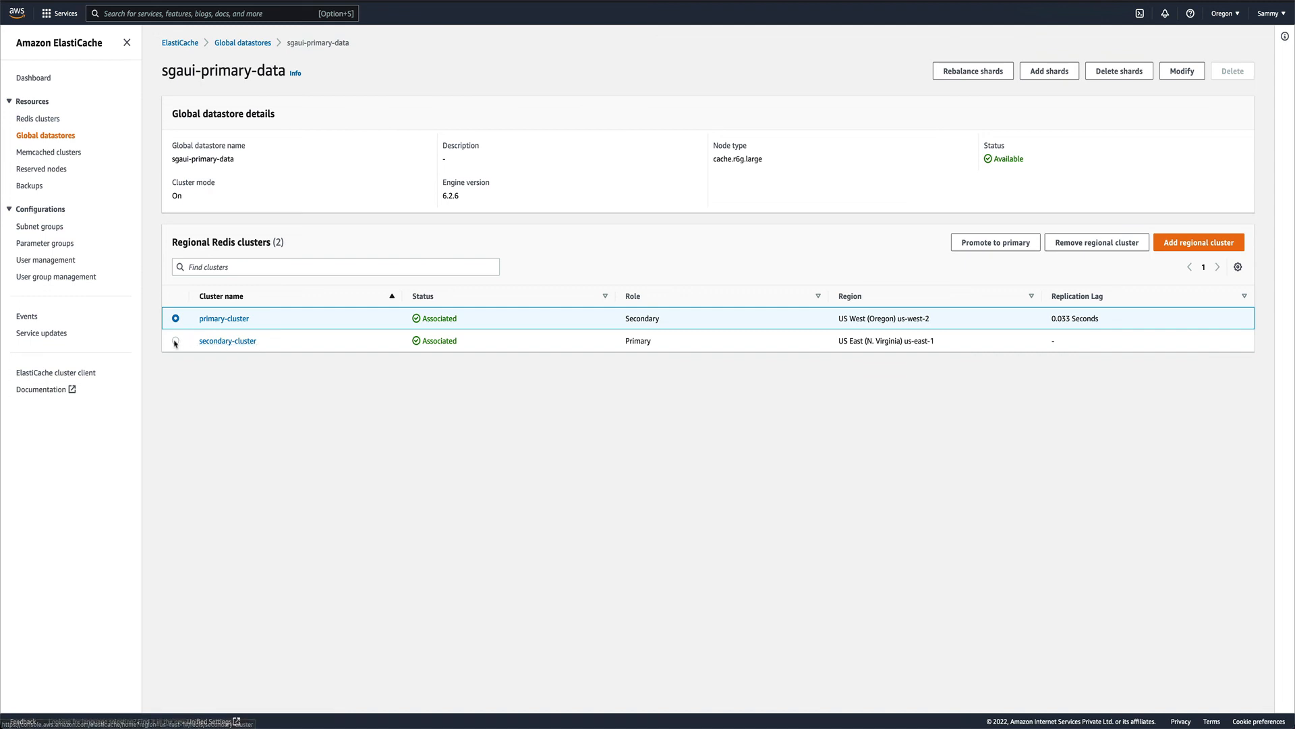
left_click(175, 340)
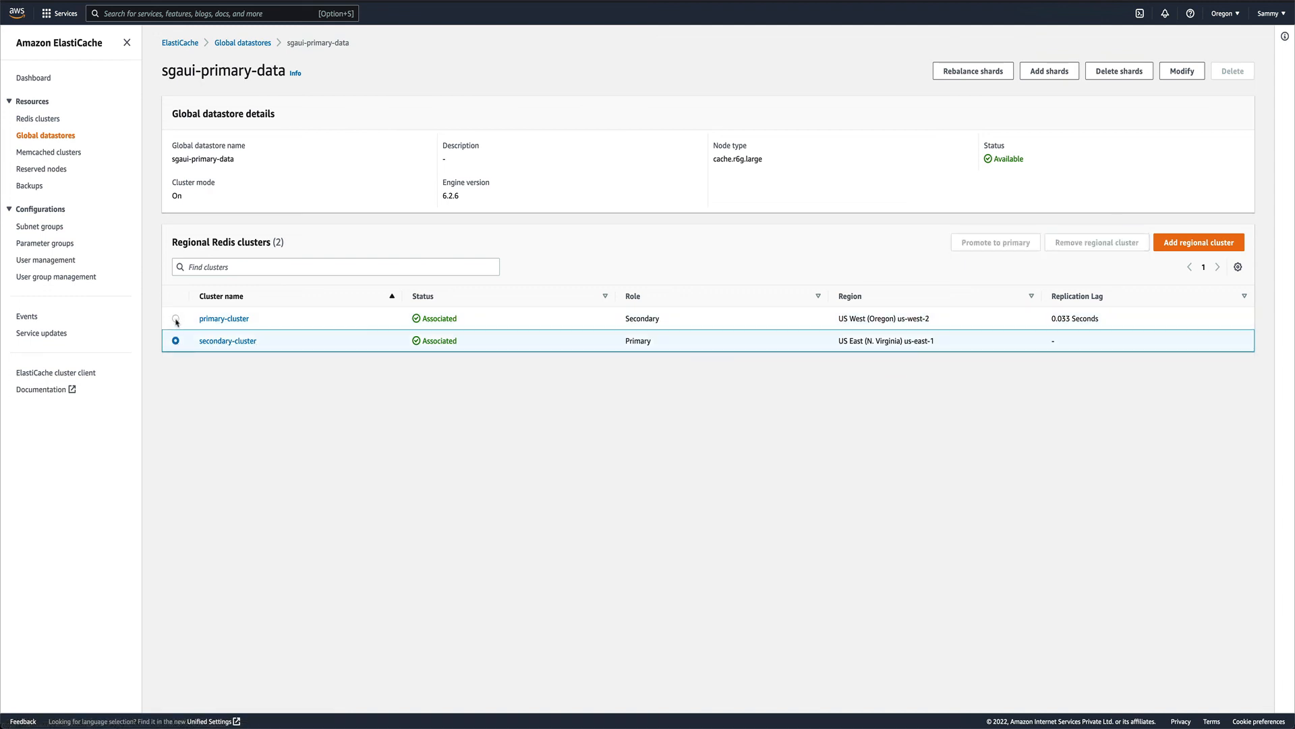
left_click(176, 318)
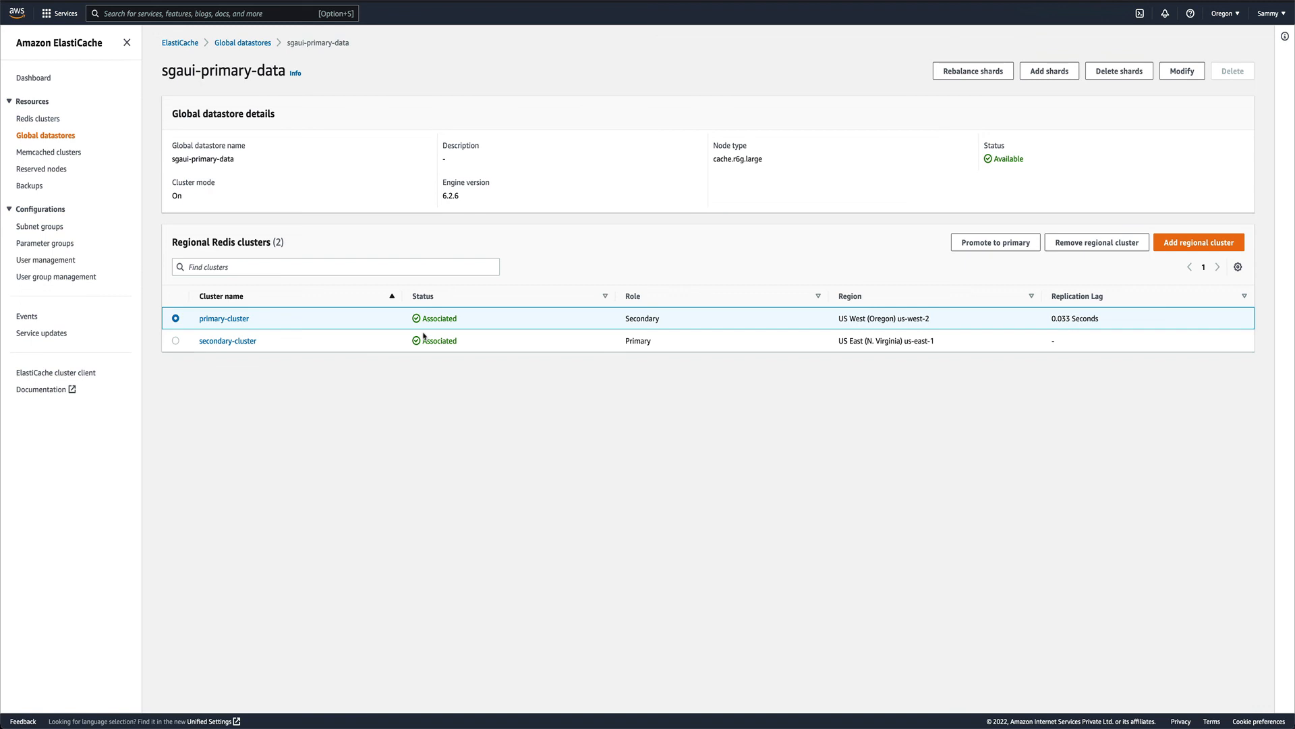
mouse_move(691, 73)
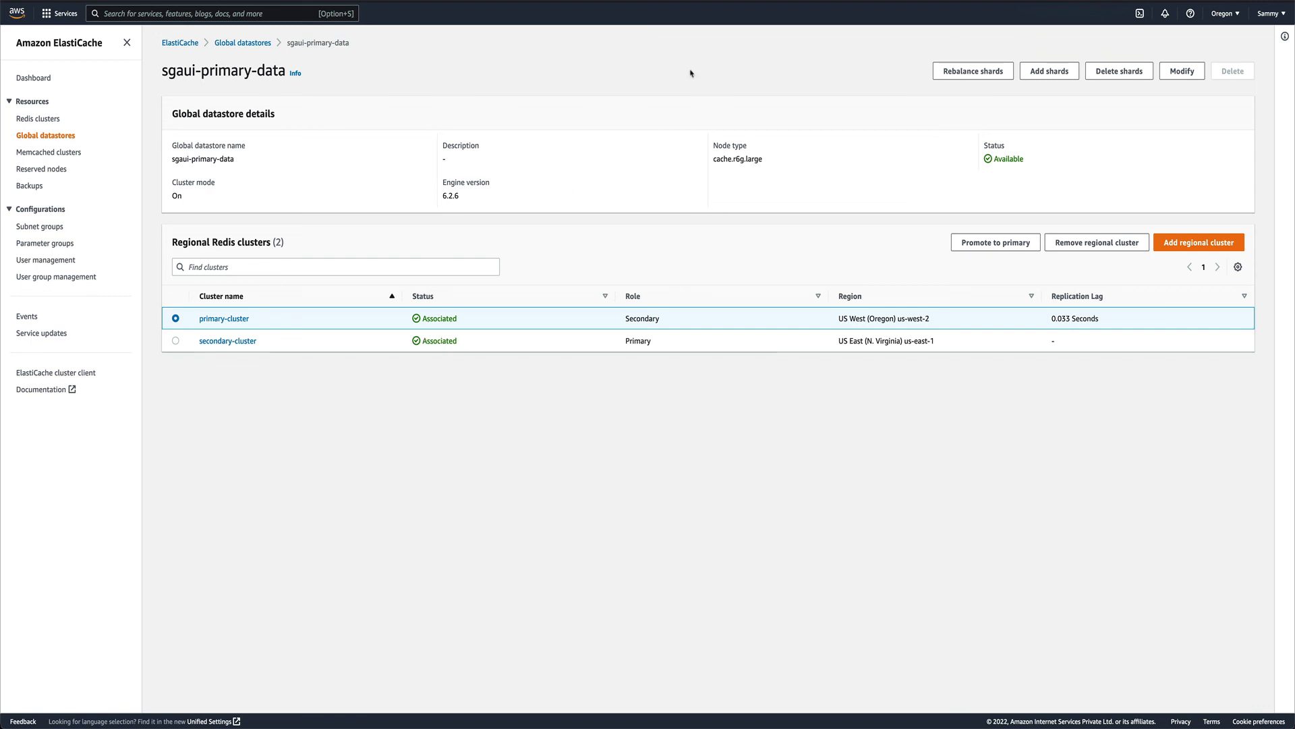